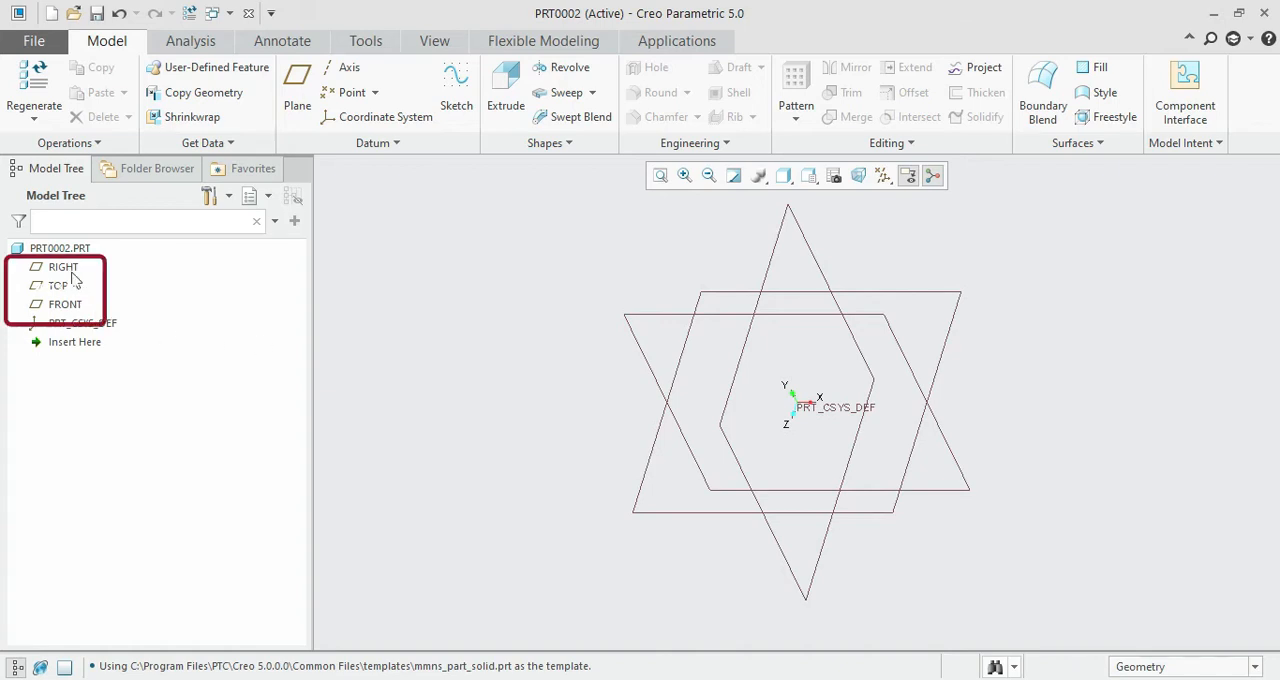
{"action": "mouse_move", "coordinate": [118, 303]}
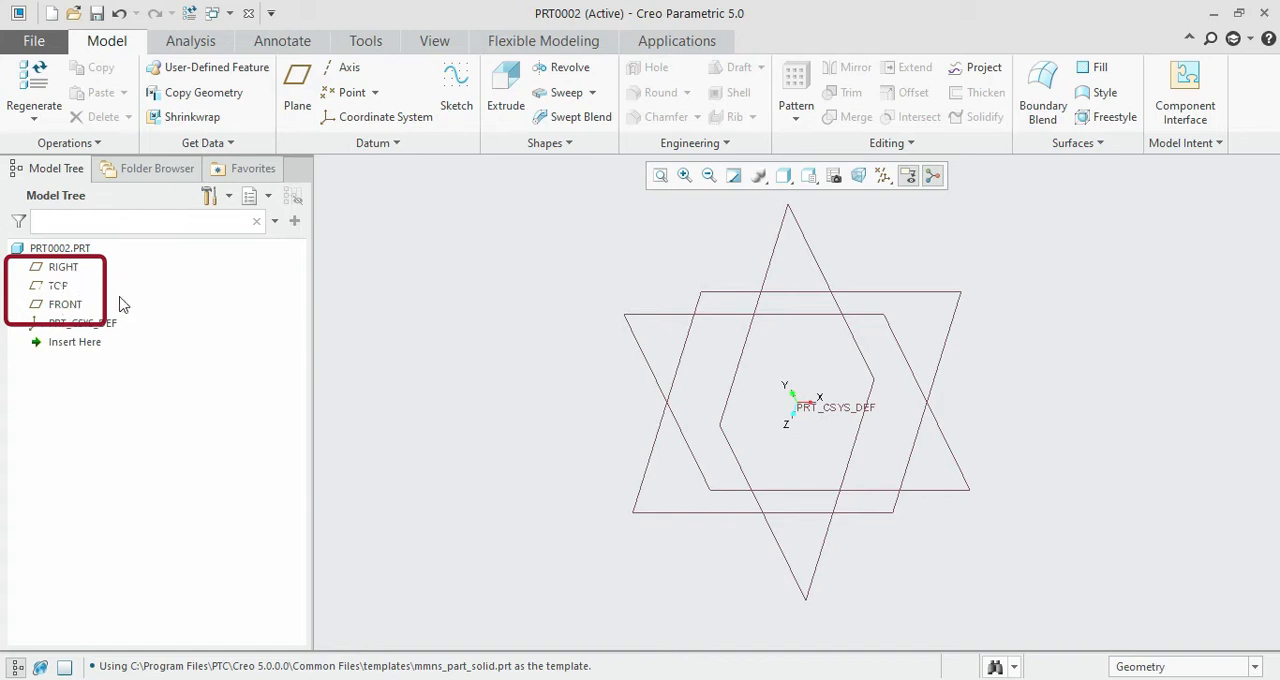
{"action": "mouse_move", "coordinate": [513, 326]}
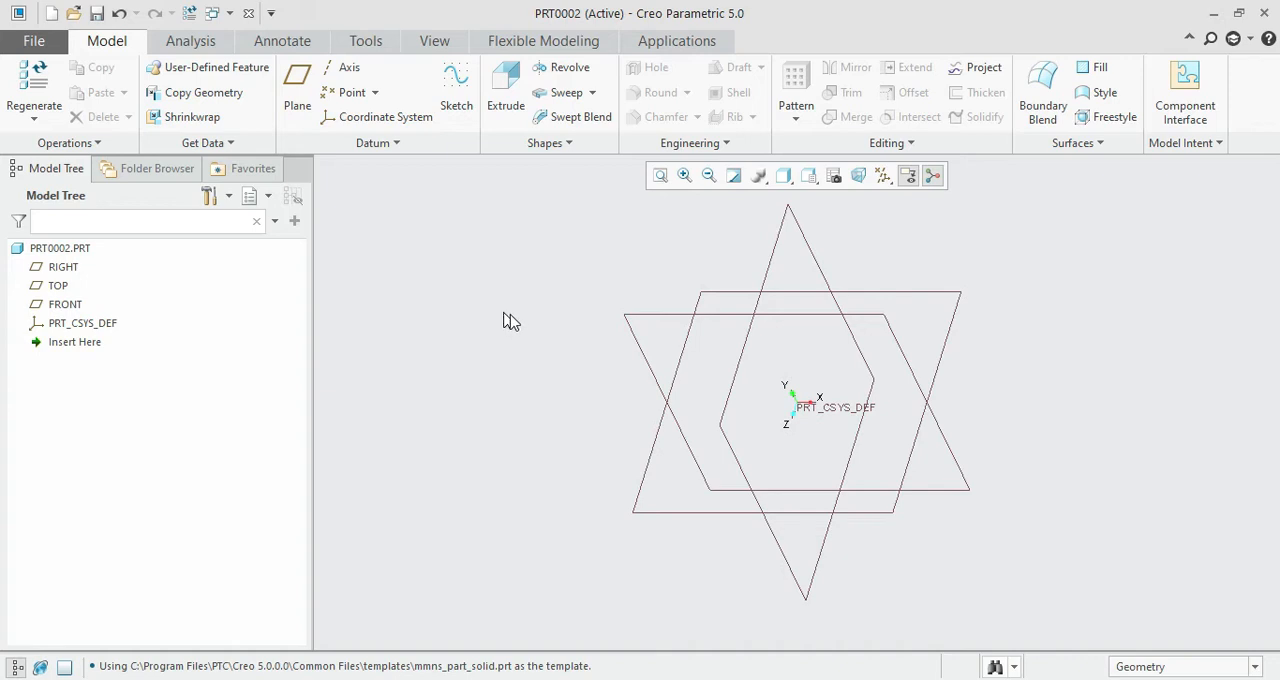
{"action": "mouse_move", "coordinate": [60, 285]}
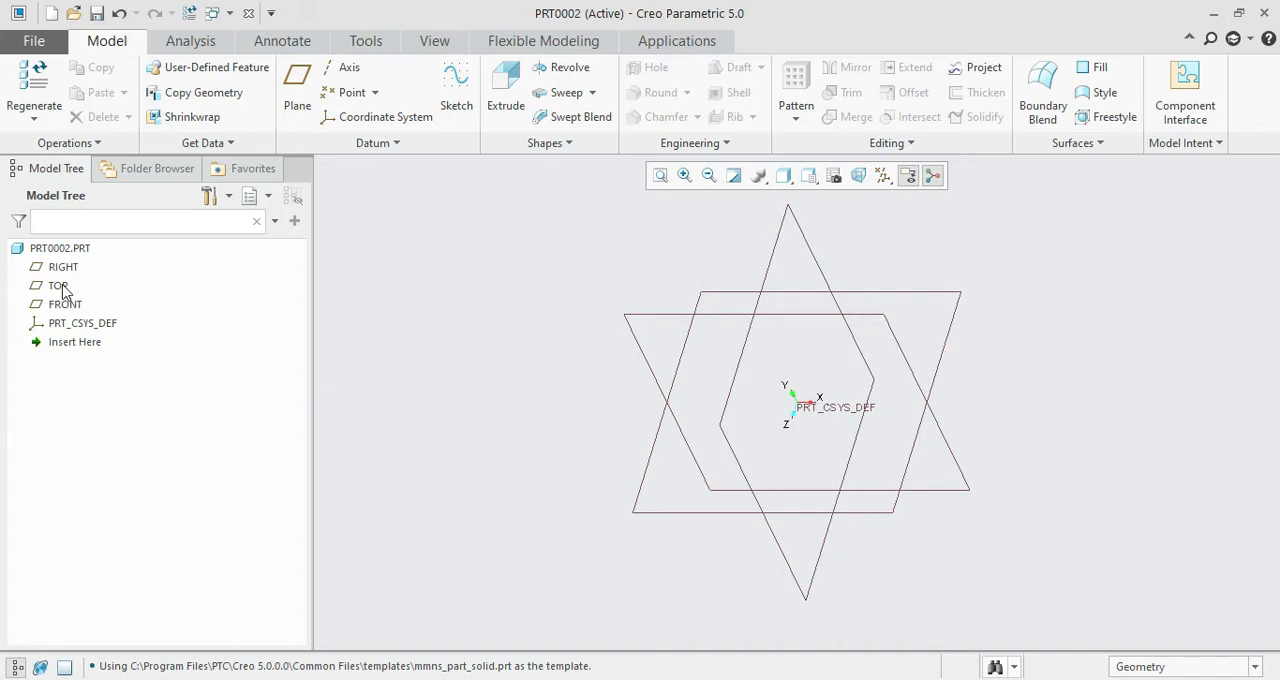
Select the TOP datum plane in the Model Tree as the sketch reference.
{"action": "left_click", "coordinate": [58, 285]}
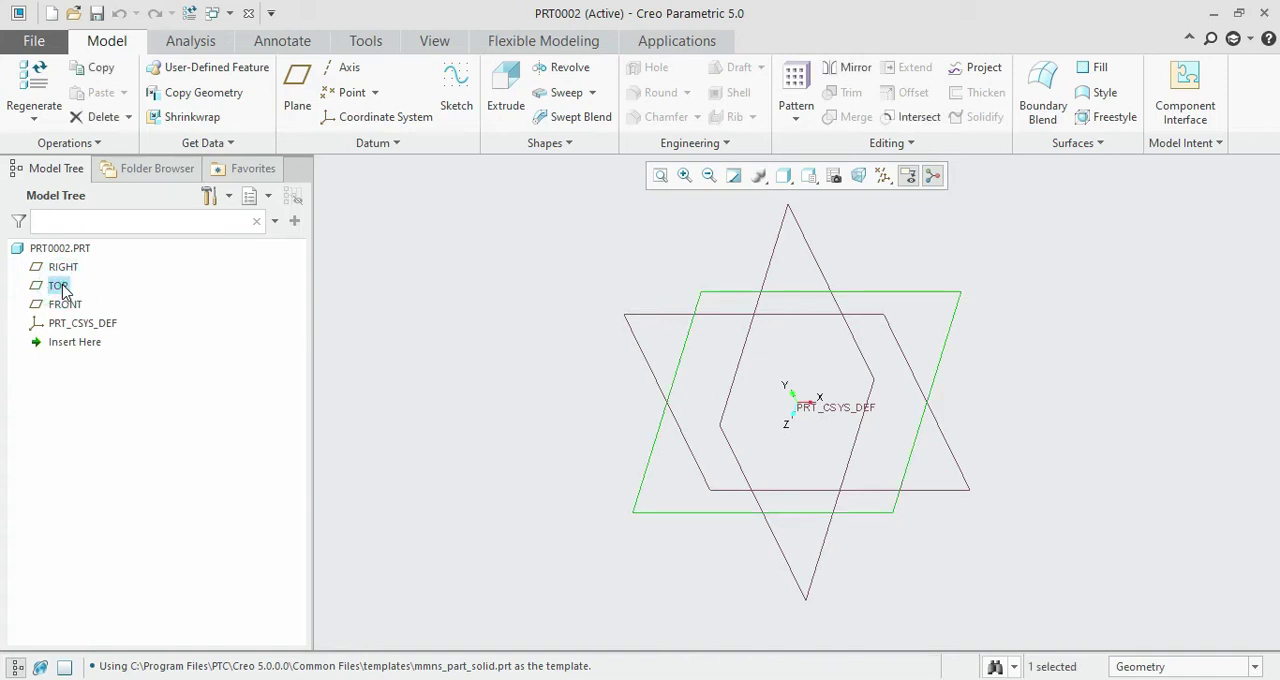
{"action": "right_click", "coordinate": [57, 285]}
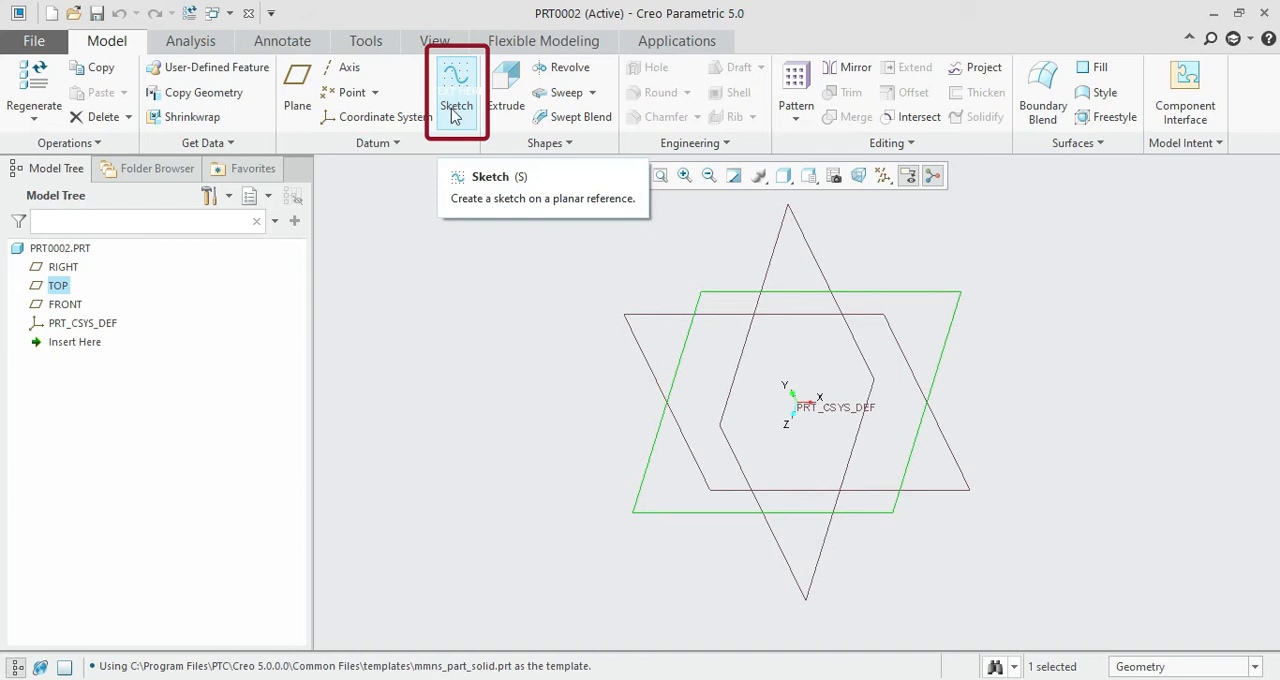
{"action": "mouse_move", "coordinate": [393, 97]}
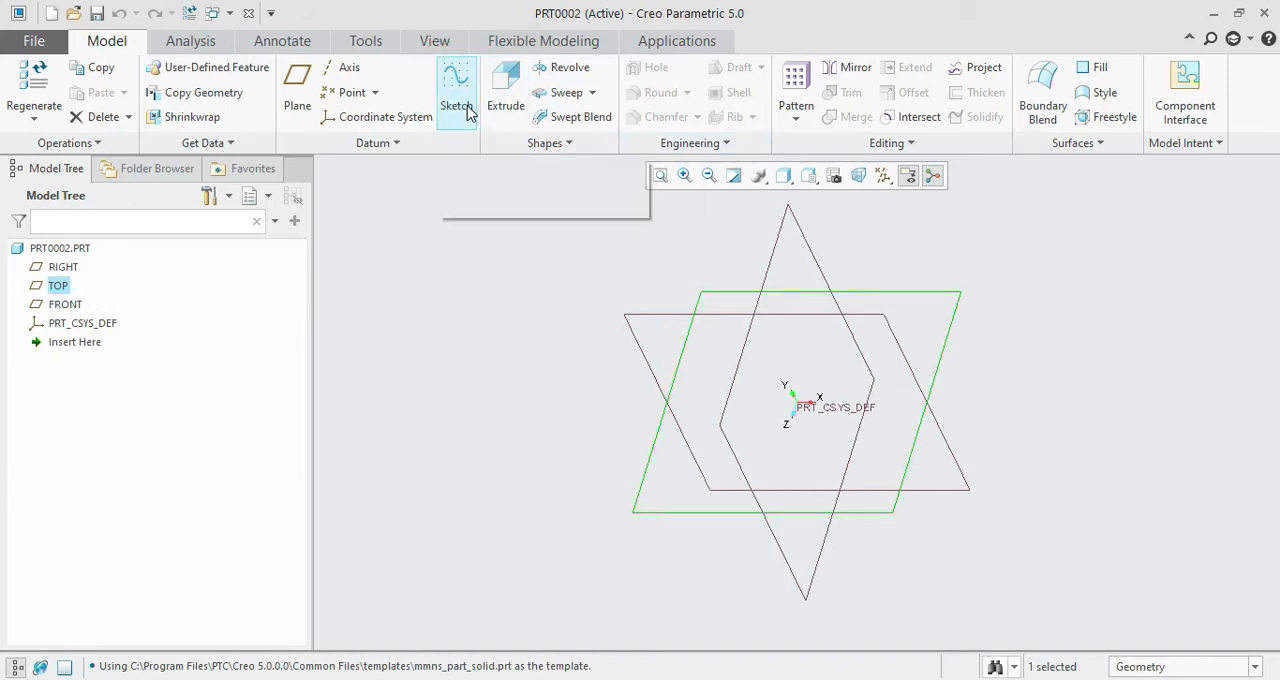
Create Sketch 1 on the TOP plane with the Sketch command.
{"action": "left_click", "coordinate": [454, 84]}
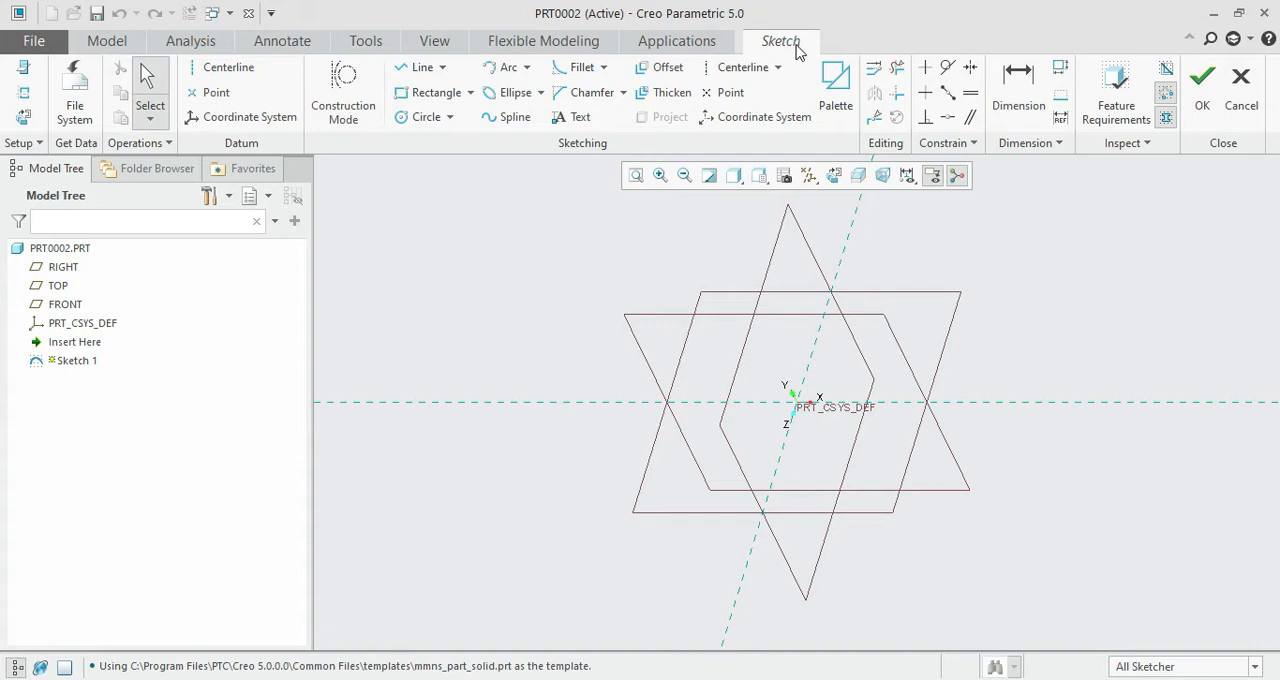
{"action": "mouse_move", "coordinate": [731, 92]}
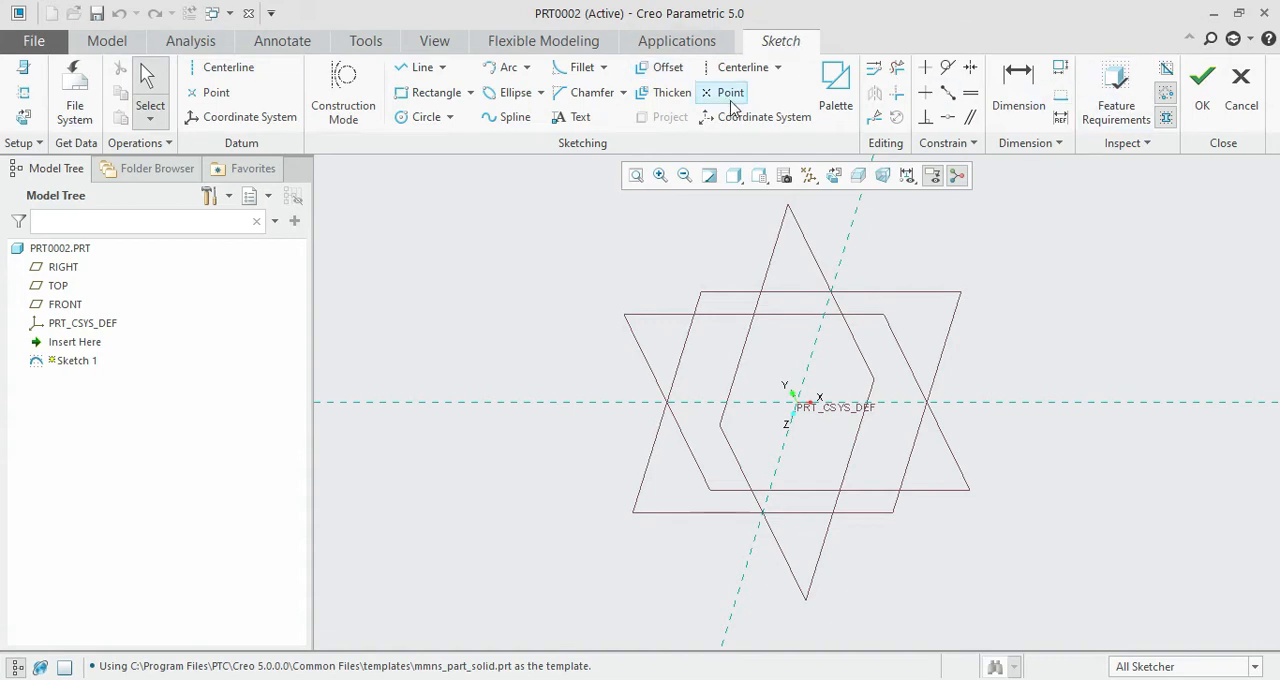
{"action": "mouse_move", "coordinate": [468, 305]}
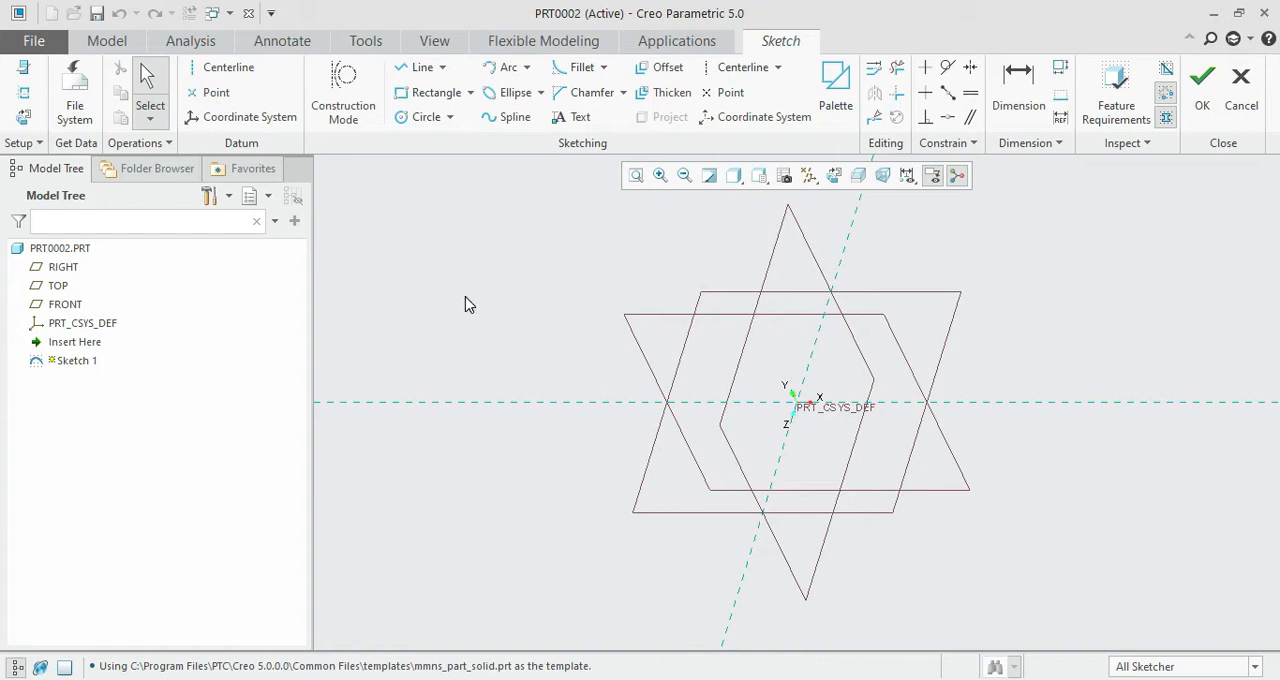
{"action": "mouse_move", "coordinate": [864, 231]}
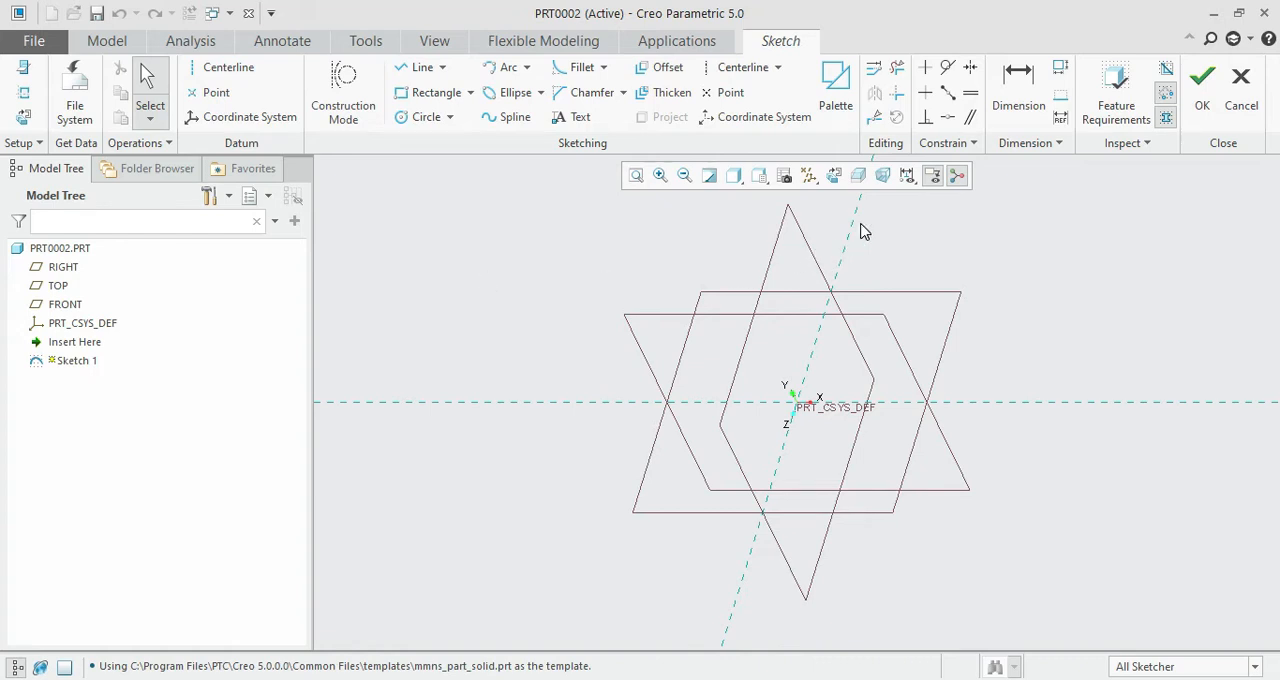
{"action": "mouse_move", "coordinate": [720, 412]}
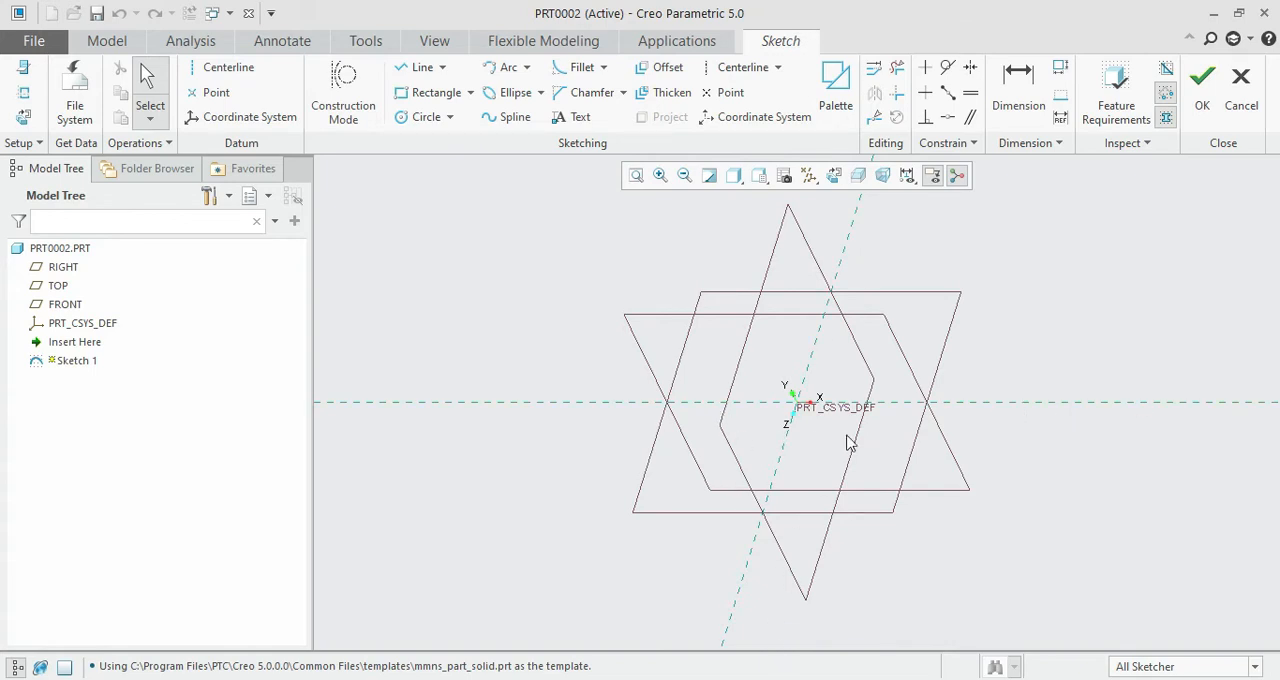
{"action": "mouse_move", "coordinate": [981, 414]}
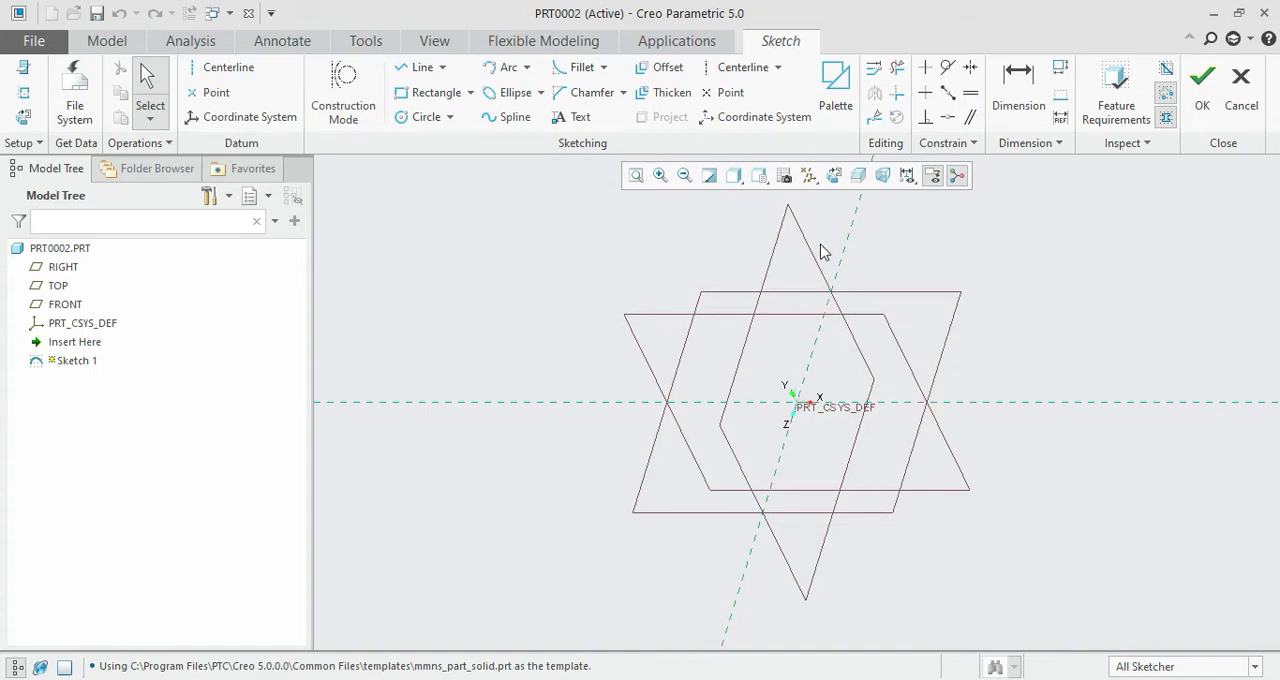
{"action": "mouse_move", "coordinate": [865, 231]}
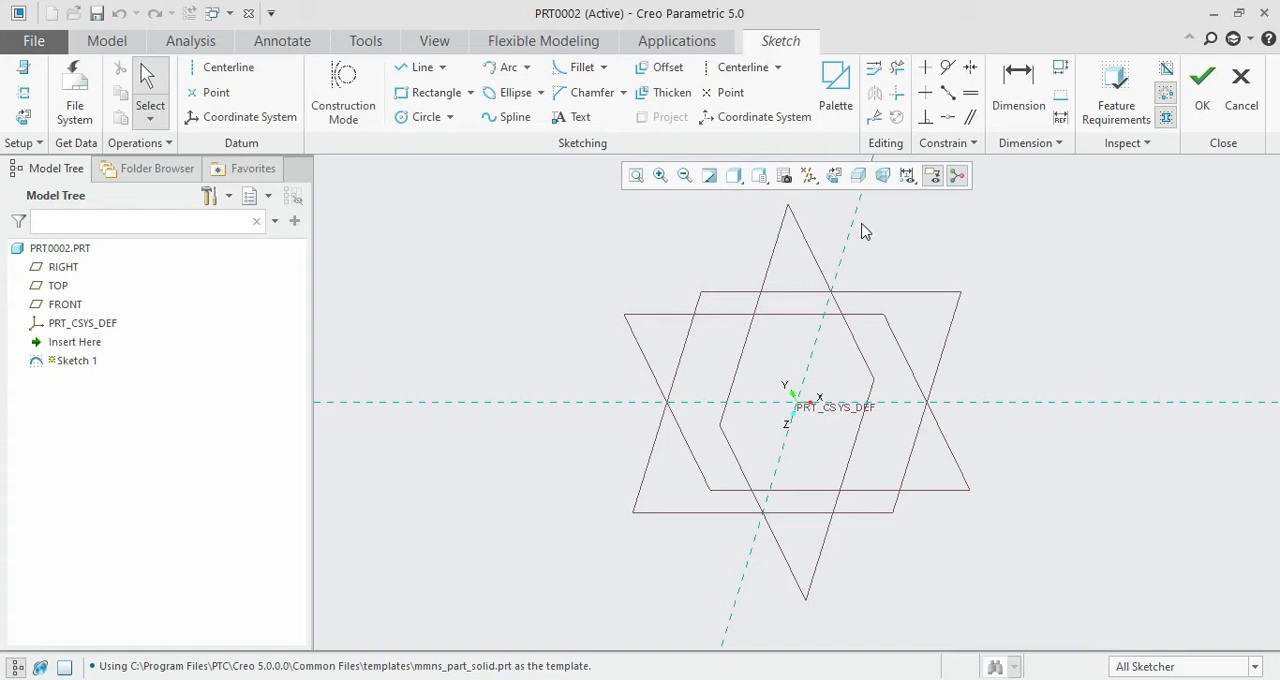
{"action": "mouse_move", "coordinate": [833, 175]}
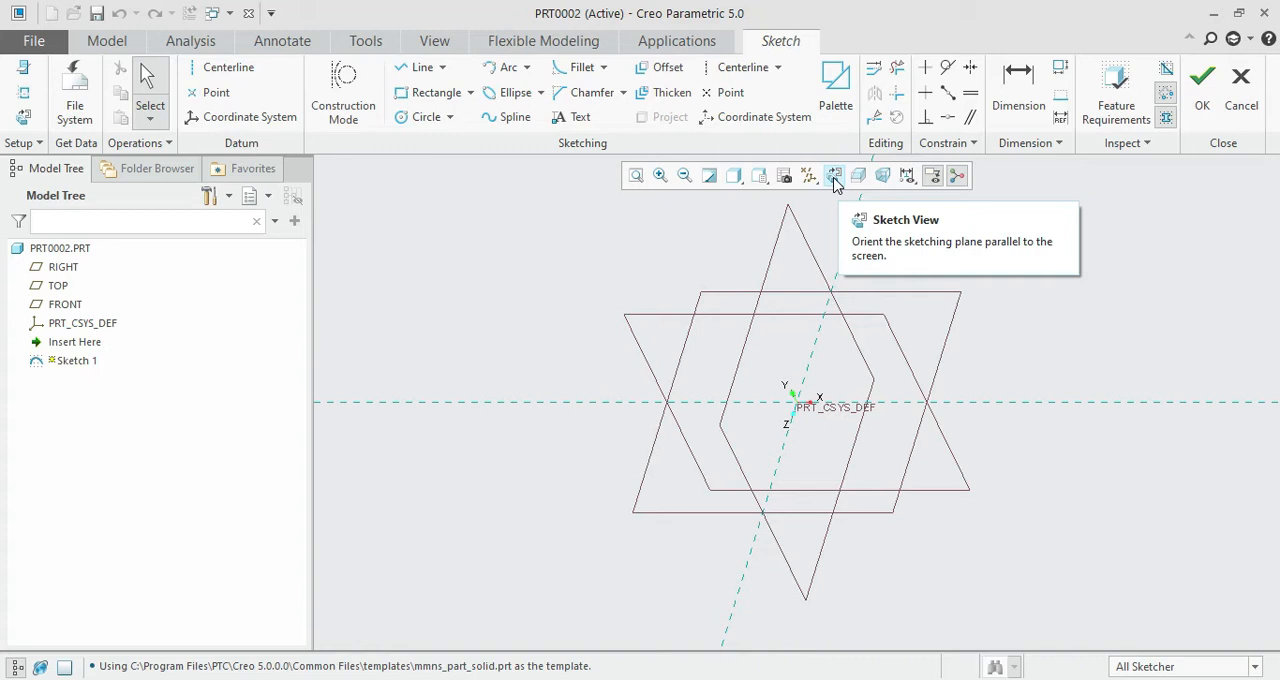
Apply Sketch View to orient Sketch 1's plane parallel to the screen.
{"action": "left_click", "coordinate": [833, 175]}
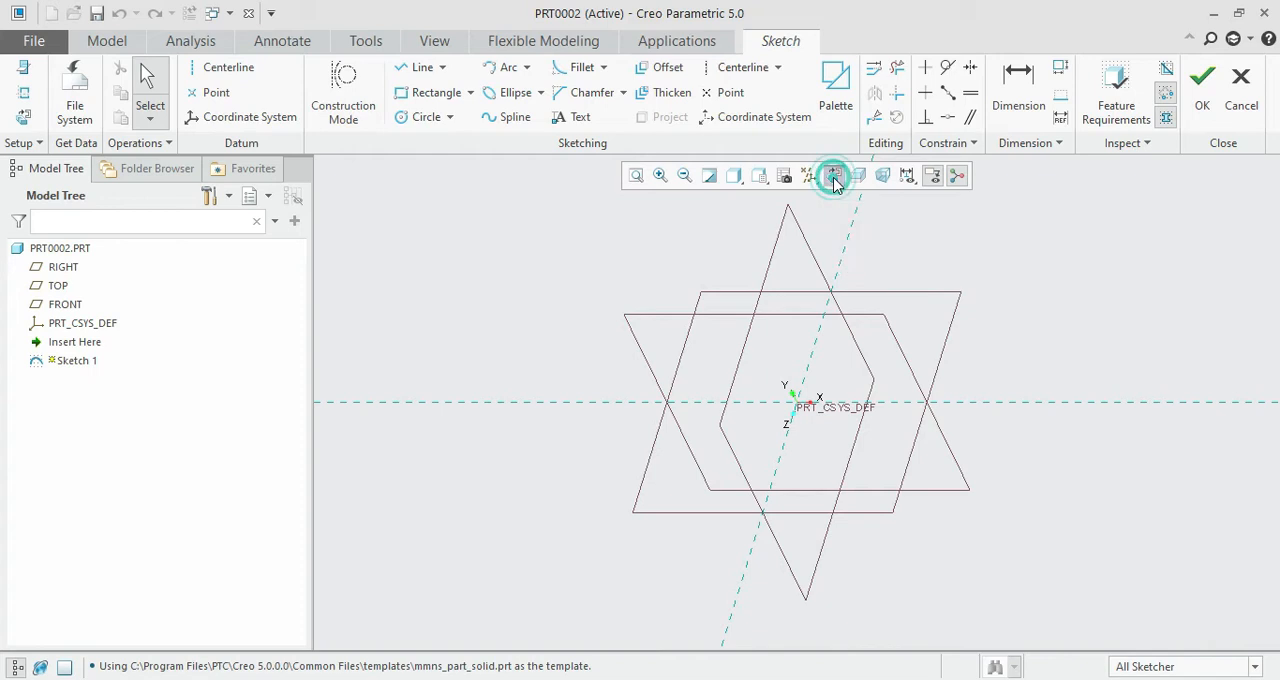
{"action": "left_click", "coordinate": [833, 175]}
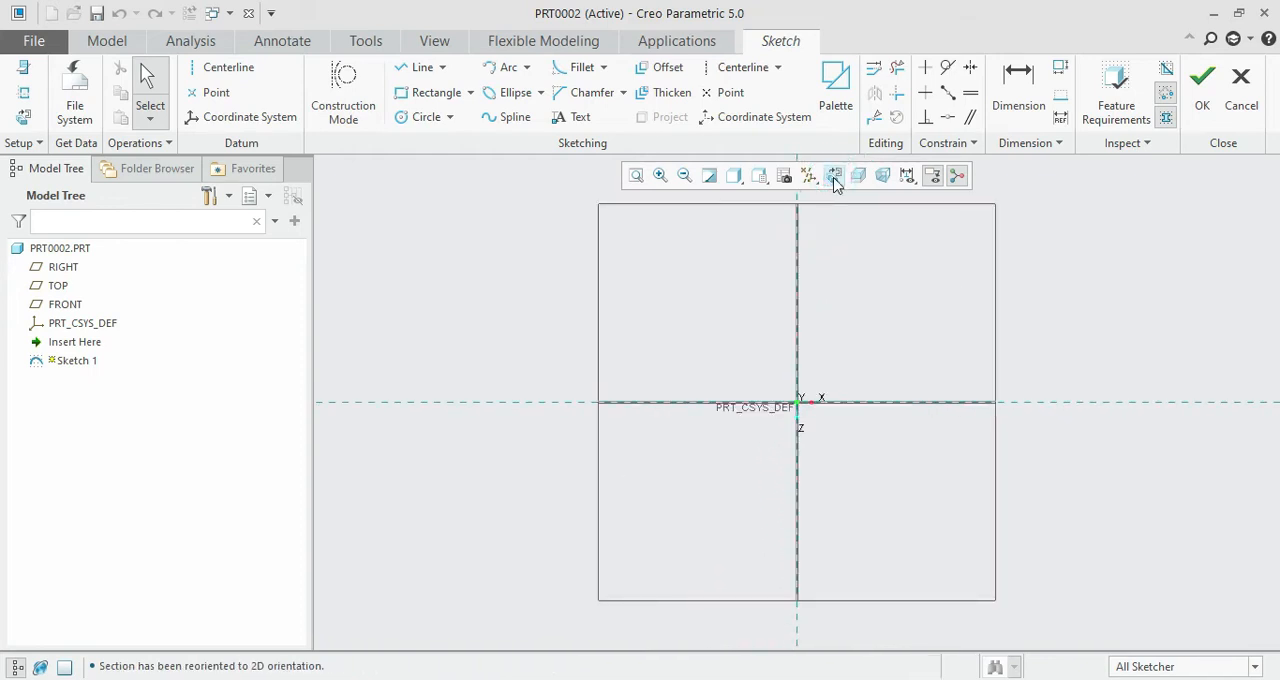
{"action": "mouse_move", "coordinate": [834, 175]}
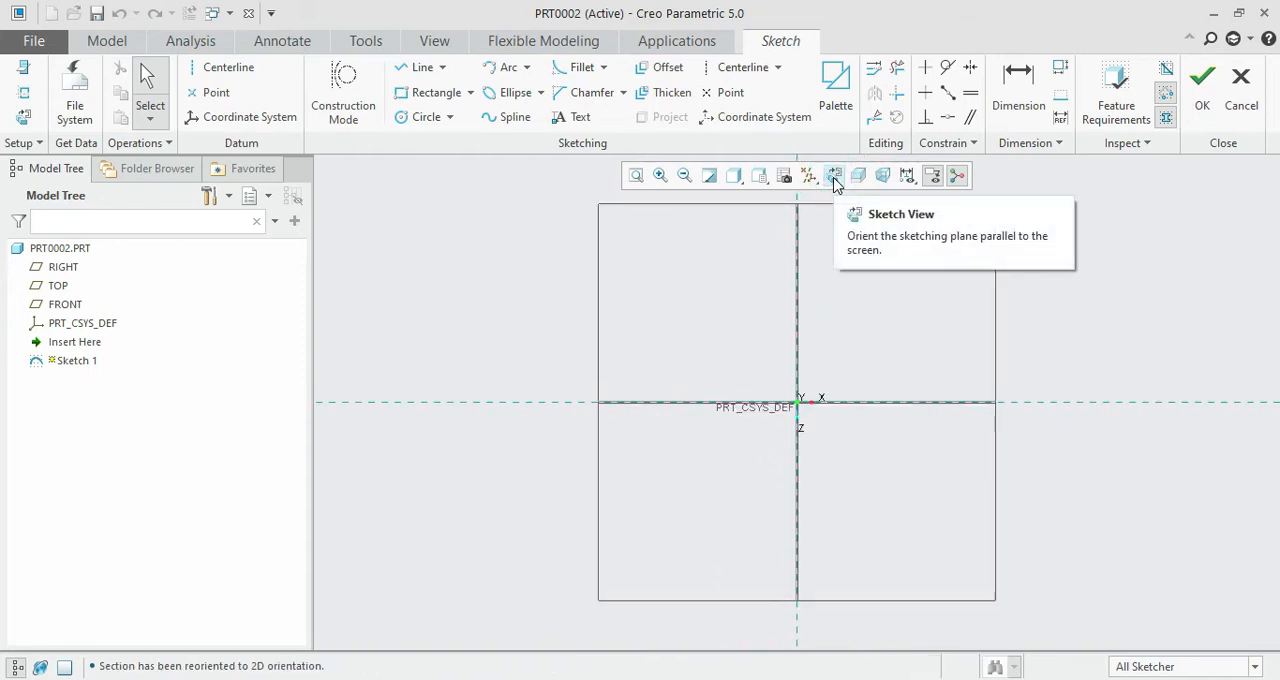
{"action": "mouse_move", "coordinate": [531, 258]}
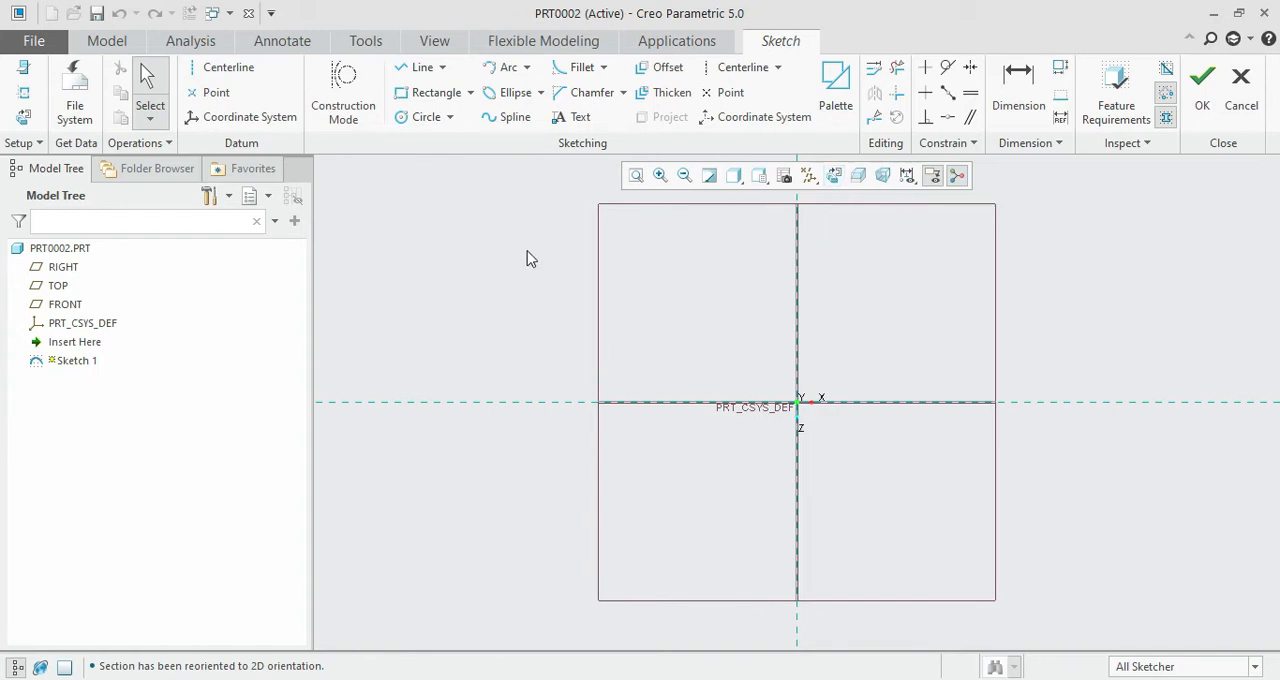
{"action": "mouse_move", "coordinate": [742, 67]}
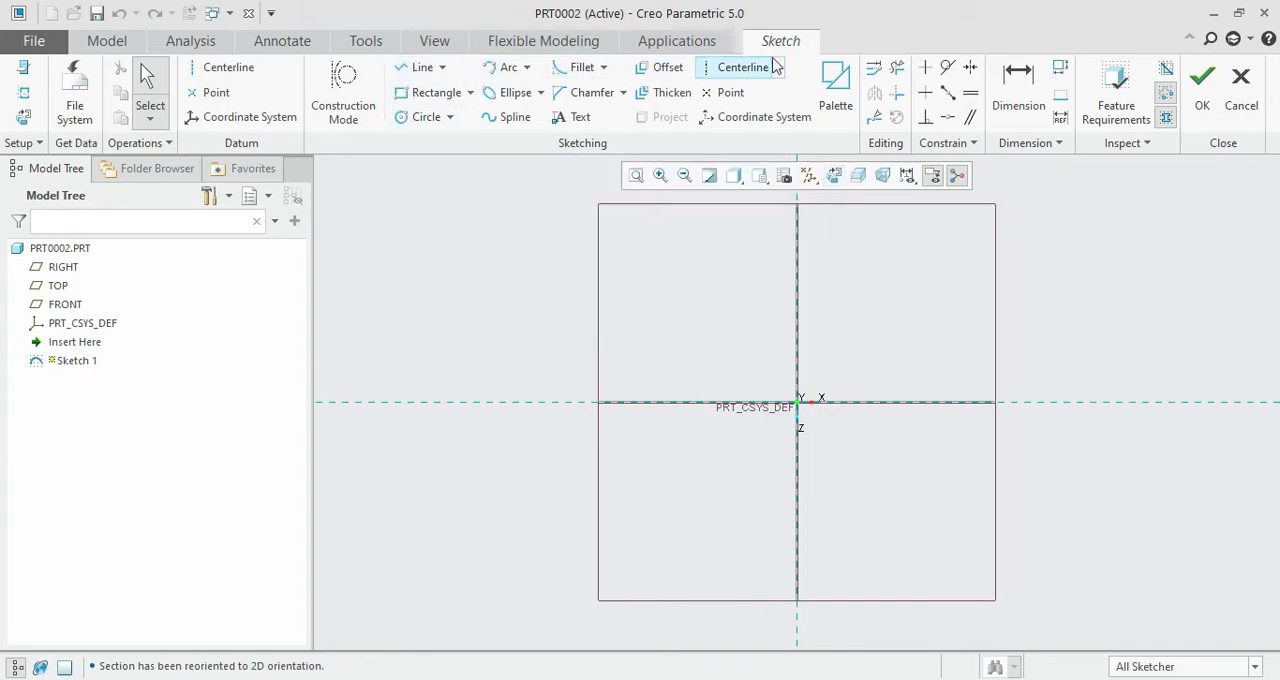
{"action": "mouse_move", "coordinate": [415, 67]}
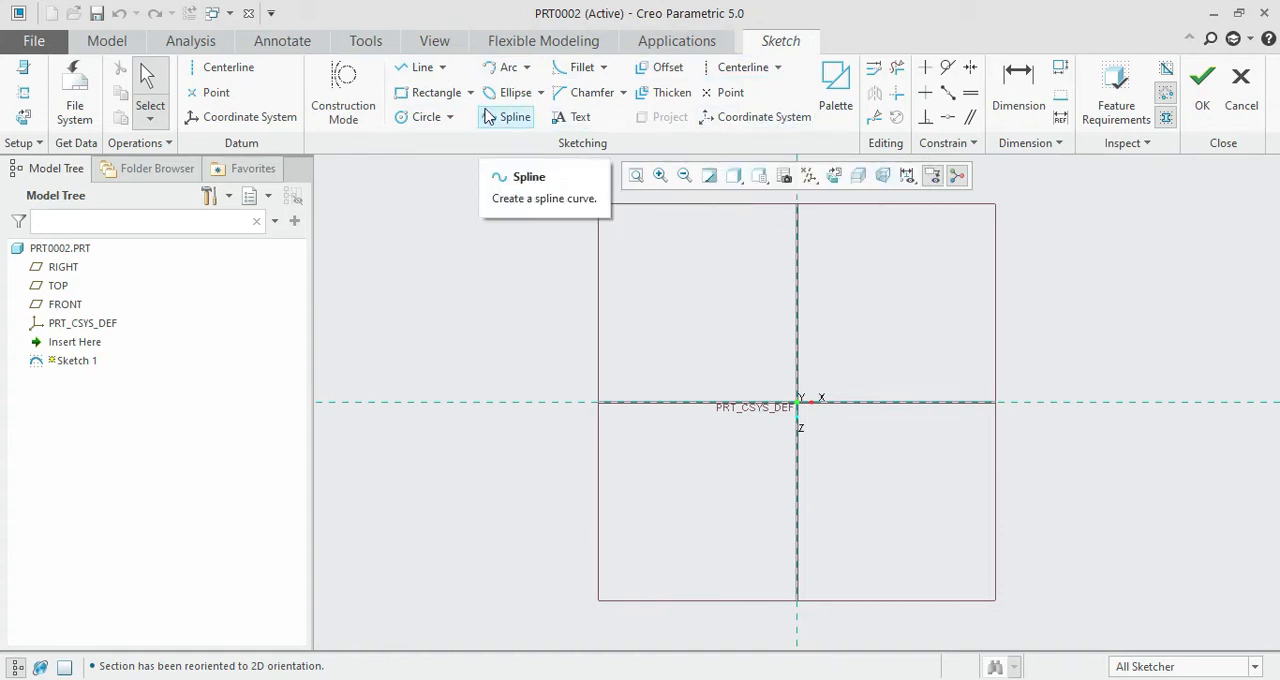
{"action": "mouse_move", "coordinate": [728, 92]}
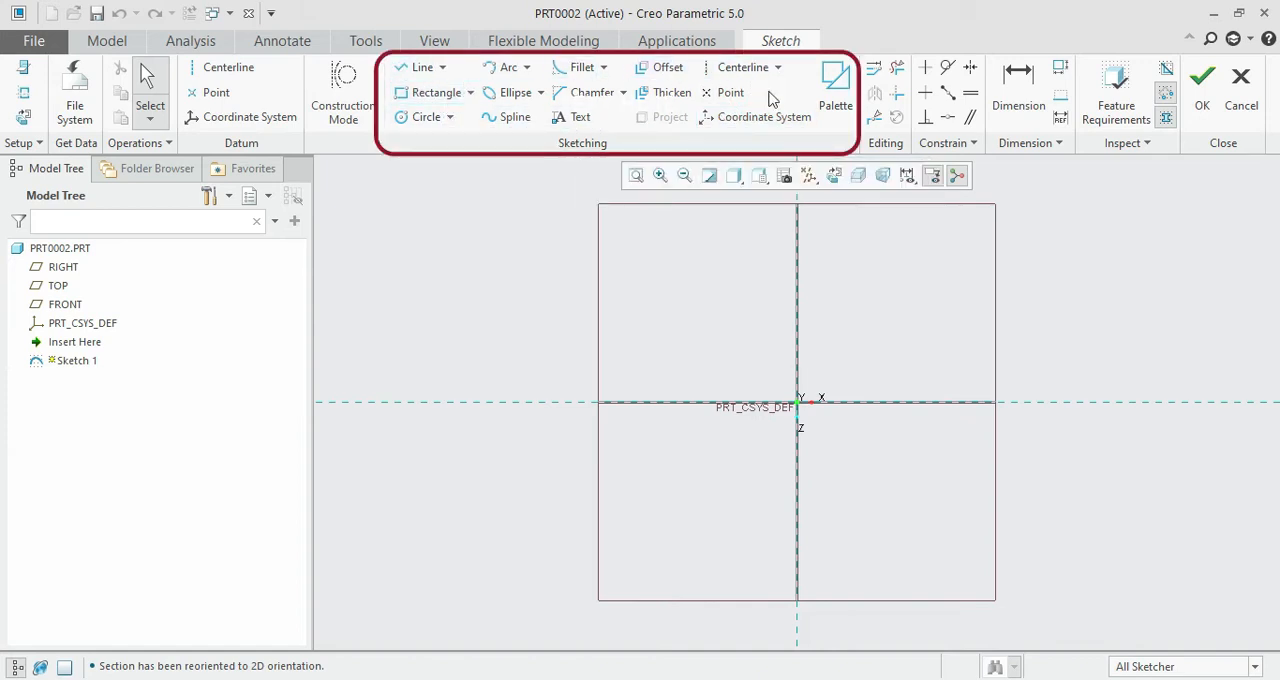
{"action": "mouse_move", "coordinate": [423, 116]}
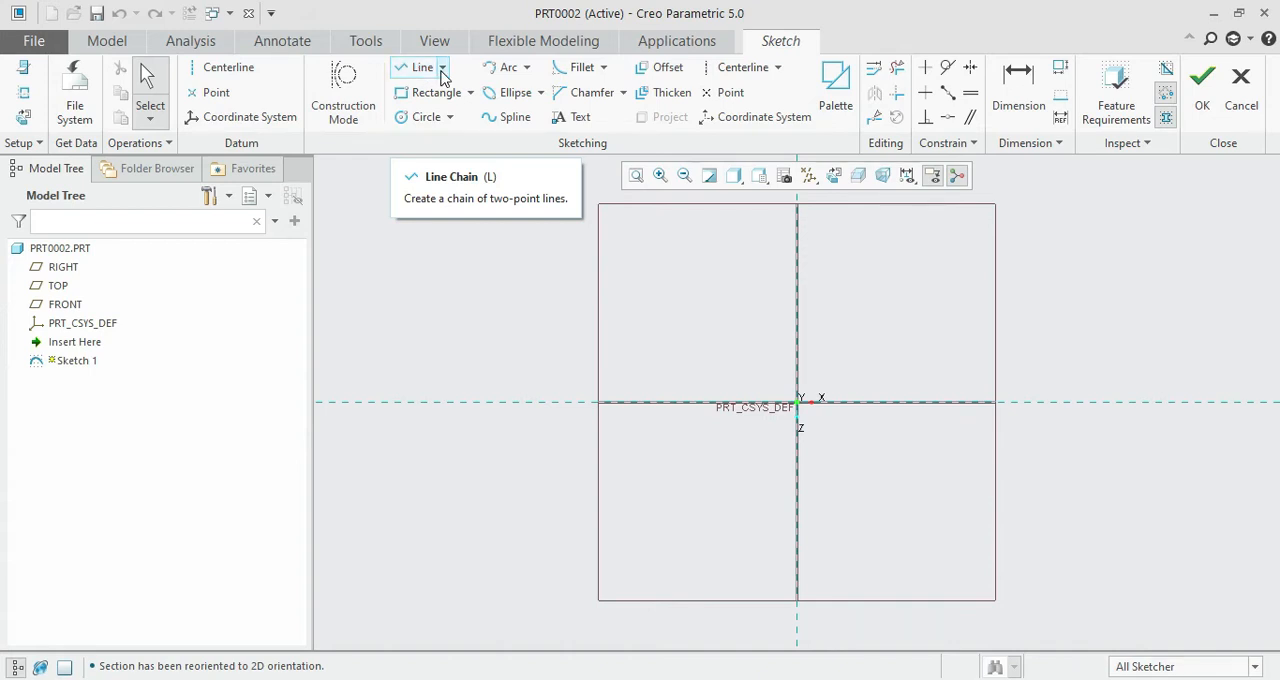
Draw a Line Chain rectangle outline around the sketch origin.
{"action": "left_click", "coordinate": [443, 67]}
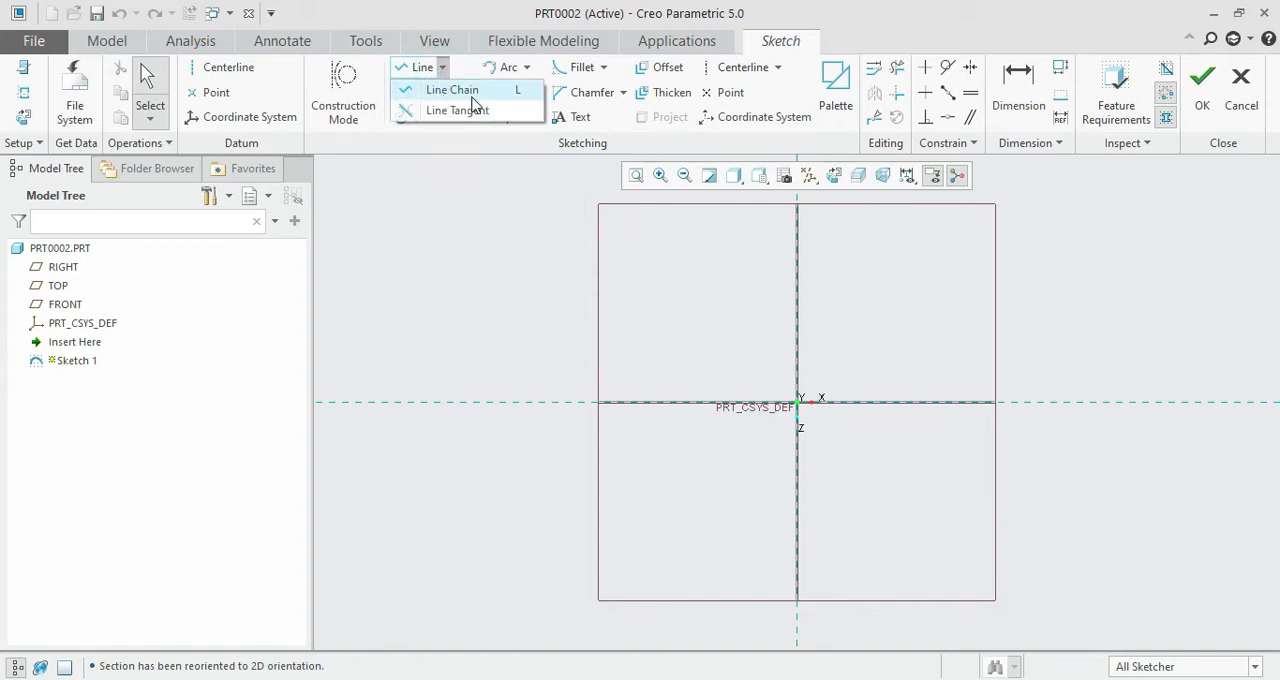
{"action": "mouse_move", "coordinate": [468, 116]}
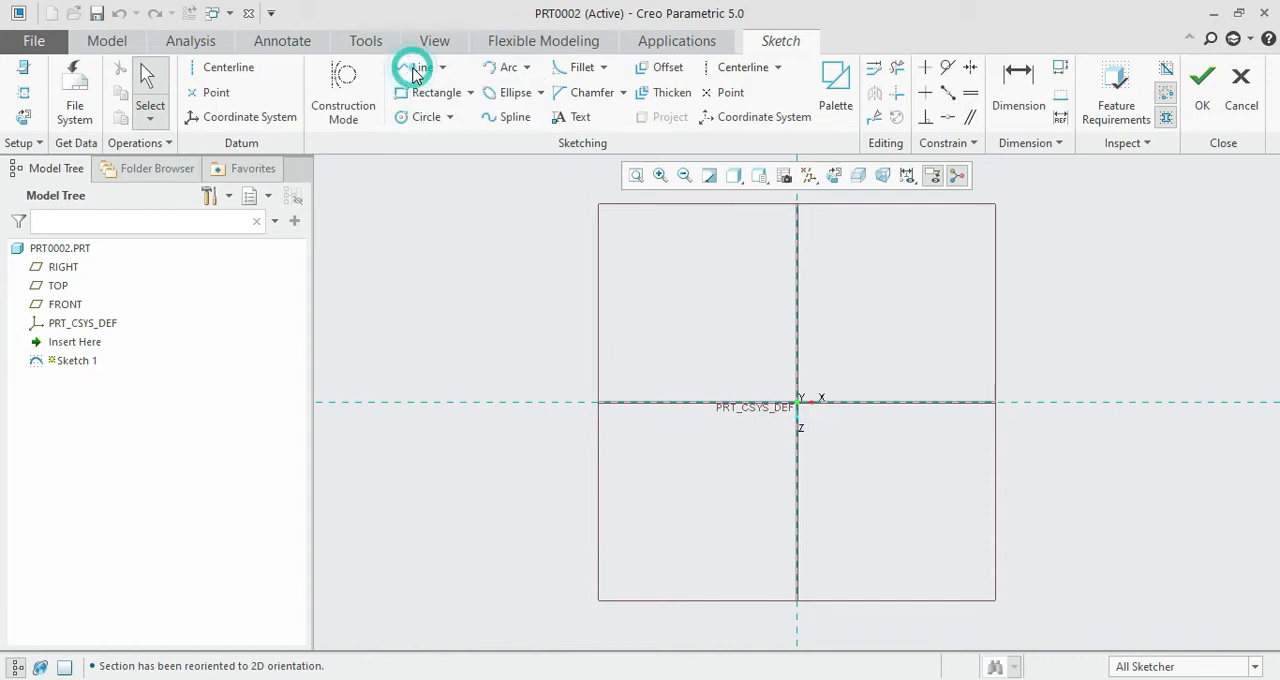
{"action": "left_click", "coordinate": [414, 67]}
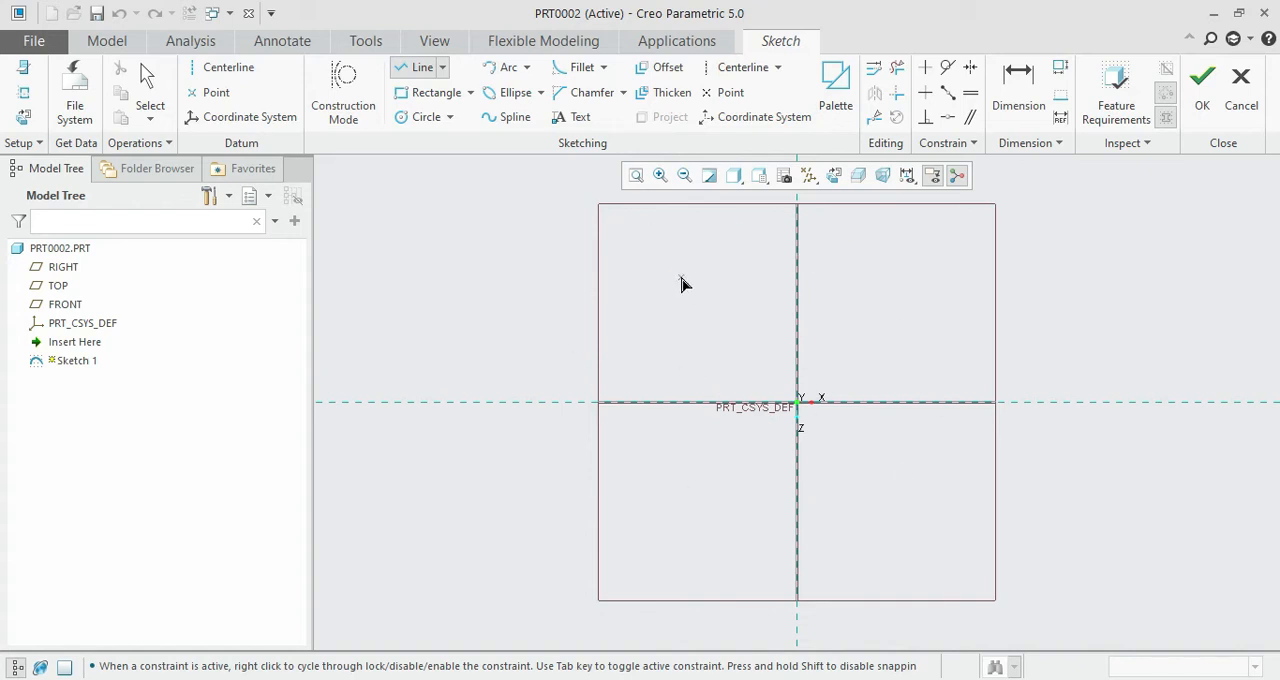
{"action": "left_click_drag", "start_coordinate": [682, 278], "coordinate": [900, 278]}
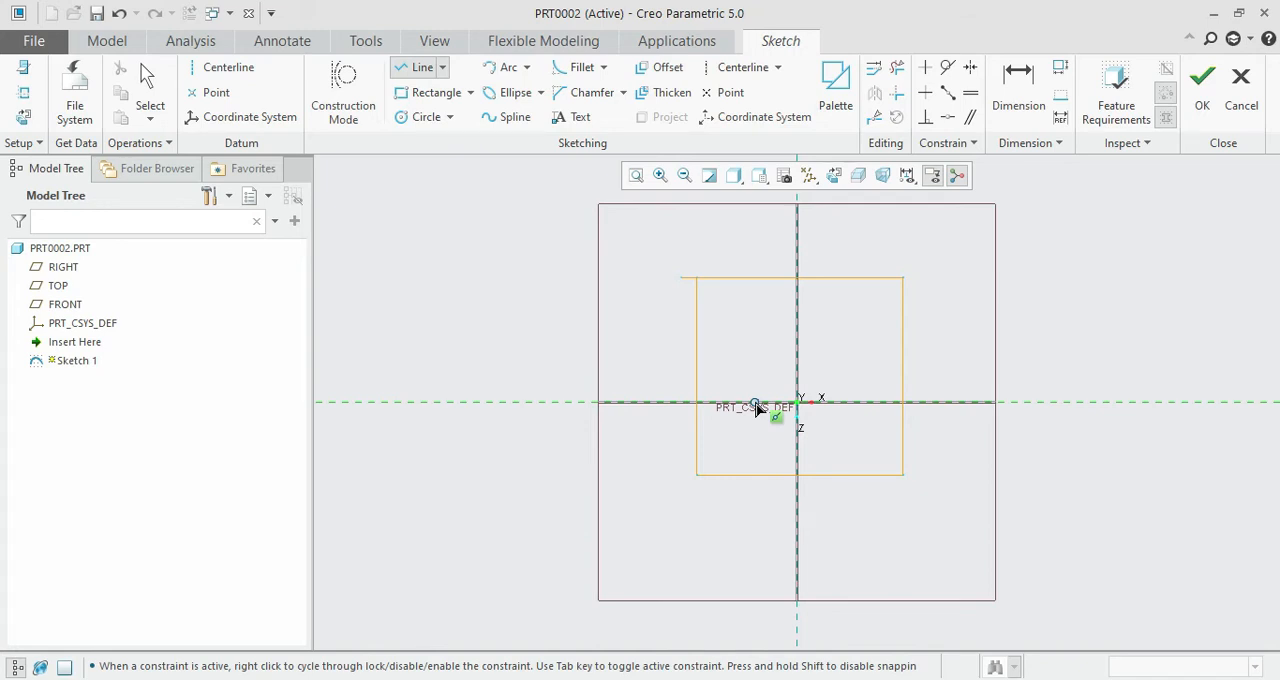
{"action": "mouse_move", "coordinate": [970, 378]}
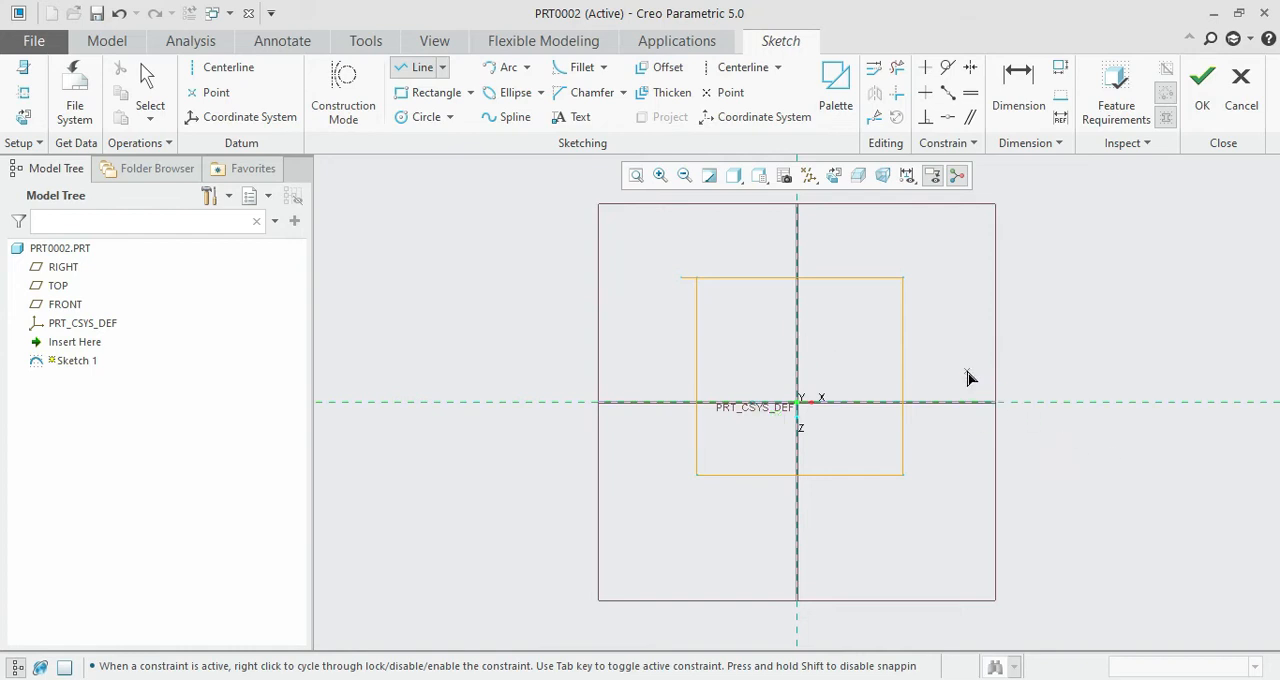
{"action": "mouse_move", "coordinate": [967, 370]}
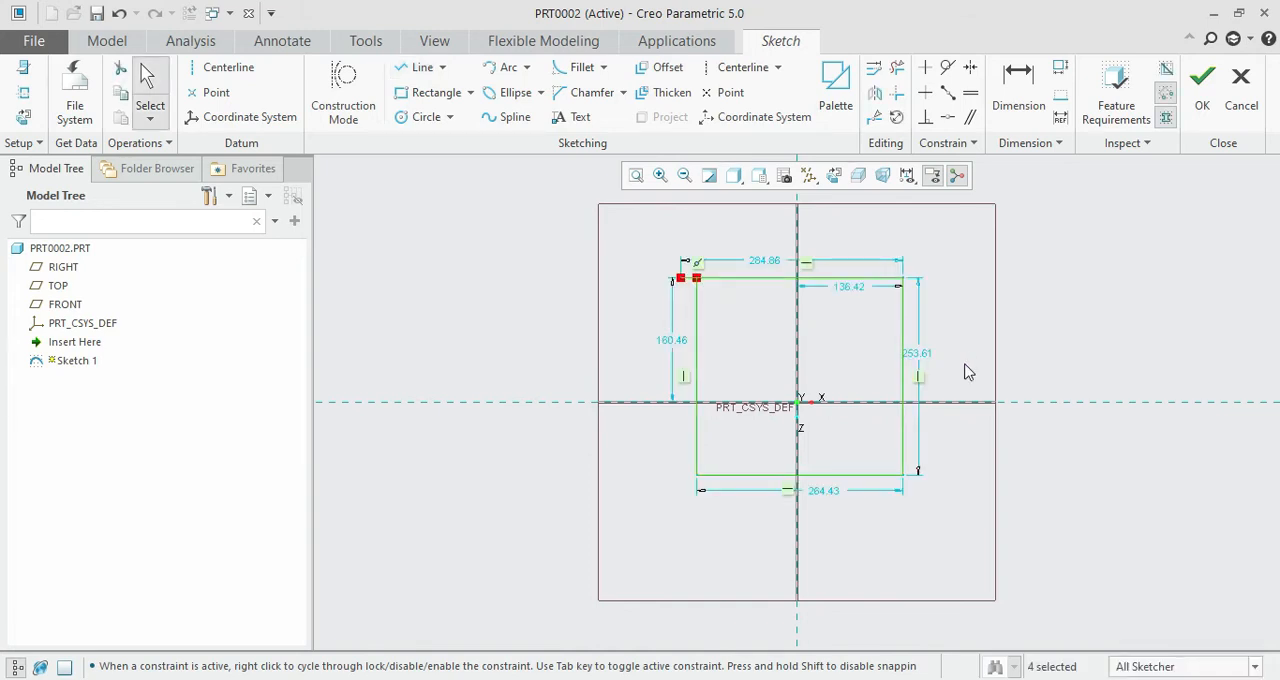
{"action": "mouse_move", "coordinate": [884, 440]}
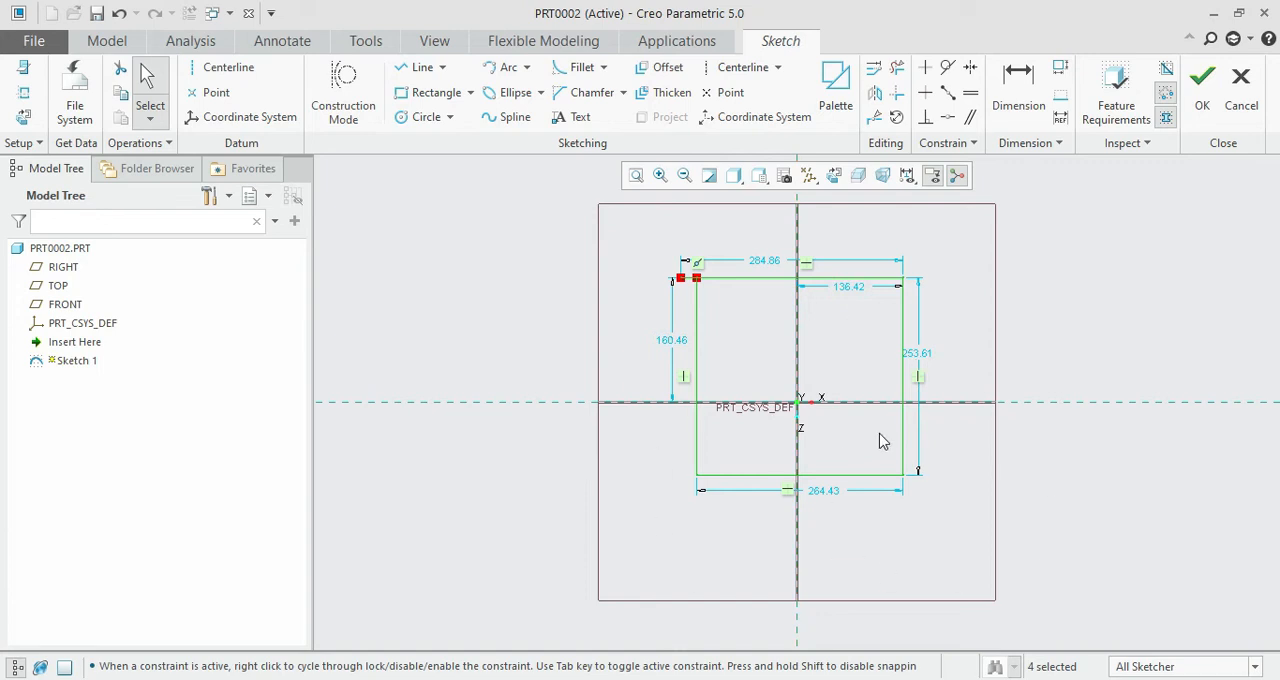
{"action": "mouse_move", "coordinate": [688, 293]}
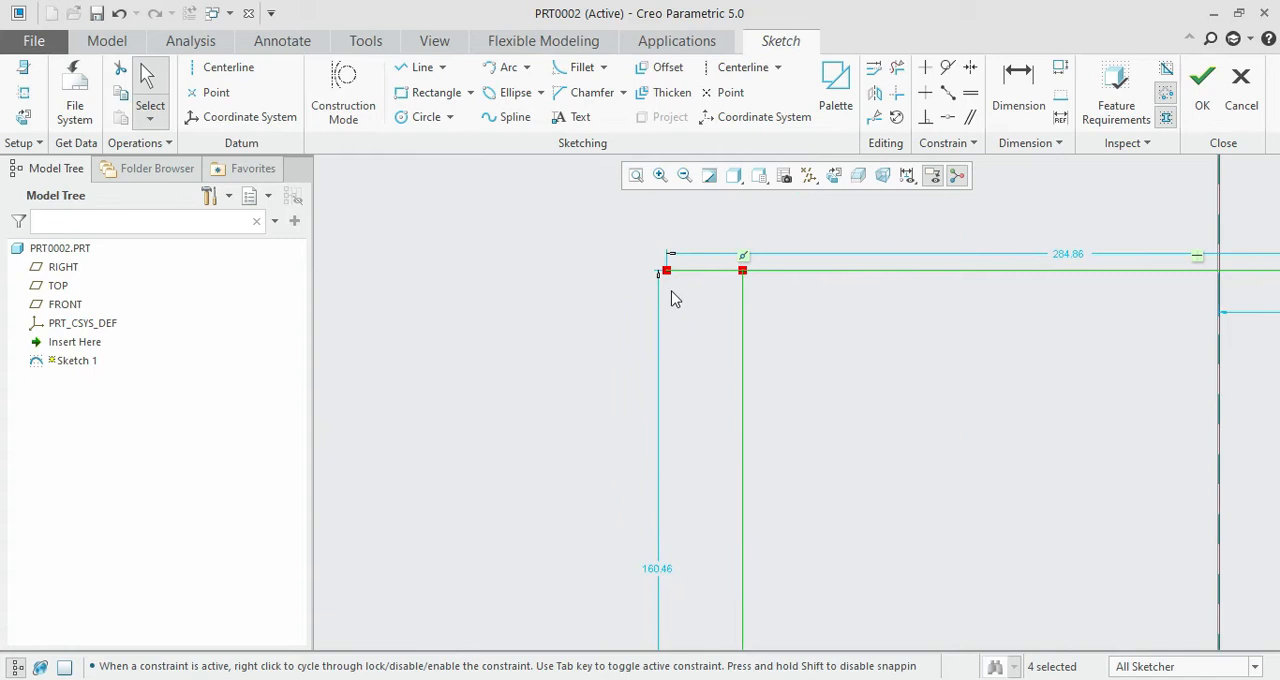
{"action": "mouse_move", "coordinate": [686, 330]}
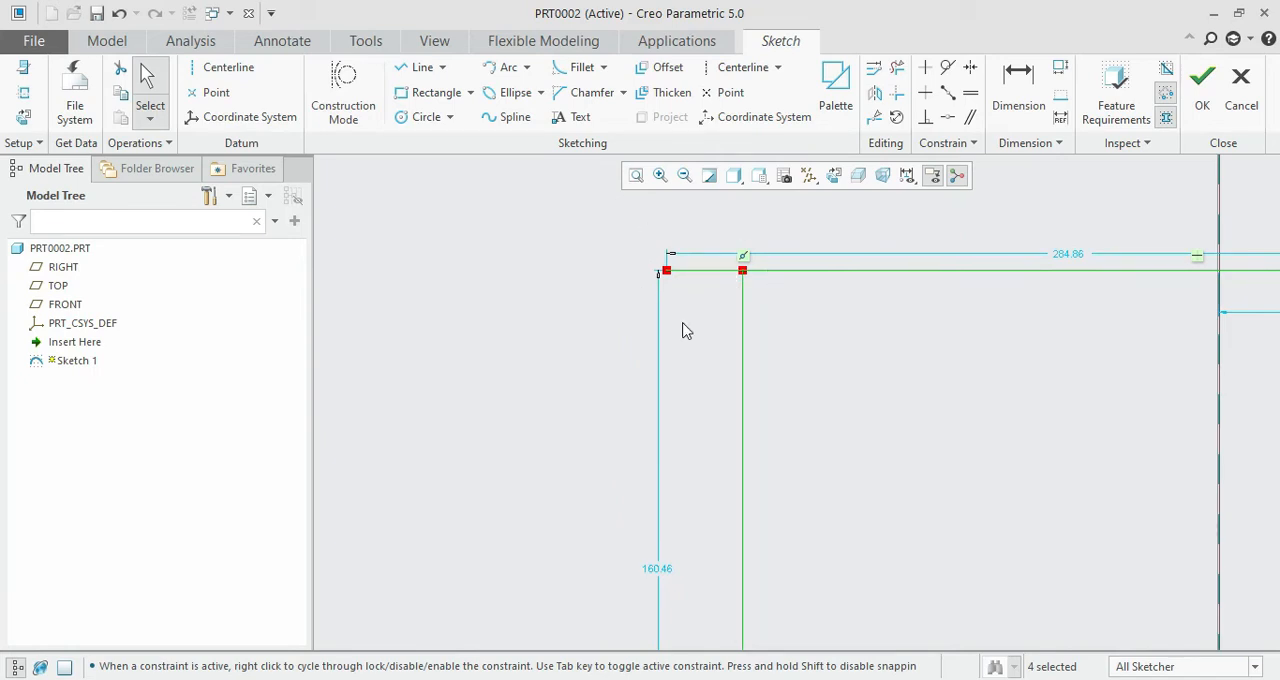
{"action": "mouse_move", "coordinate": [665, 328]}
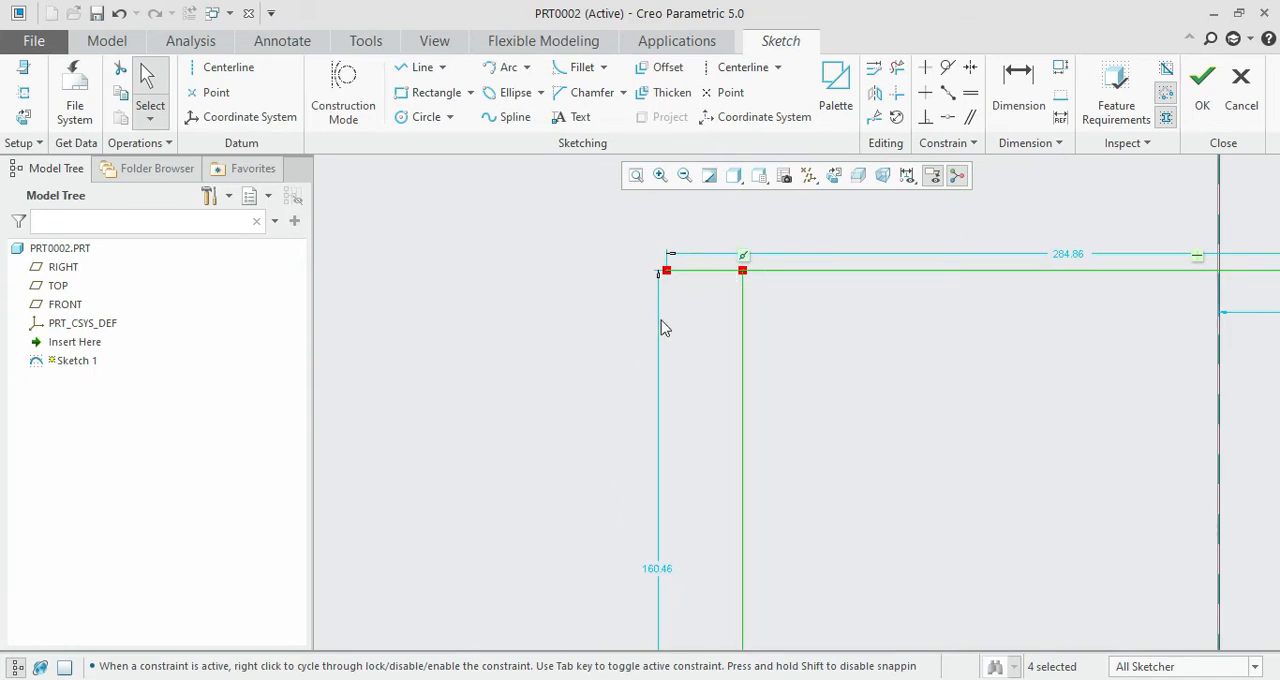
{"action": "mouse_move", "coordinate": [687, 282]}
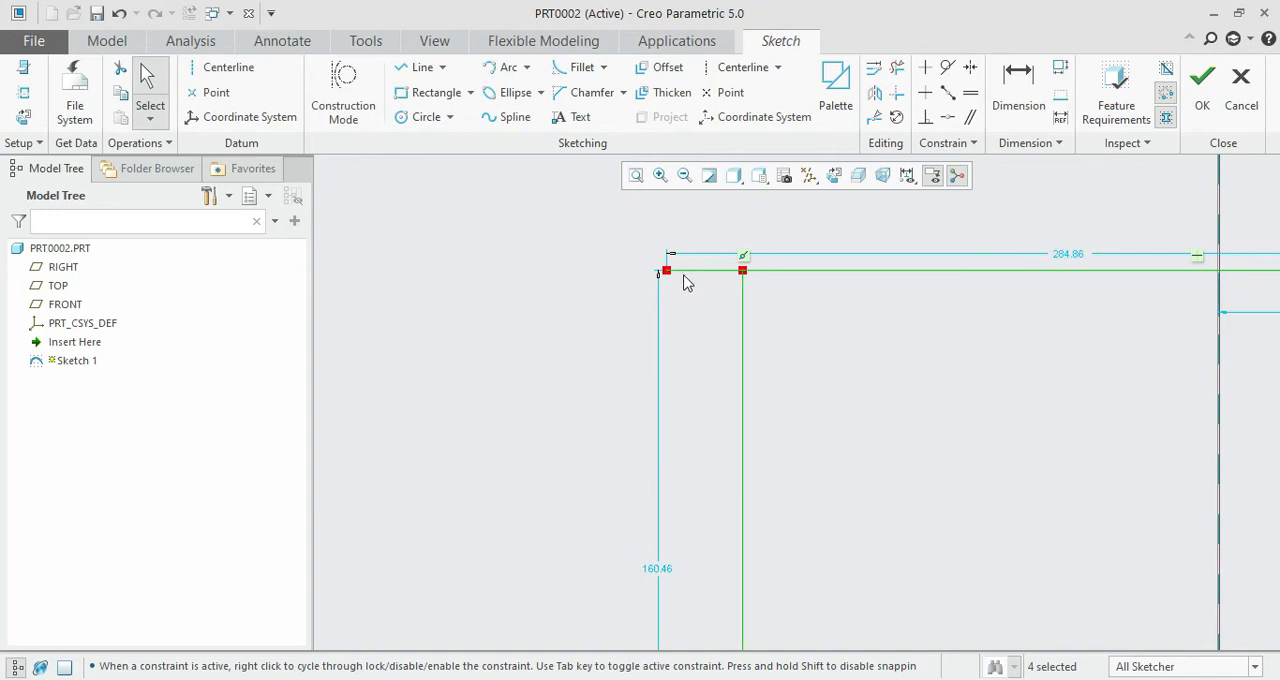
{"action": "mouse_move", "coordinate": [726, 215]}
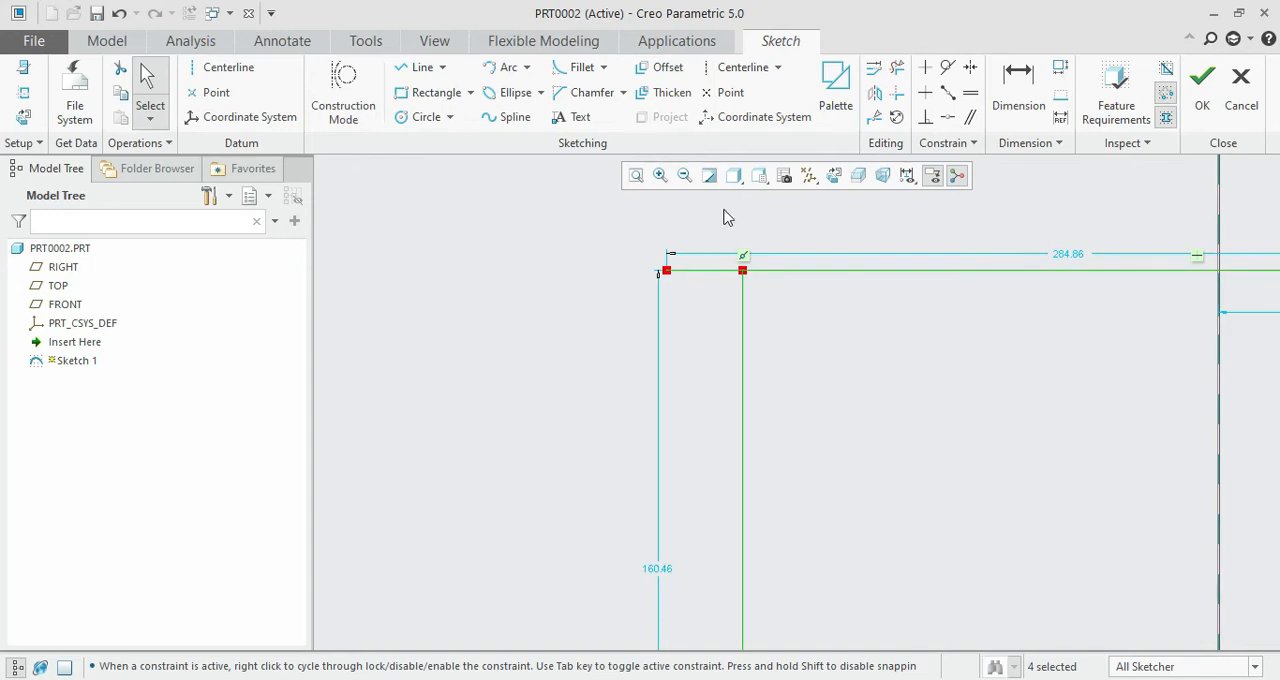
{"action": "mouse_move", "coordinate": [710, 298]}
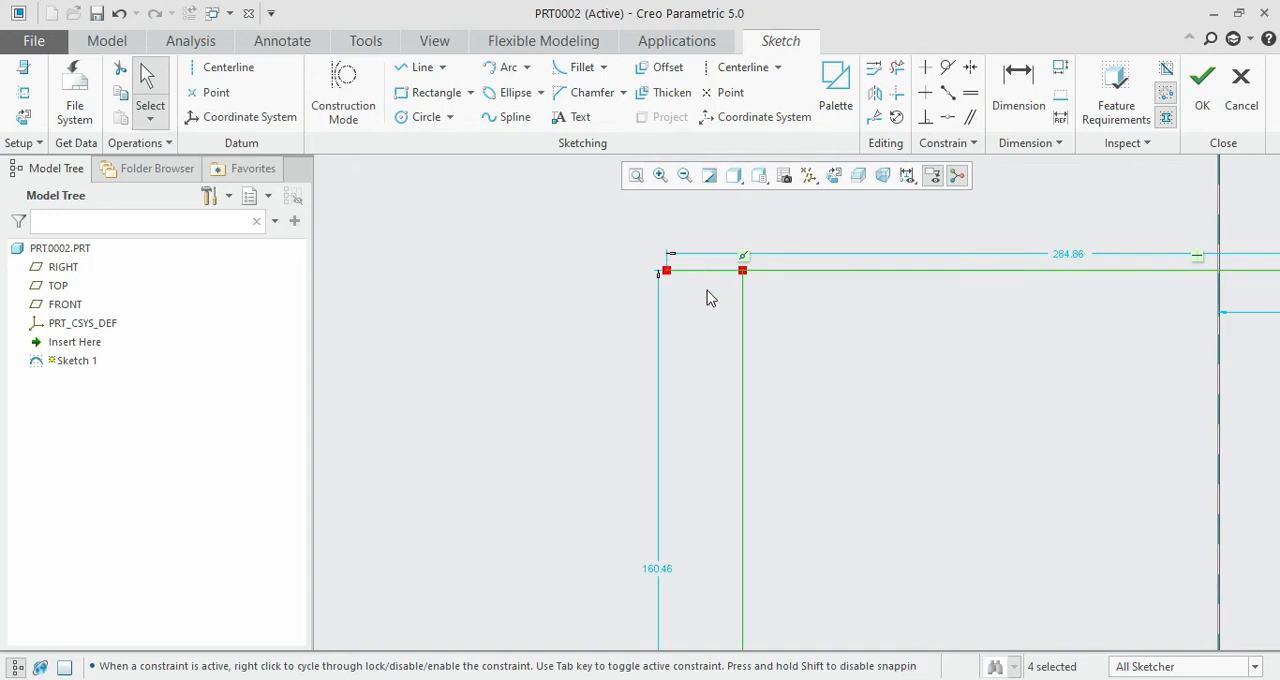
{"action": "mouse_move", "coordinate": [700, 274]}
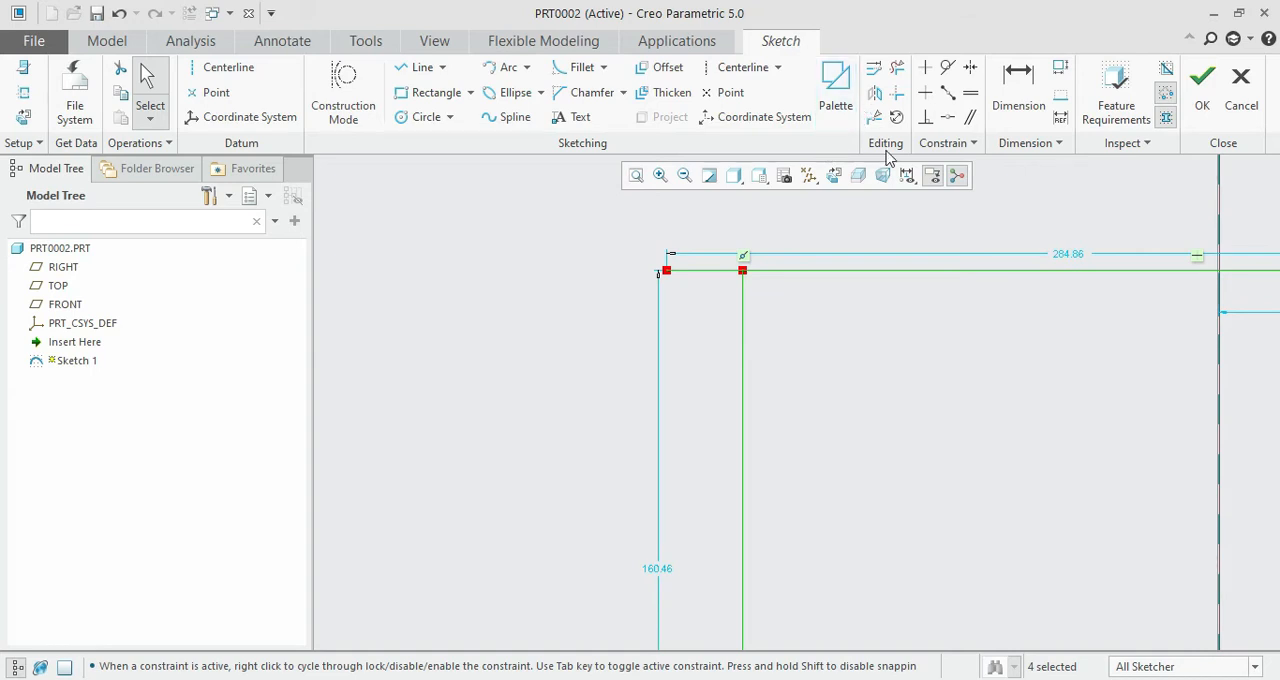
{"action": "mouse_move", "coordinate": [888, 143]}
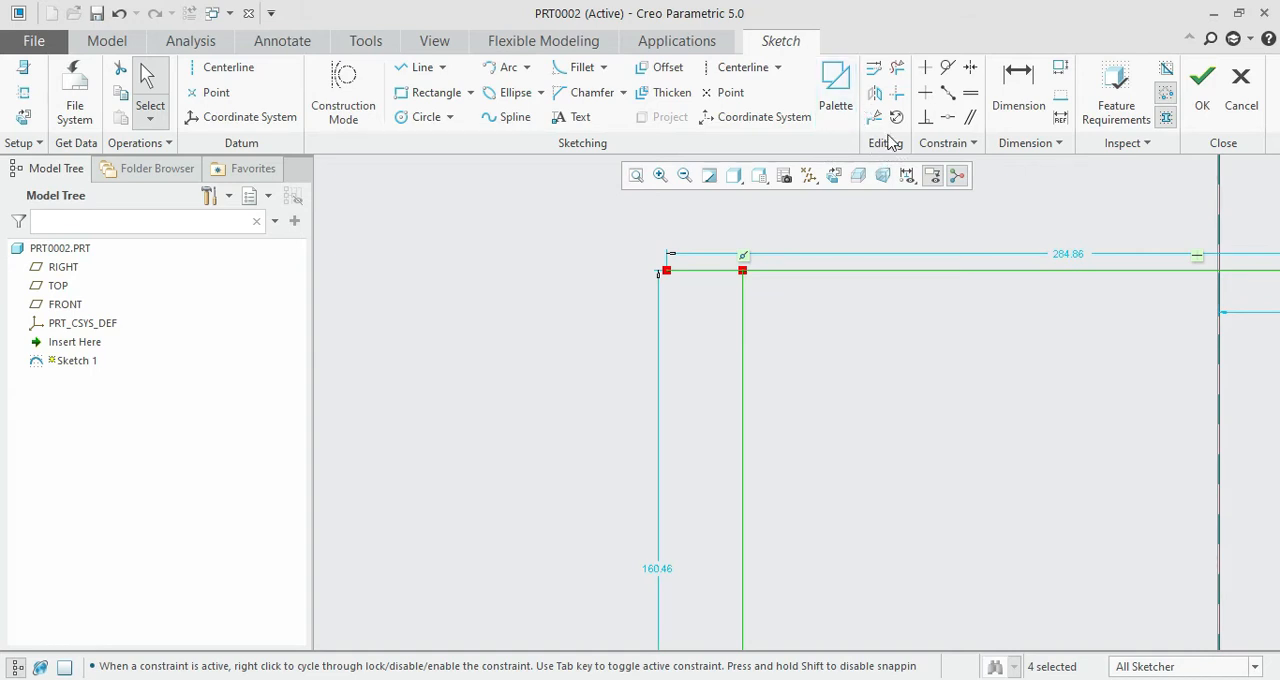
{"action": "mouse_move", "coordinate": [898, 67]}
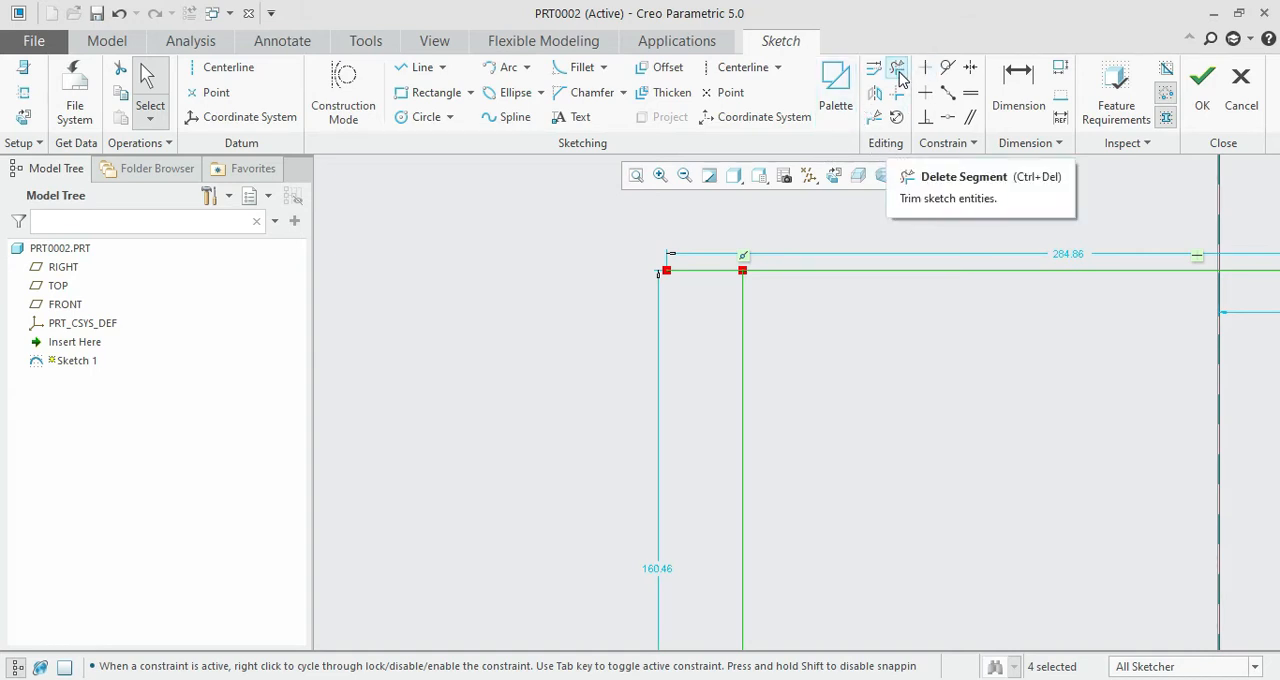
Activate Delete Segment to trim the extra stub from the outline.
{"action": "left_click", "coordinate": [897, 67]}
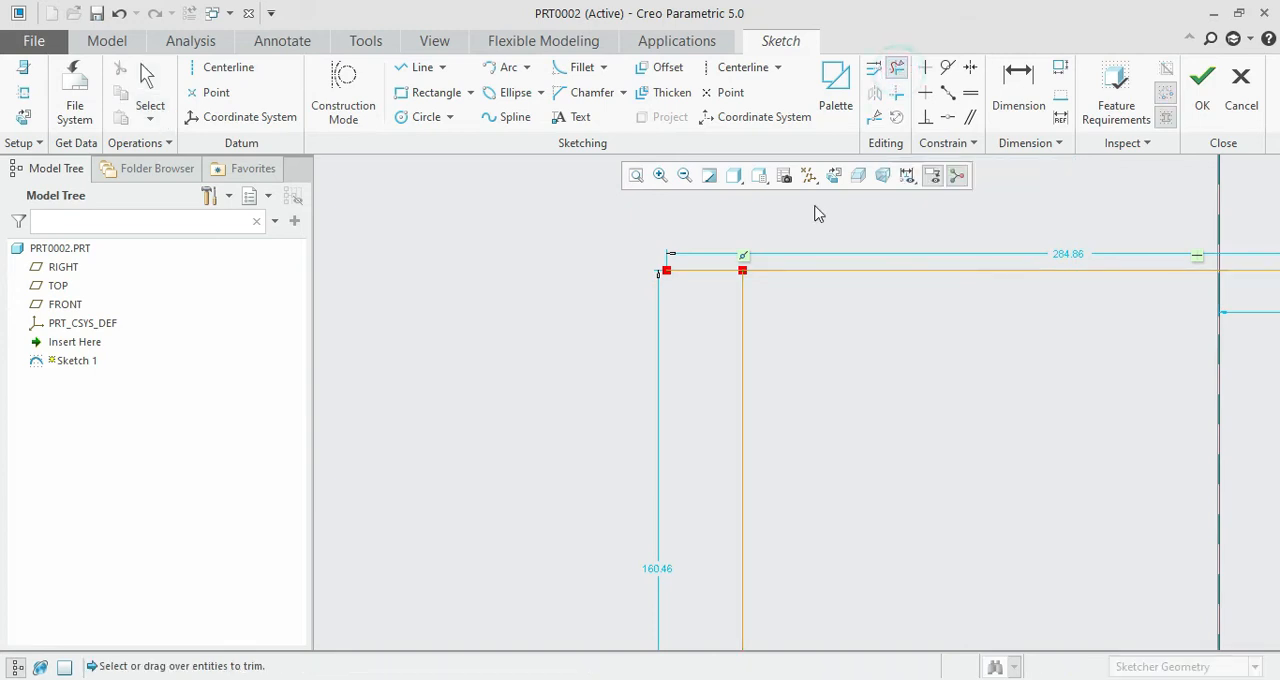
{"action": "mouse_move", "coordinate": [710, 238]}
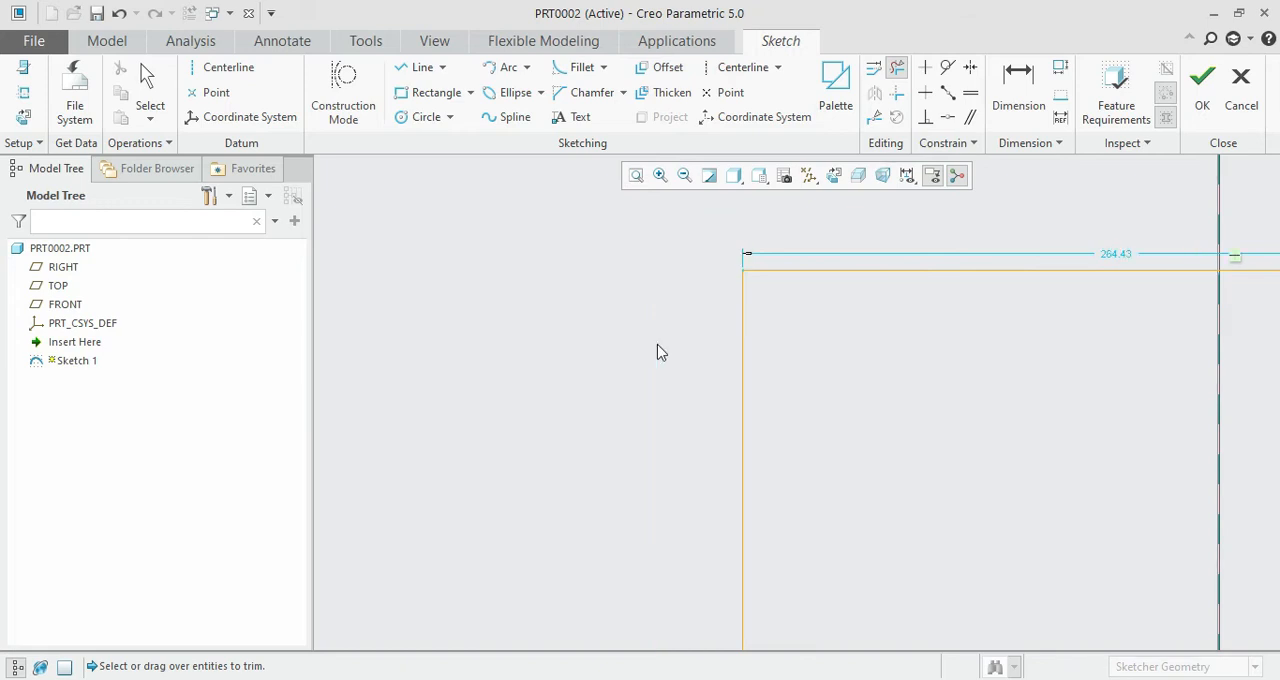
{"action": "mouse_move", "coordinate": [649, 285]}
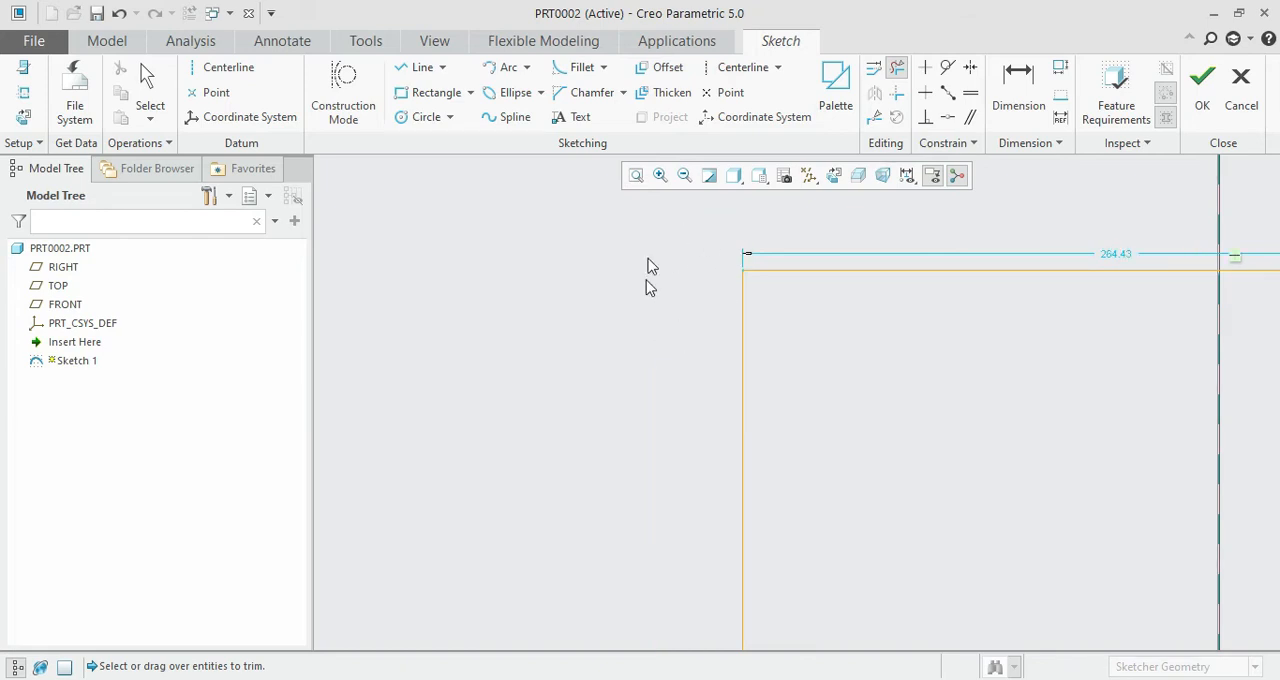
{"action": "mouse_move", "coordinate": [672, 305]}
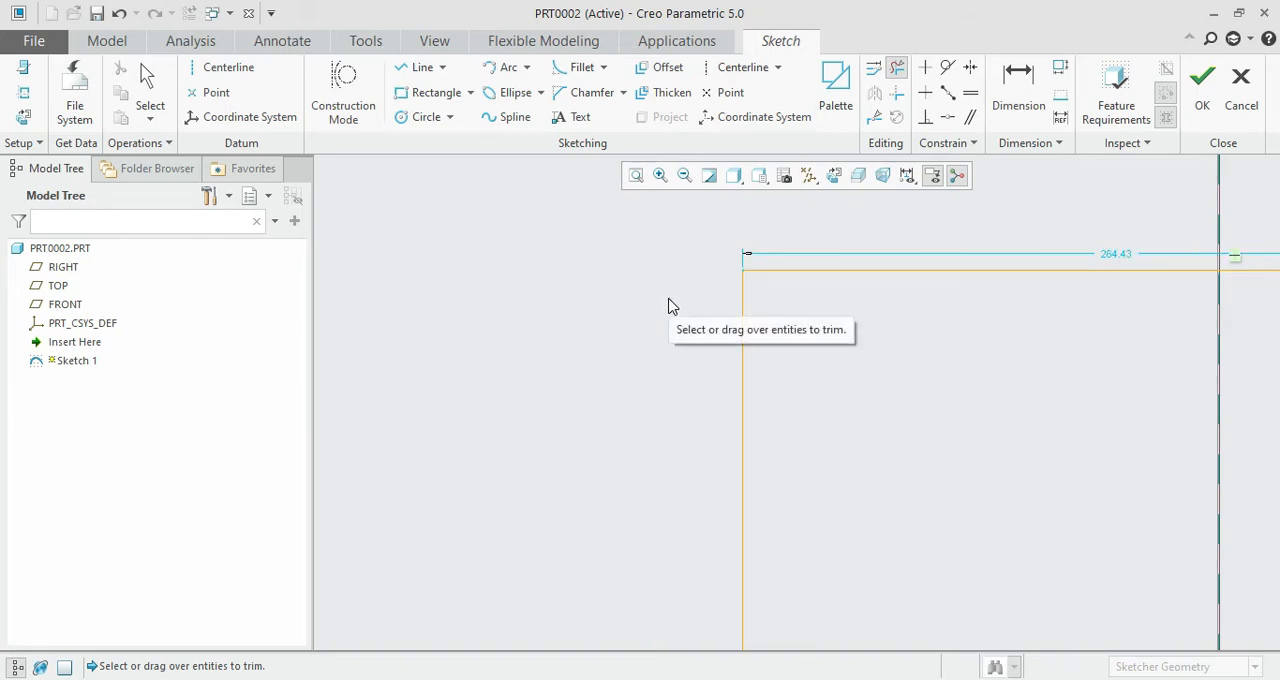
{"action": "mouse_move", "coordinate": [574, 359]}
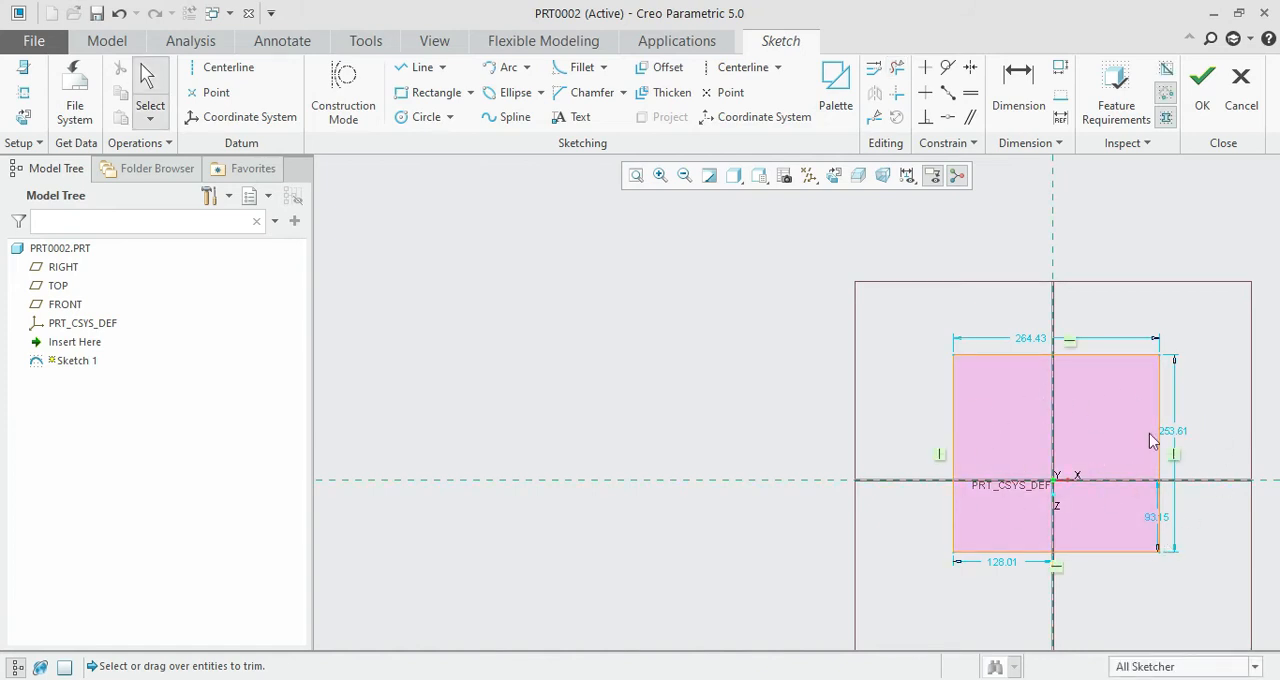
{"action": "mouse_move", "coordinate": [1200, 375]}
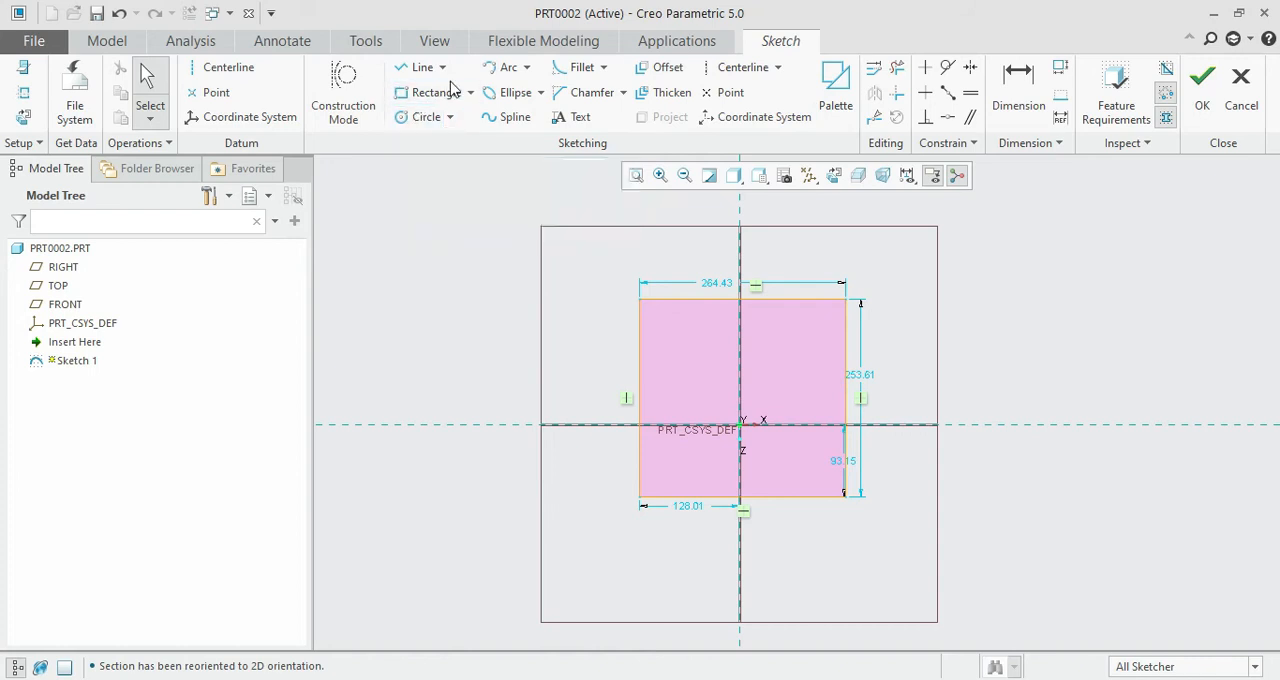
{"action": "mouse_move", "coordinate": [605, 325]}
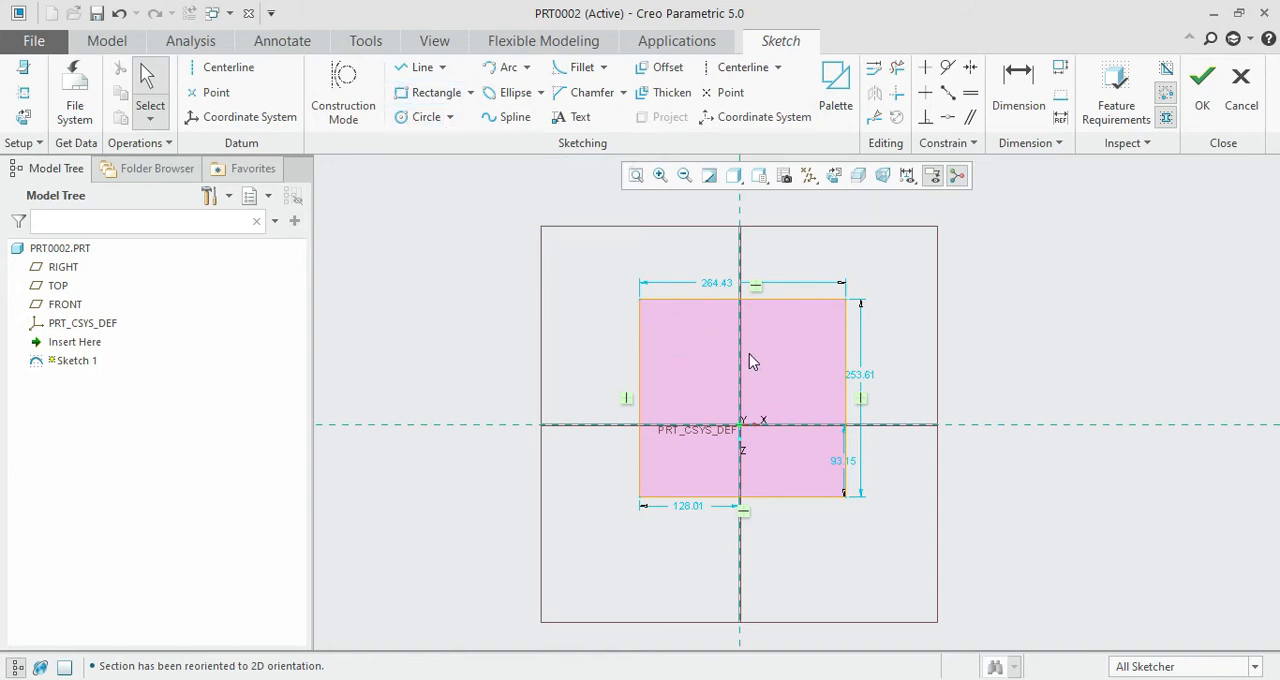
{"action": "mouse_move", "coordinate": [435, 92]}
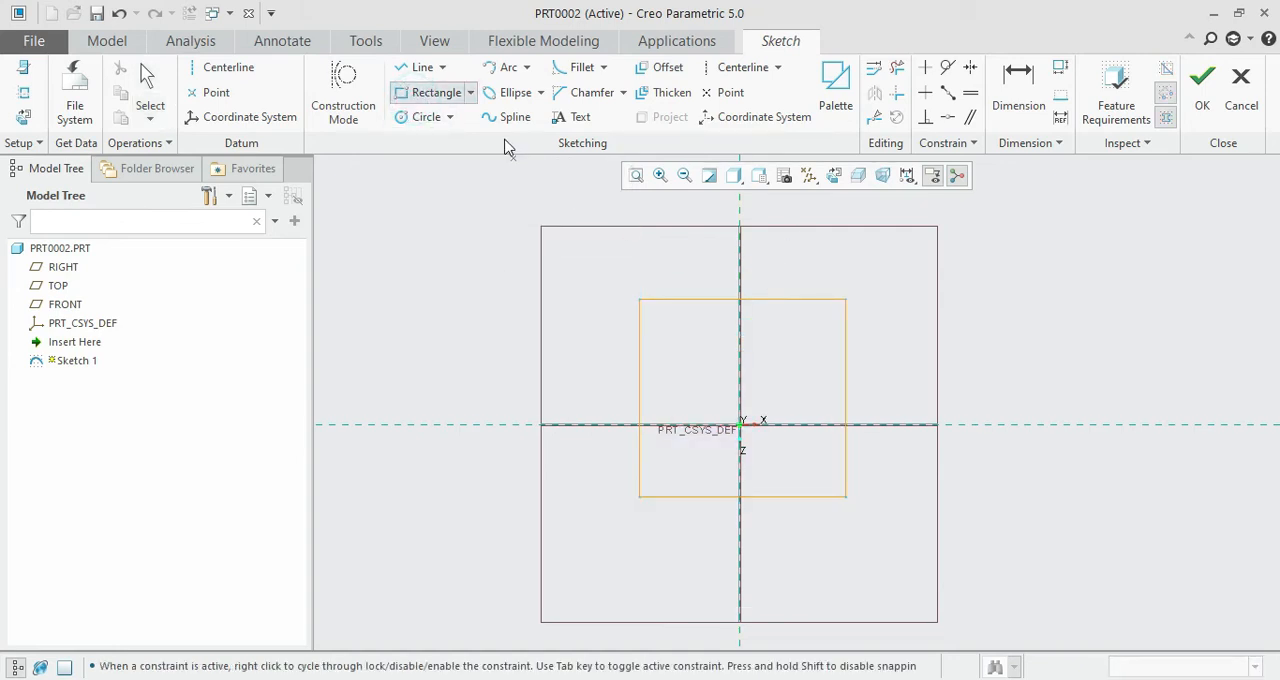
Draw a second corner rectangle down to the horizontal axis, then browse rectangle types.
{"action": "left_click", "coordinate": [467, 92]}
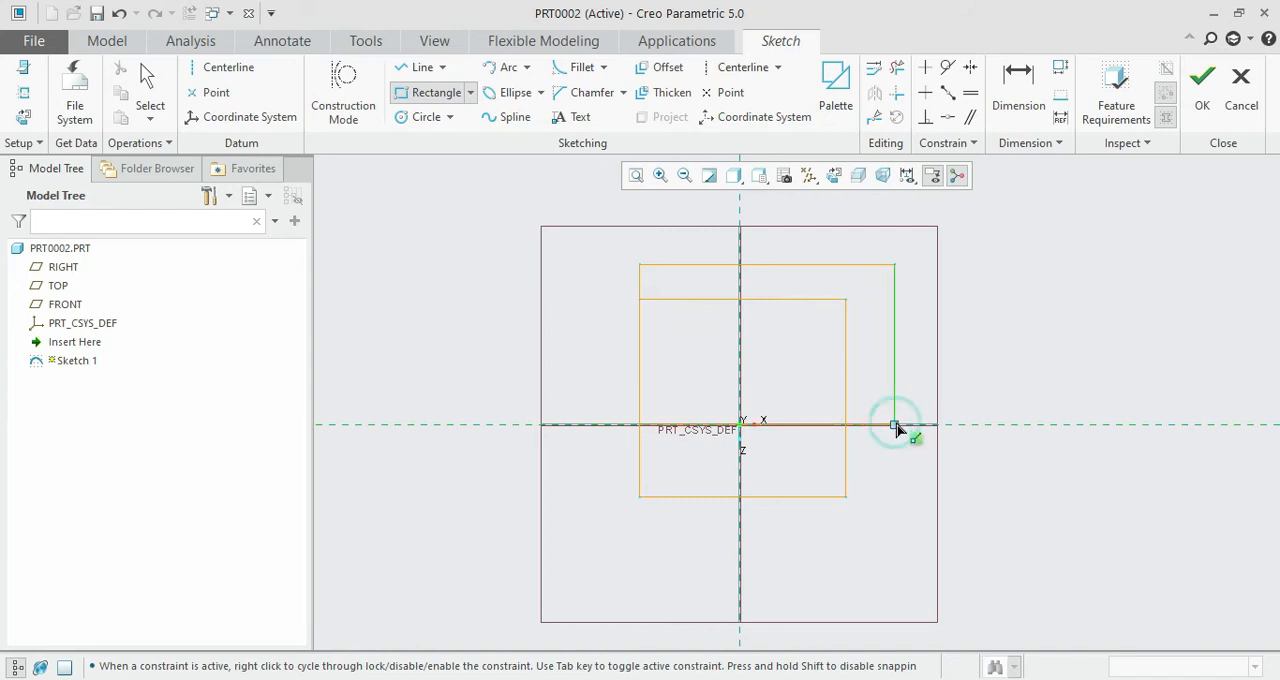
{"action": "left_click_drag", "start_coordinate": [895, 425], "coordinate": [640, 265]}
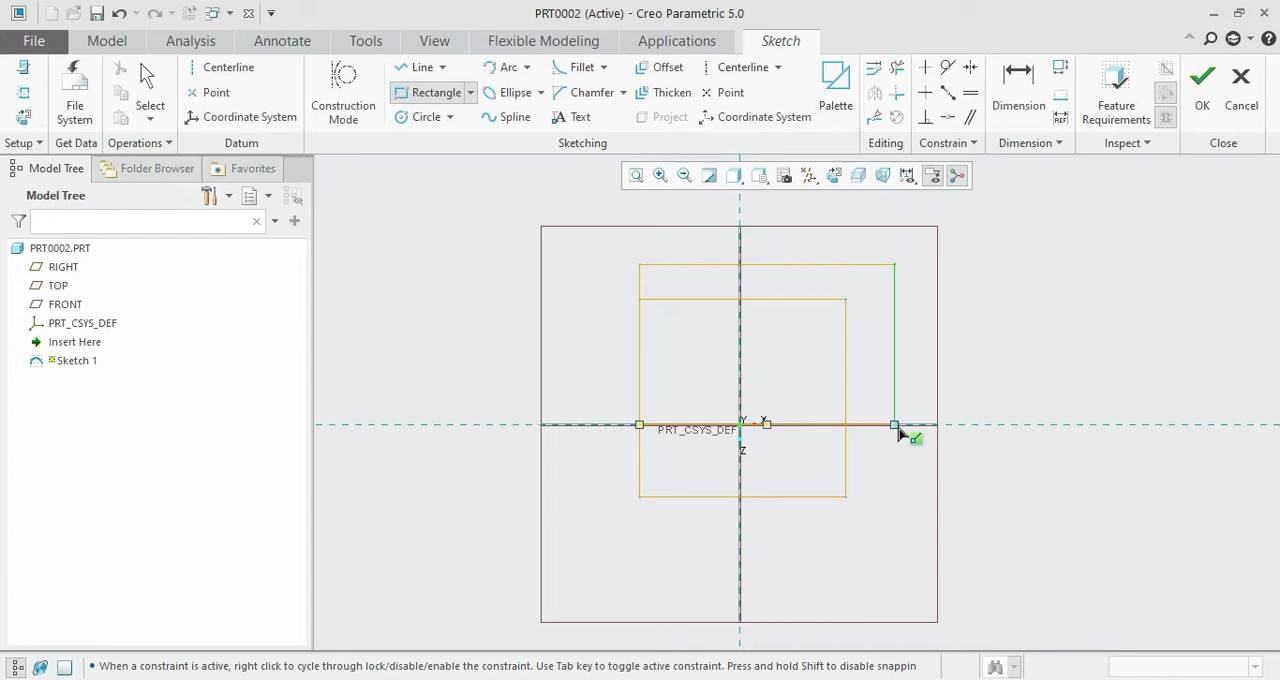
{"action": "left_click", "coordinate": [471, 92]}
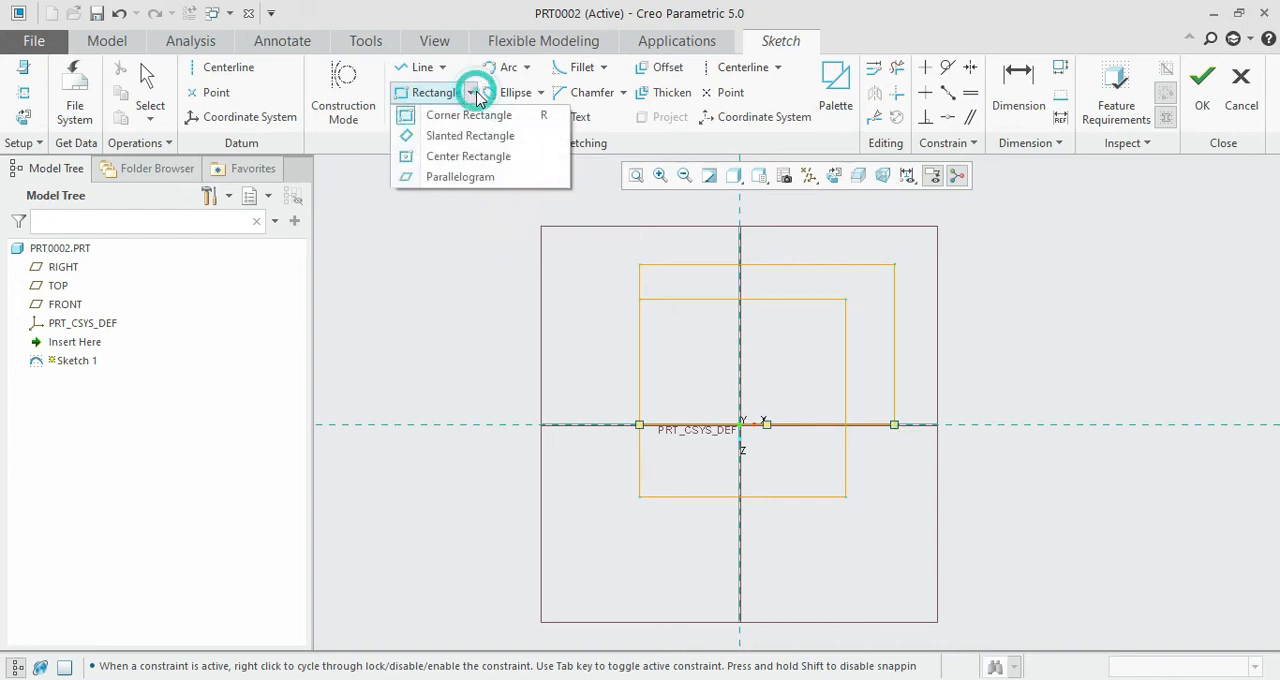
{"action": "mouse_move", "coordinate": [468, 135]}
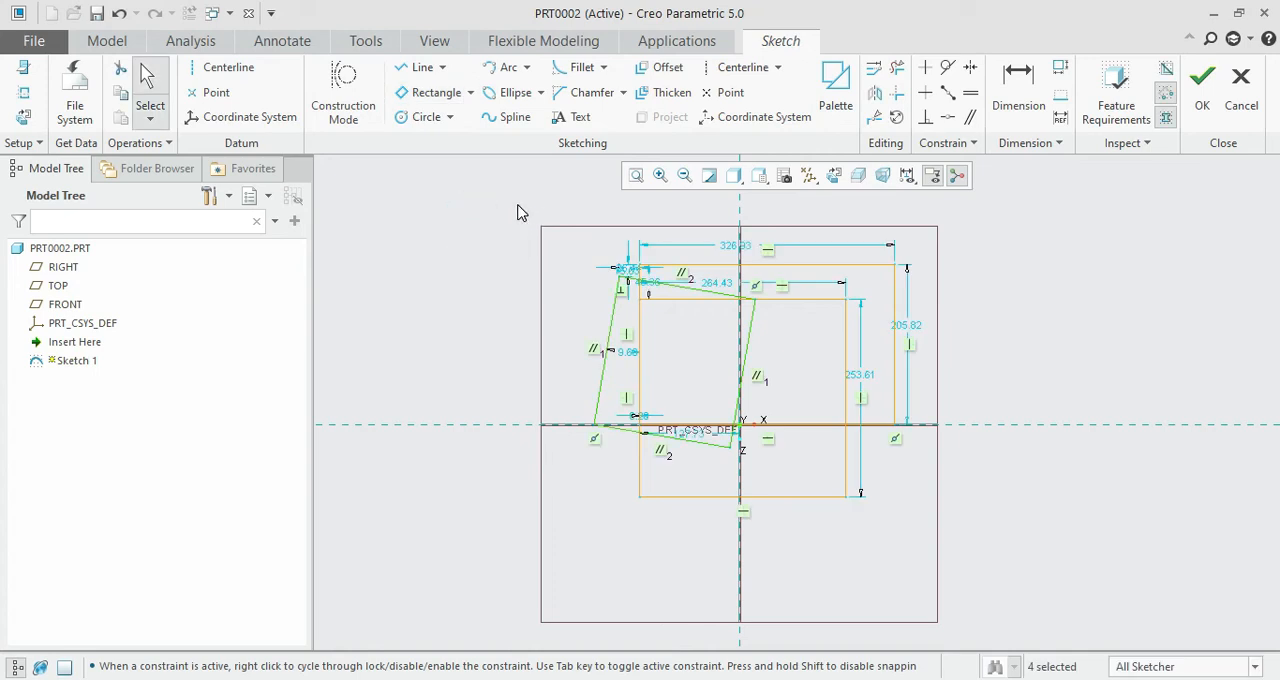
{"action": "mouse_move", "coordinate": [512, 204]}
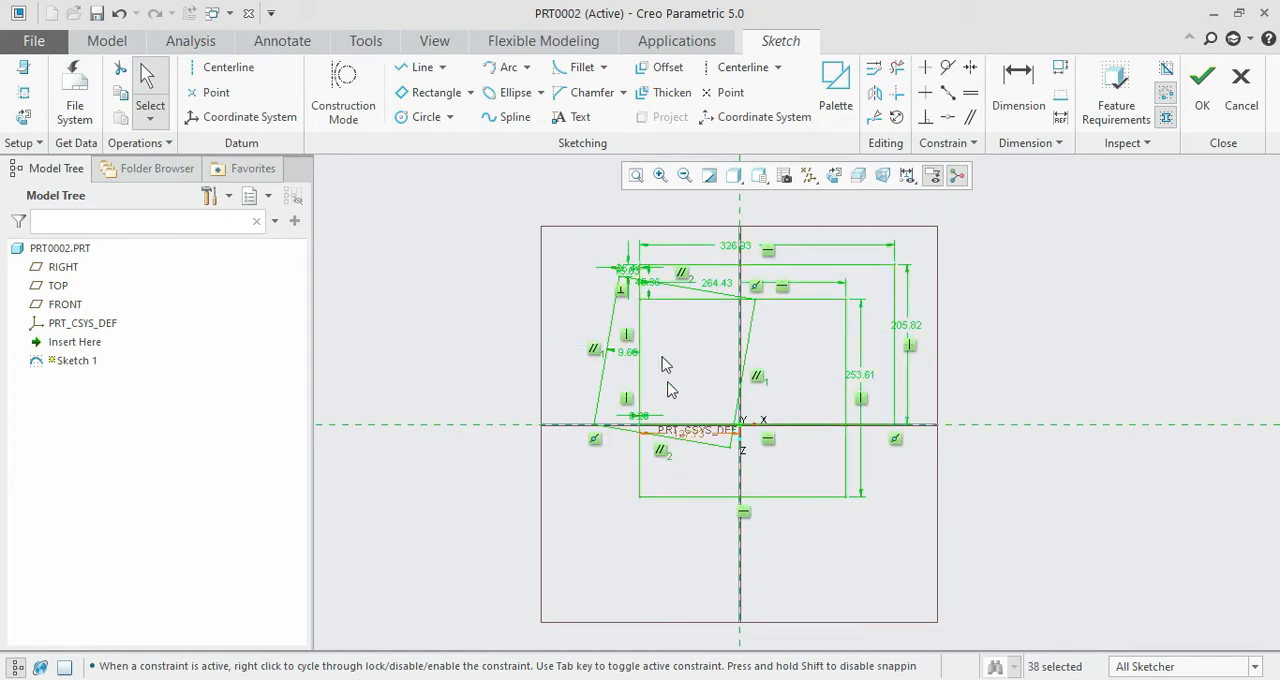
{"action": "mouse_move", "coordinate": [830, 470]}
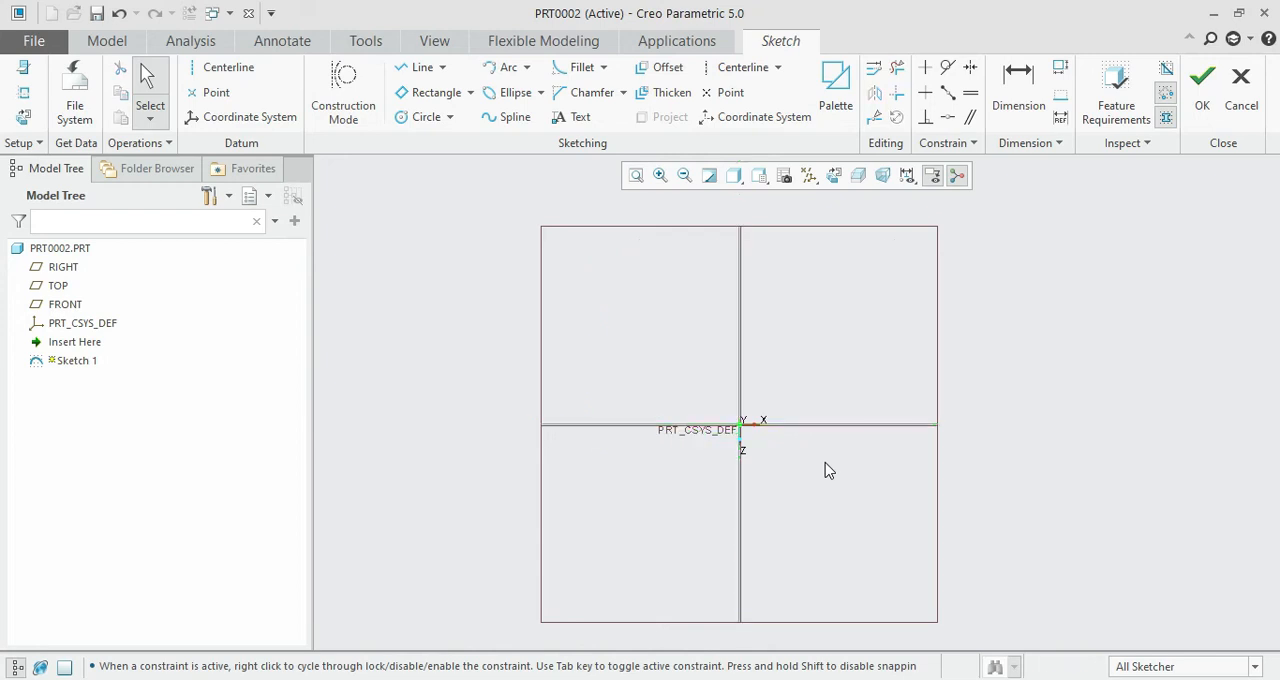
{"action": "mouse_move", "coordinate": [498, 92]}
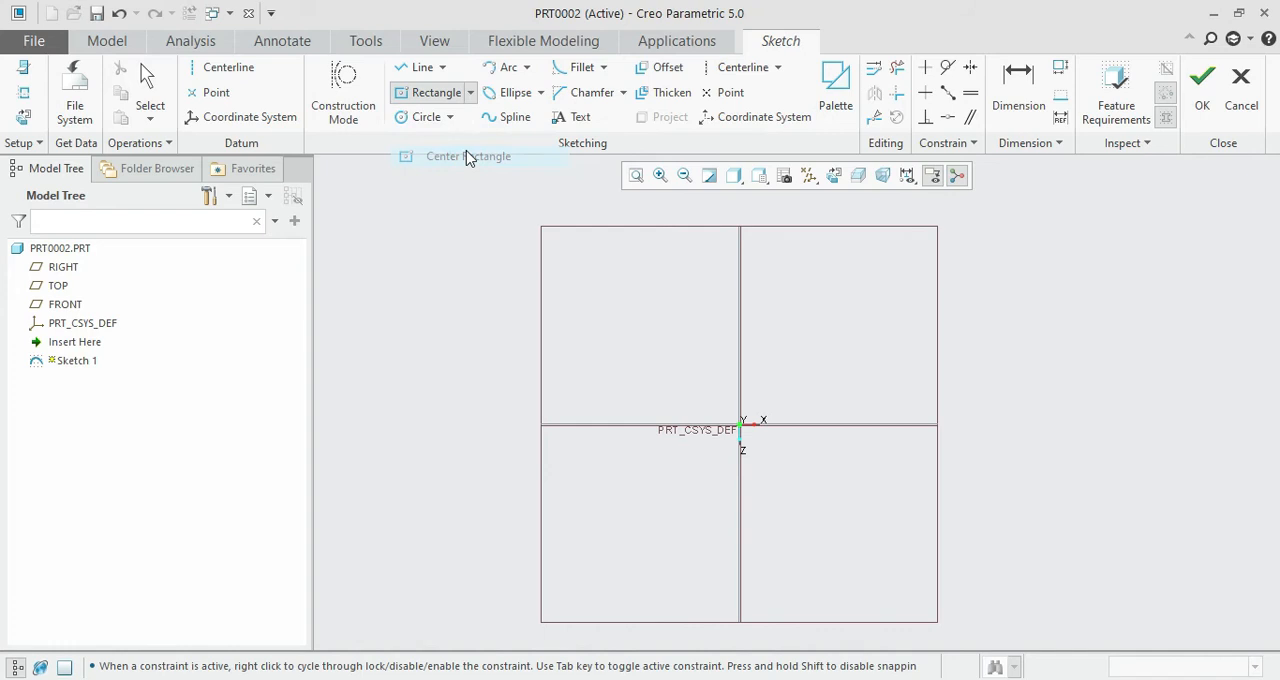
{"action": "mouse_move", "coordinate": [675, 350]}
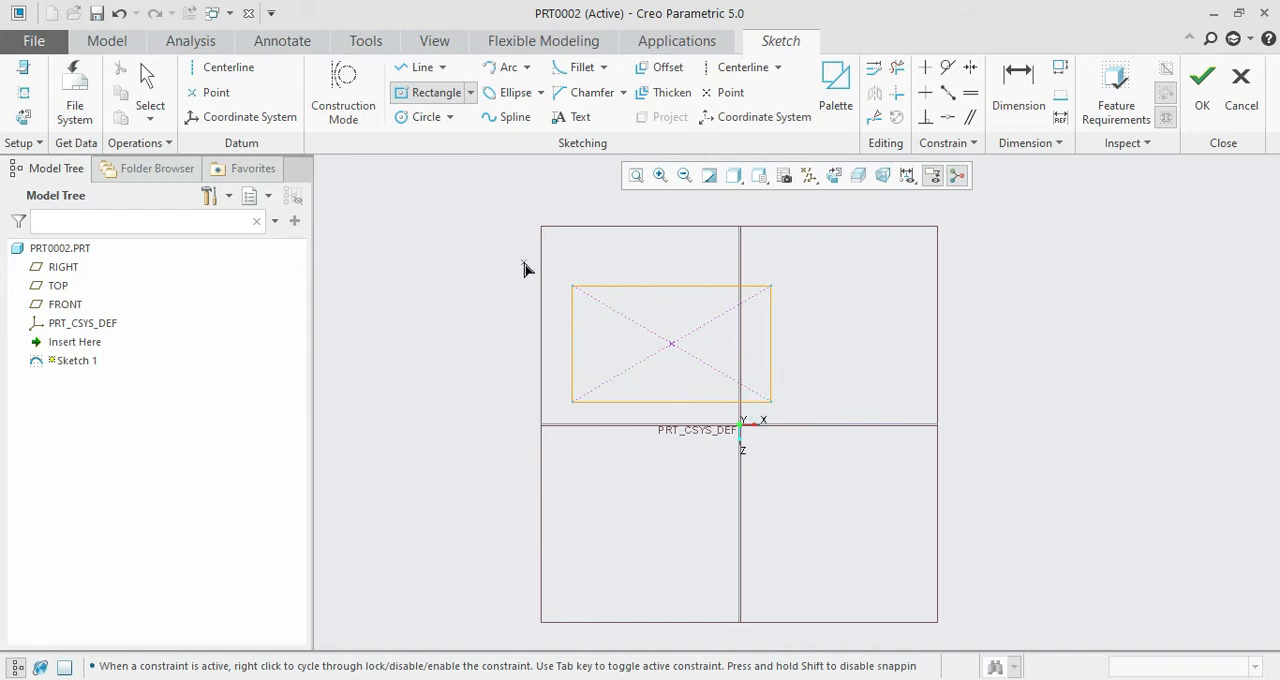
Size a center rectangle before clearing all rectangles from the sketch.
{"action": "left_click", "coordinate": [468, 92]}
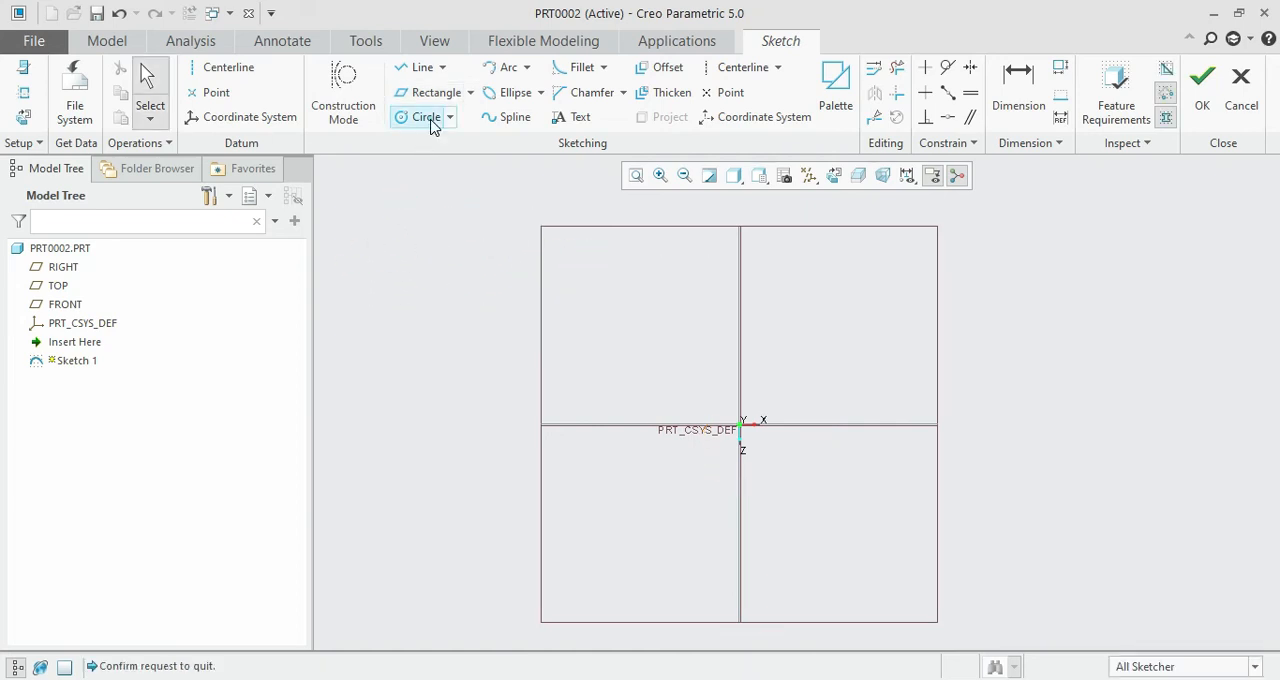
Draw a circle above the origin and set its diameter to 25.
{"action": "left_click", "coordinate": [418, 117]}
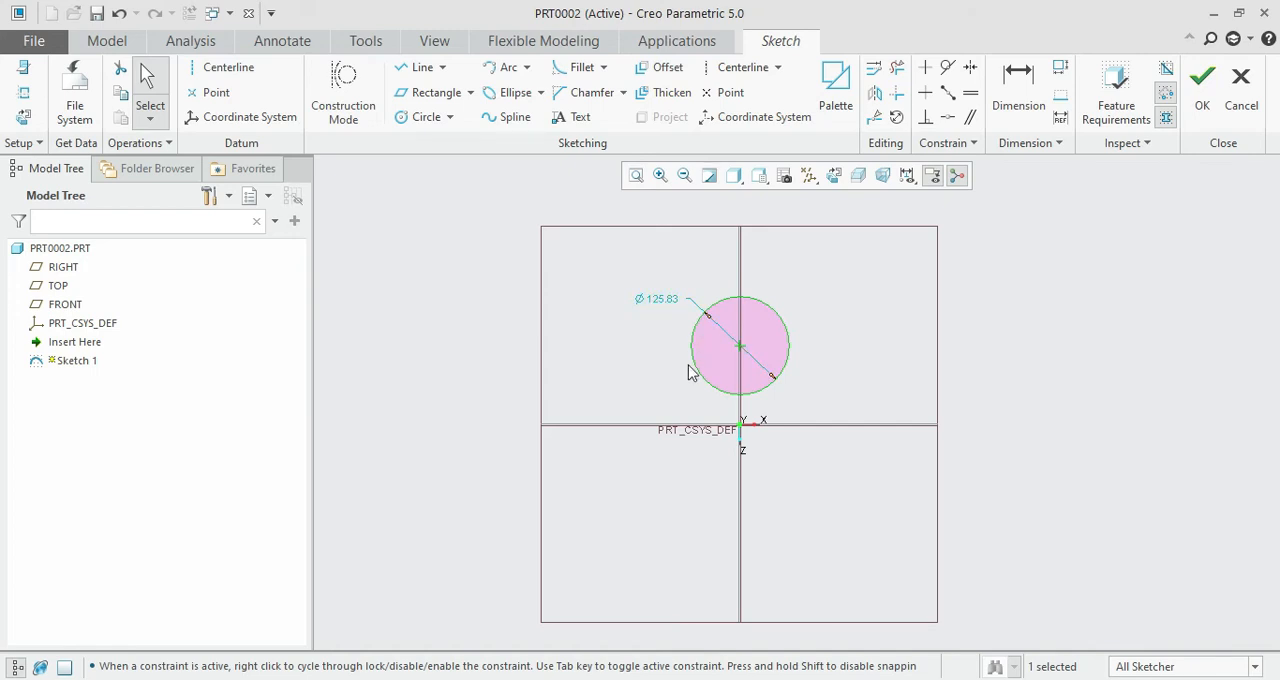
{"action": "mouse_move", "coordinate": [662, 312]}
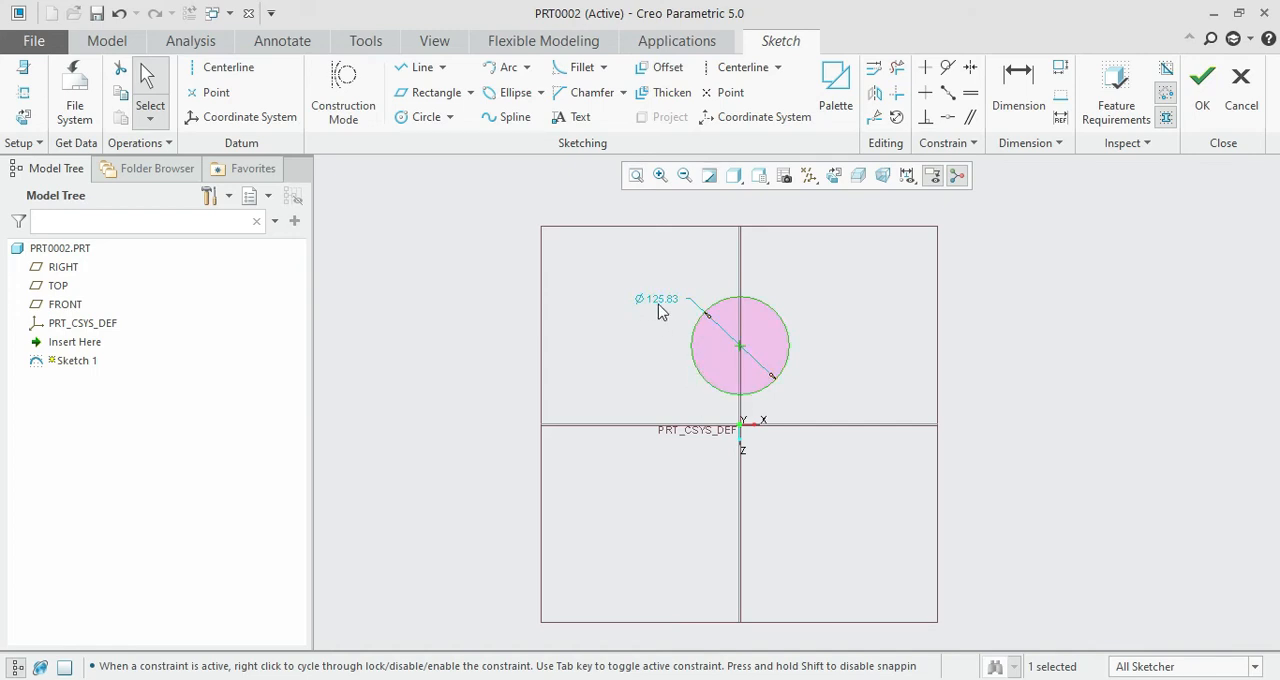
{"action": "mouse_move", "coordinate": [675, 316]}
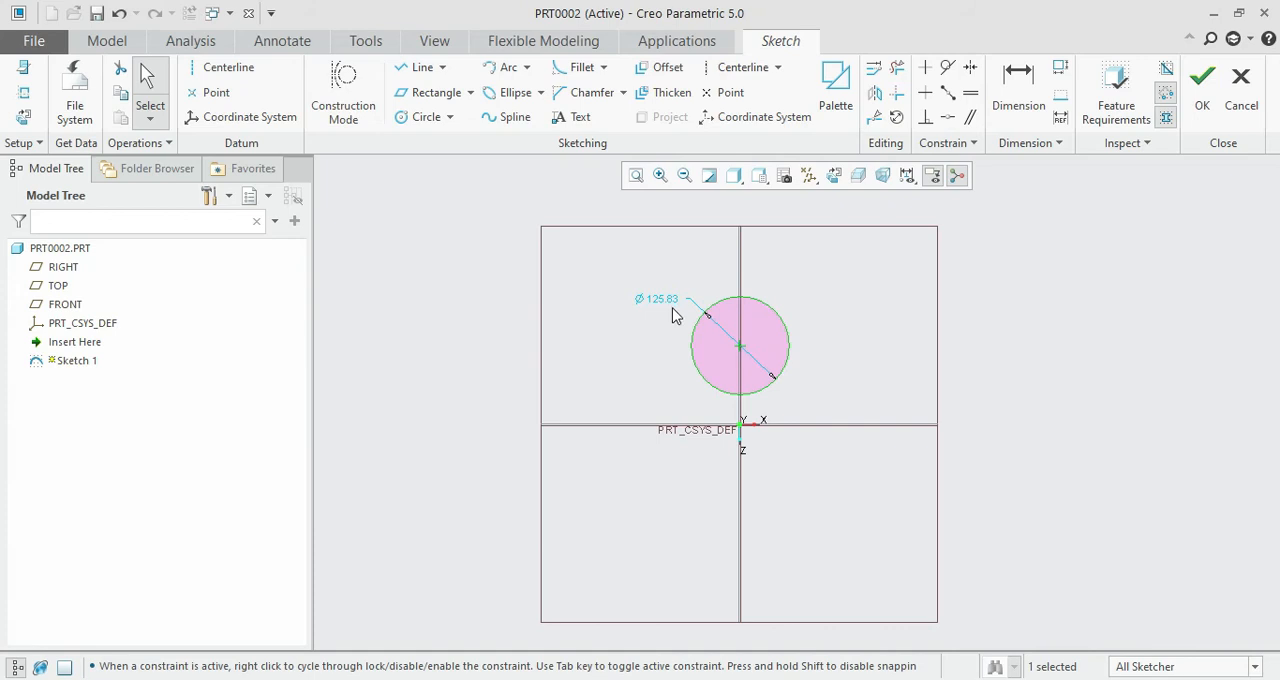
{"action": "left_click", "coordinate": [652, 300]}
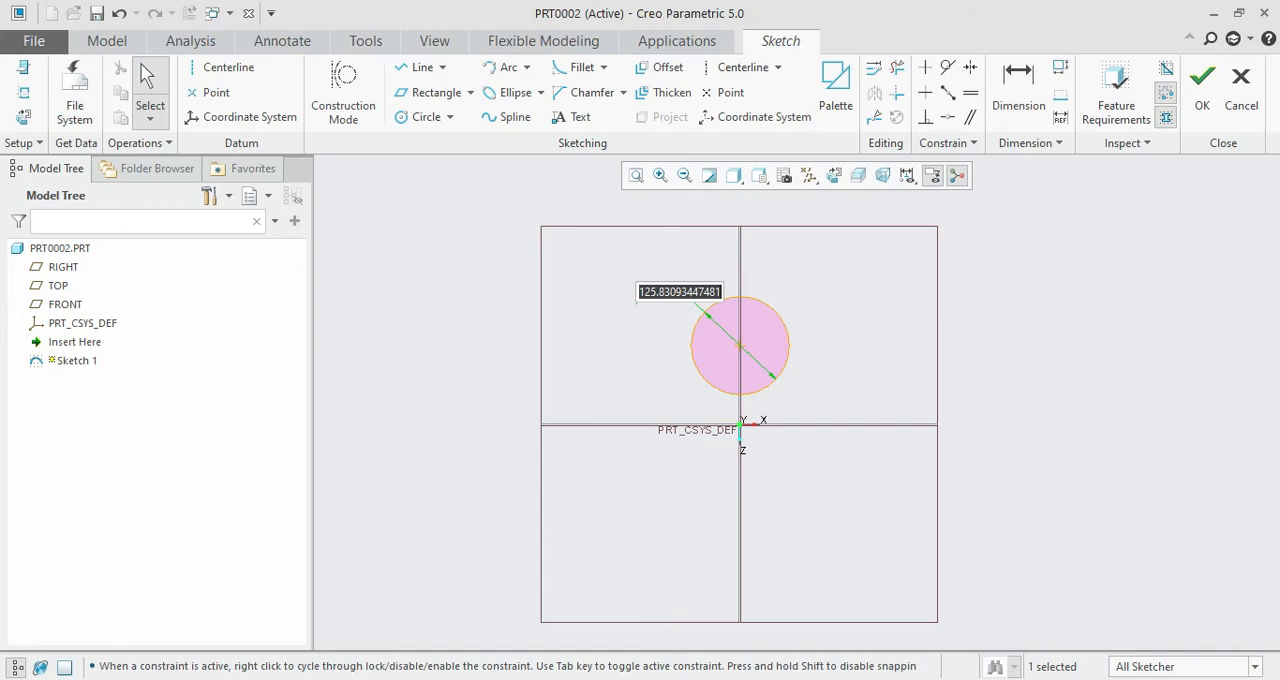
{"action": "type", "text": "25.00"}
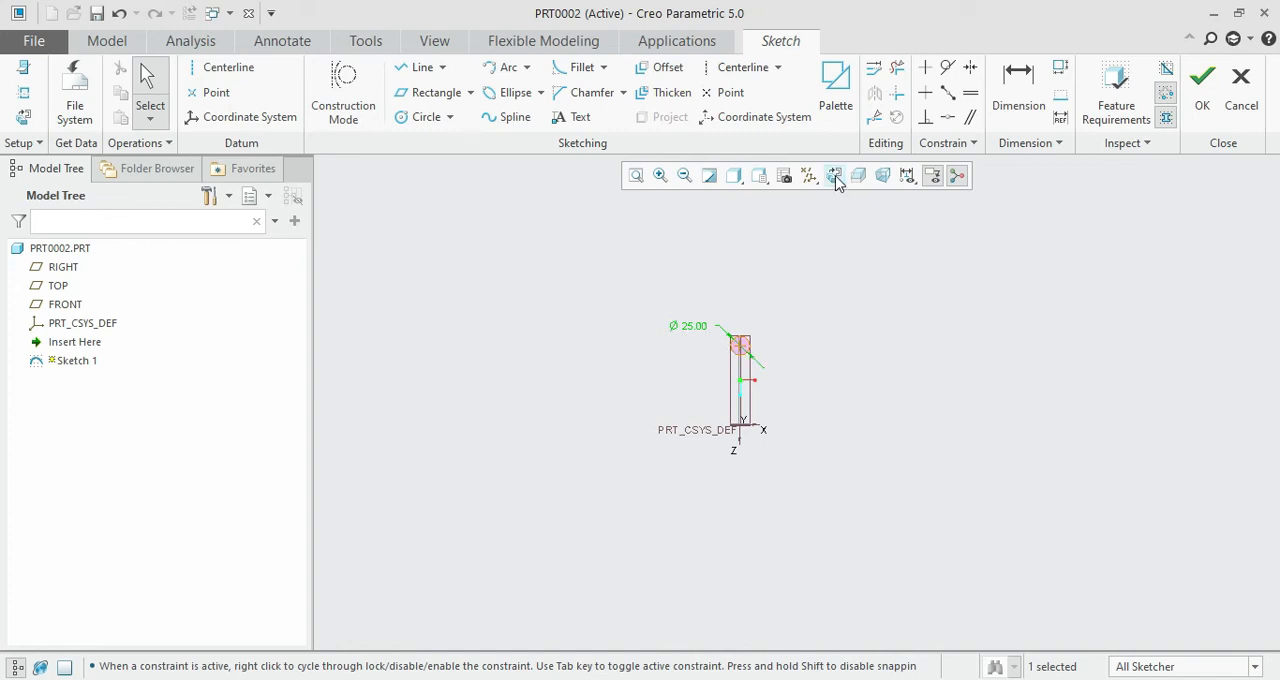
Apply Sketch View and Refit so the 25-diameter circle fills the window.
{"action": "left_click", "coordinate": [833, 175]}
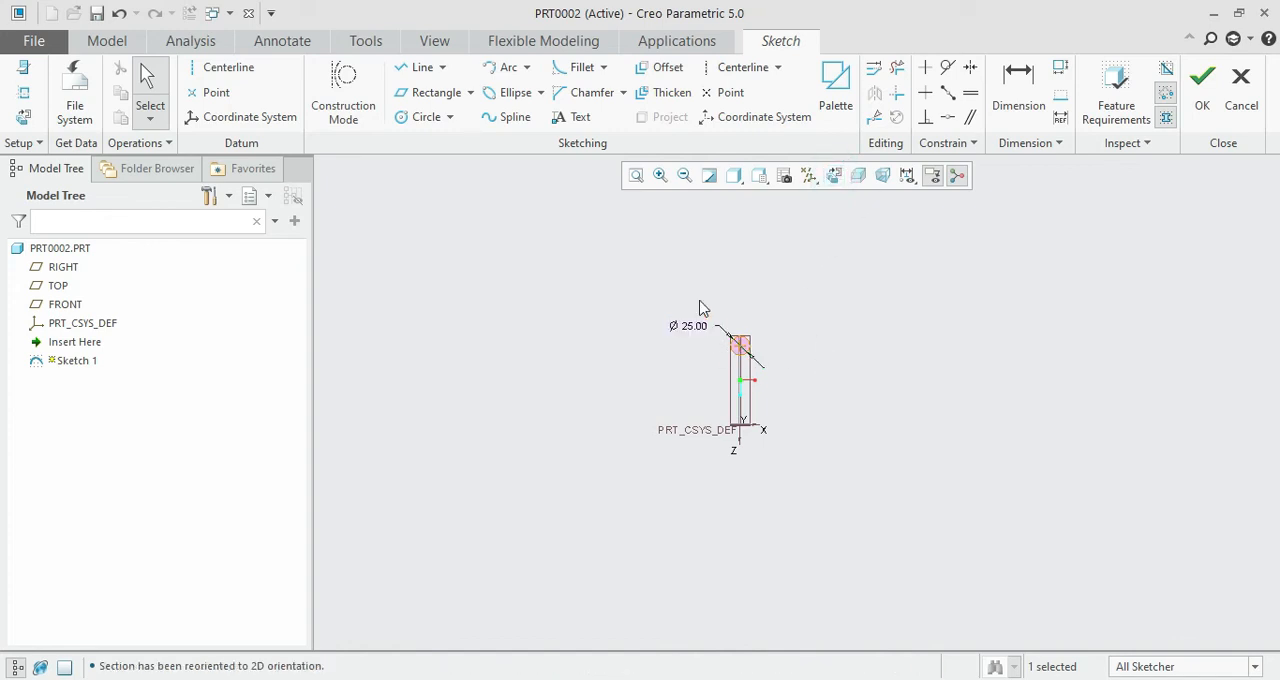
{"action": "mouse_move", "coordinate": [635, 175]}
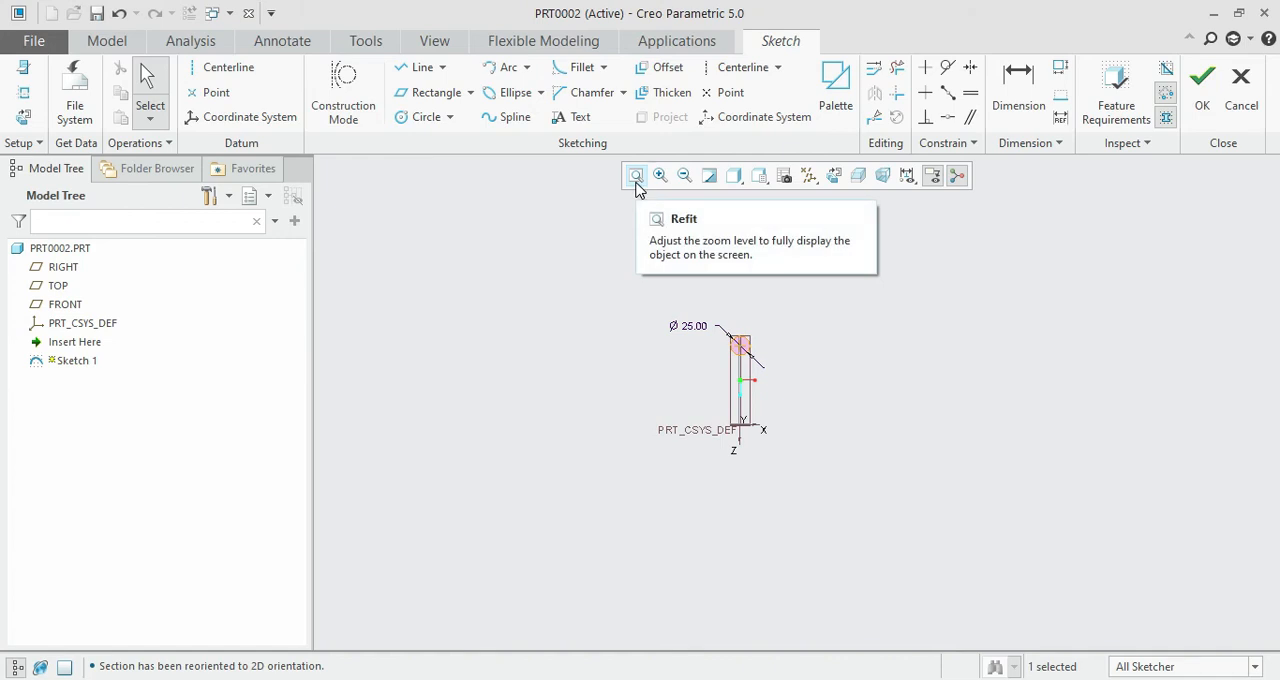
{"action": "mouse_move", "coordinate": [637, 180]}
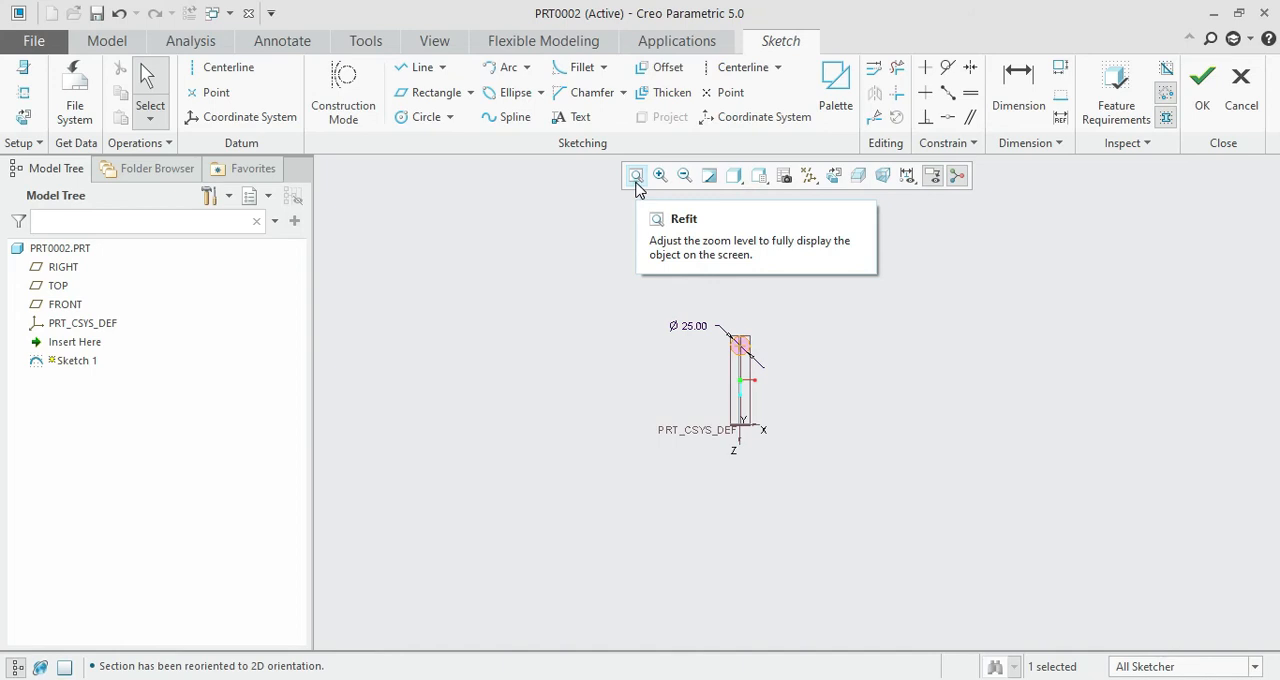
{"action": "left_click", "coordinate": [636, 175]}
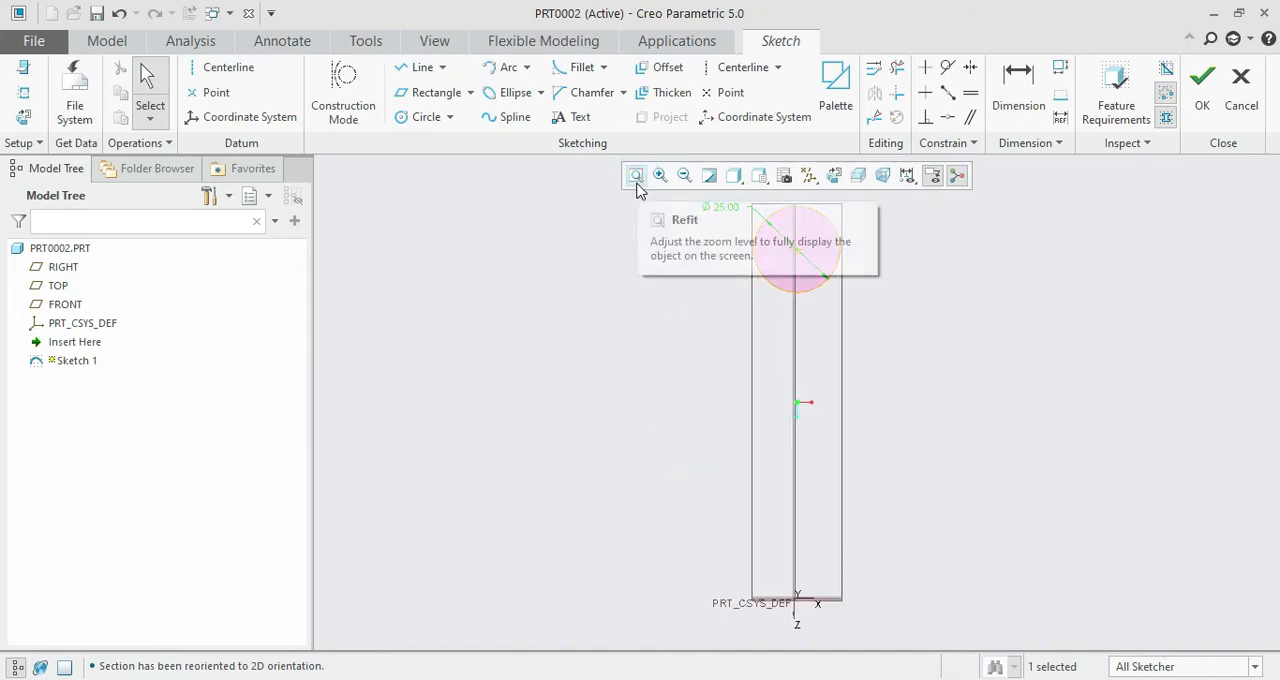
{"action": "mouse_move", "coordinate": [636, 176]}
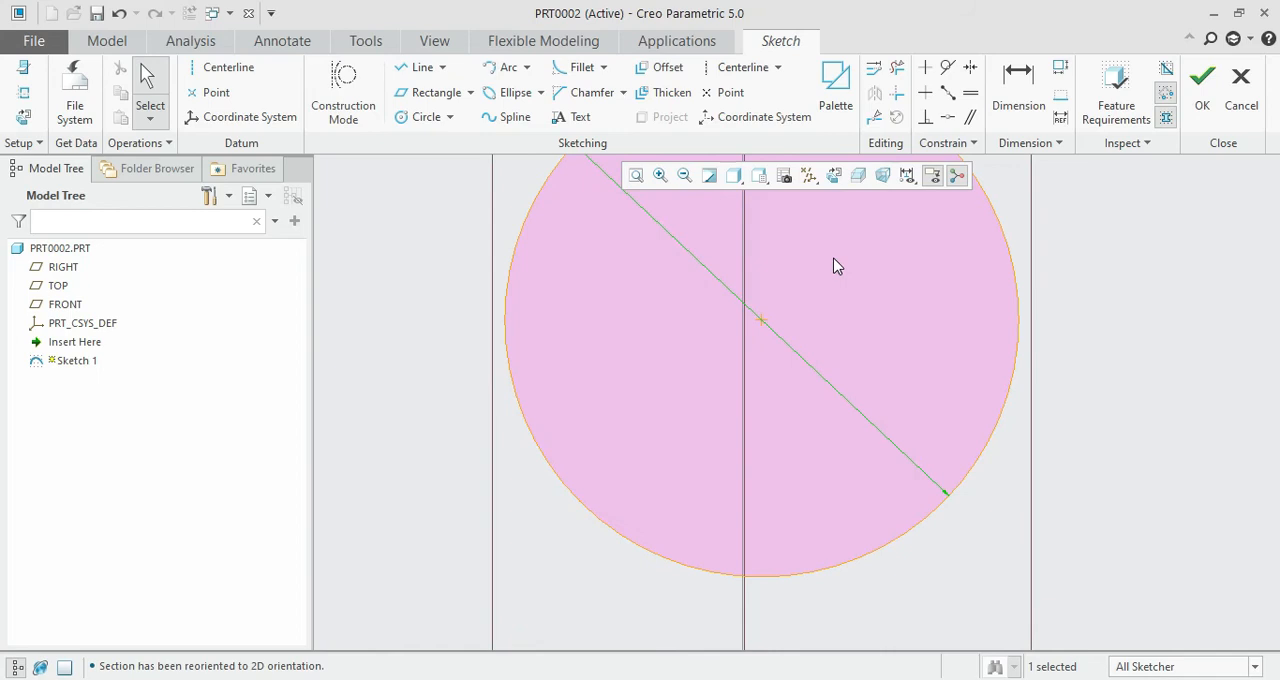
{"action": "mouse_move", "coordinate": [876, 270]}
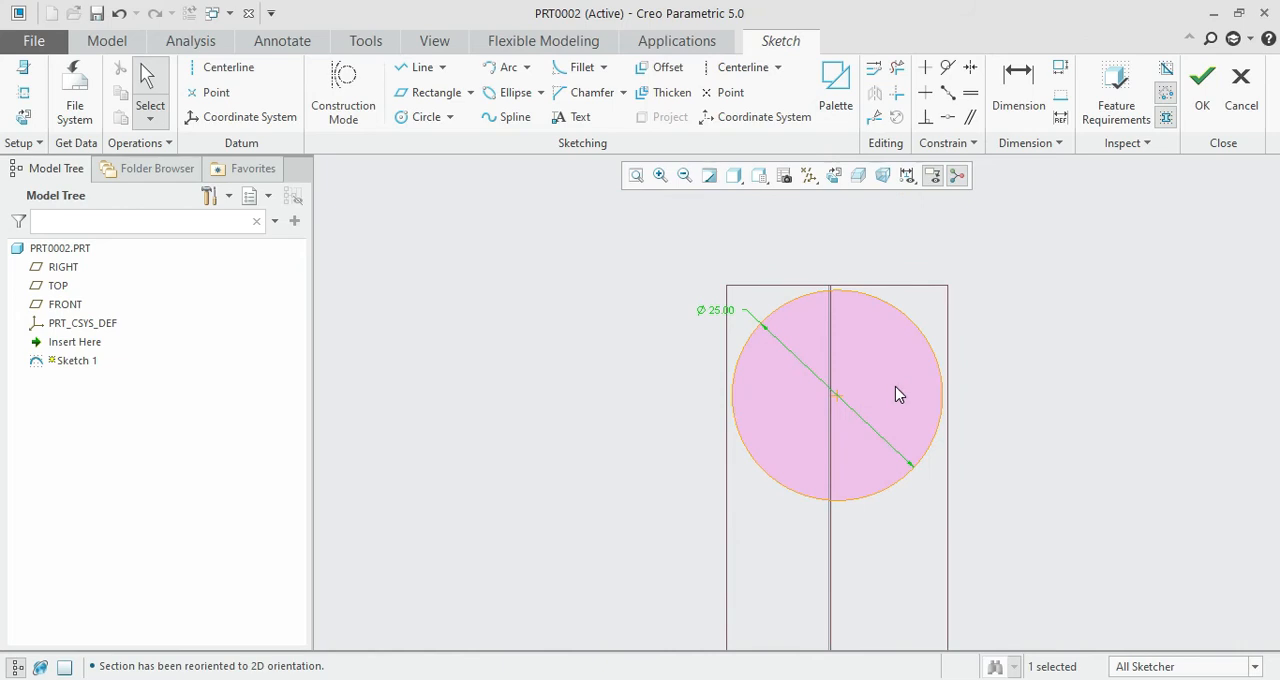
{"action": "mouse_move", "coordinate": [714, 328]}
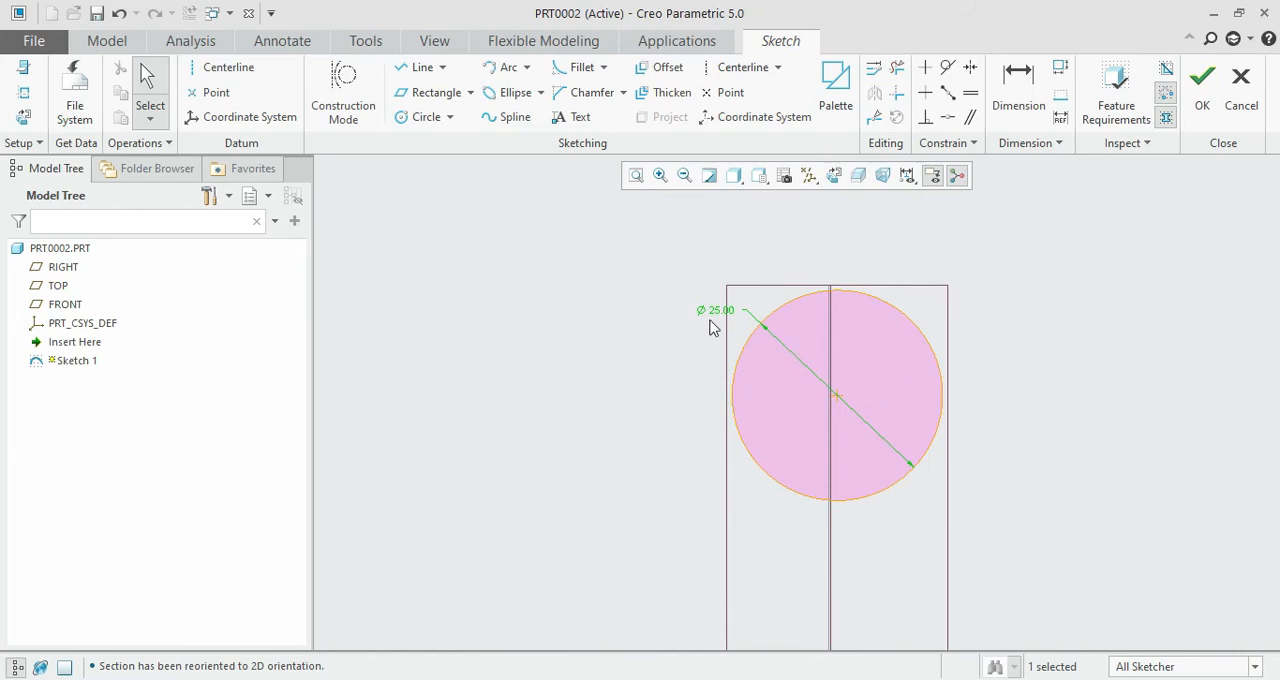
{"action": "mouse_move", "coordinate": [875, 358]}
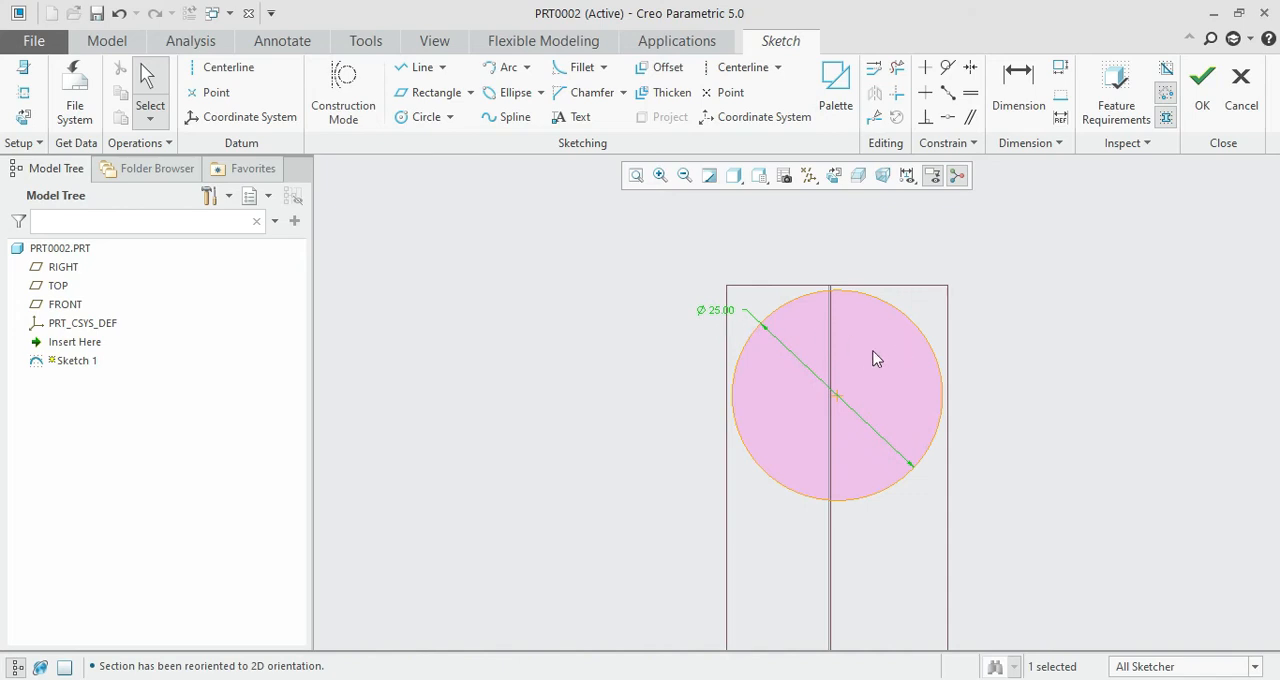
{"action": "mouse_move", "coordinate": [596, 285]}
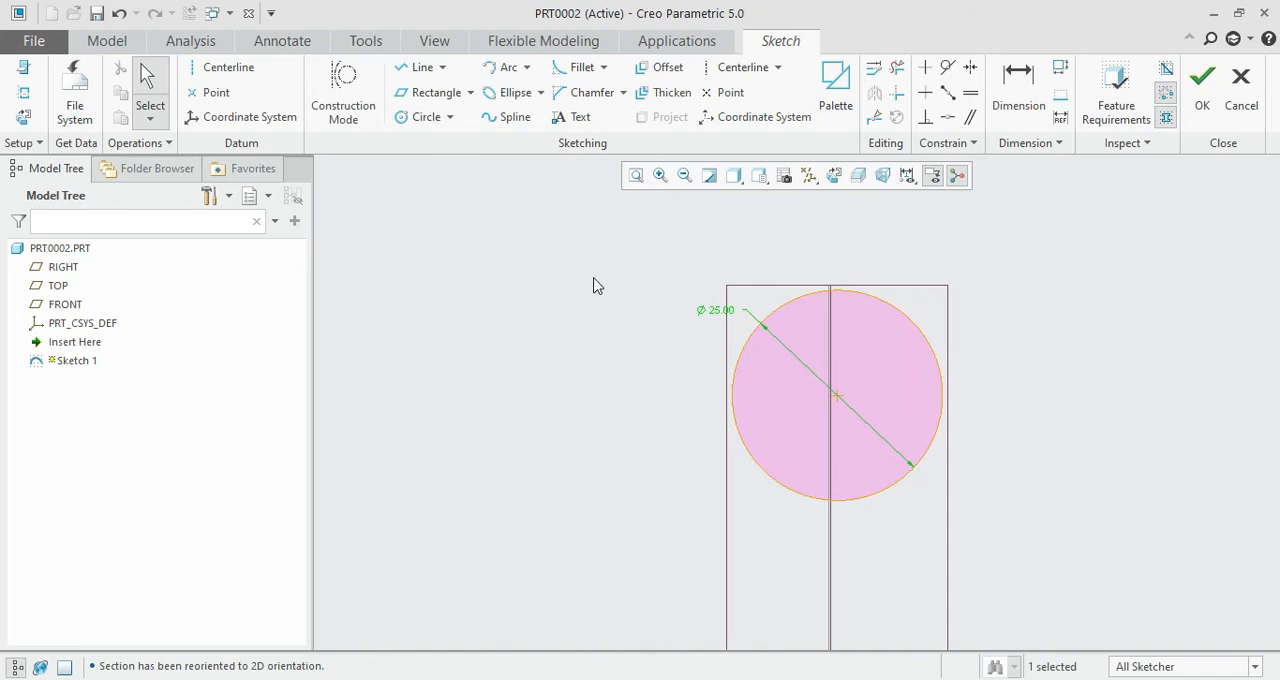
{"action": "mouse_move", "coordinate": [432, 92]}
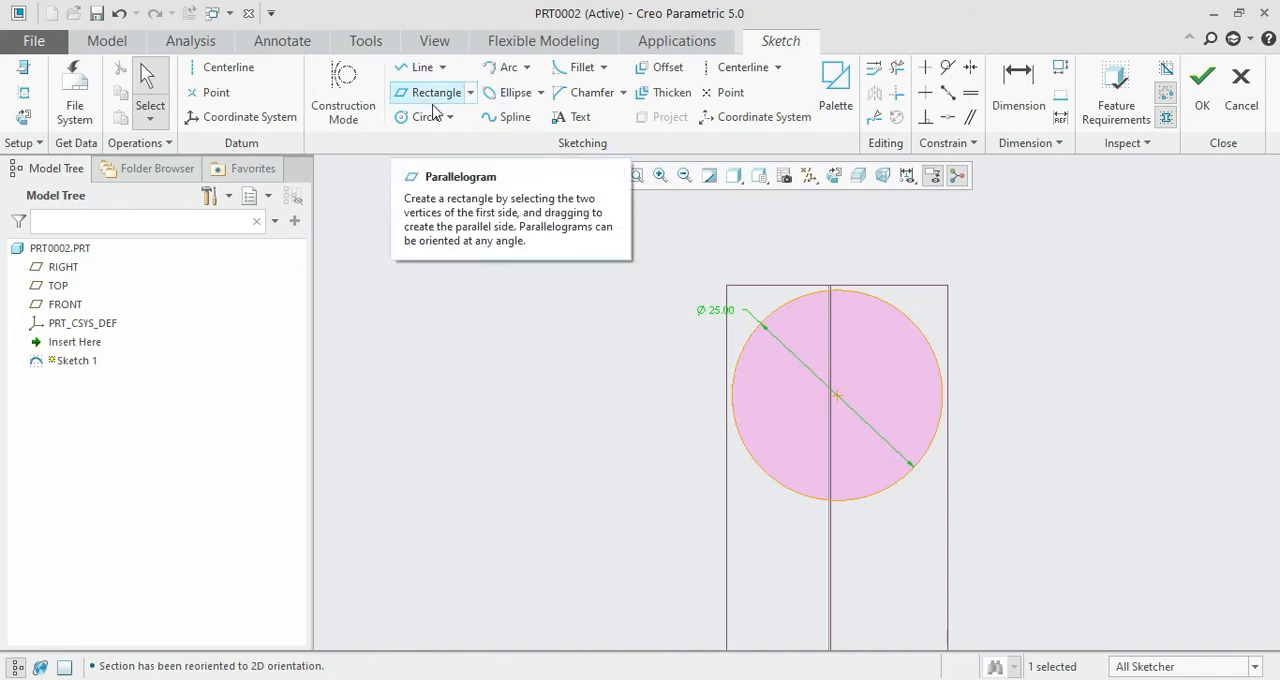
{"action": "mouse_move", "coordinate": [539, 120]}
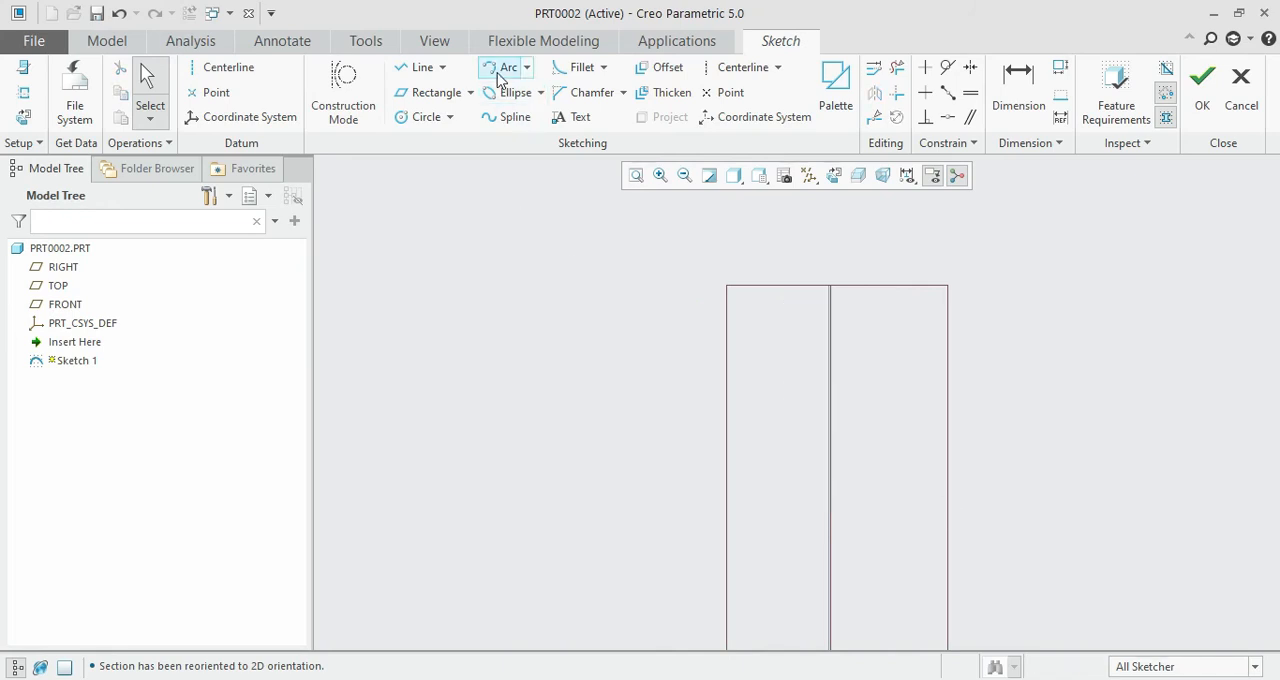
{"action": "mouse_move", "coordinate": [502, 67]}
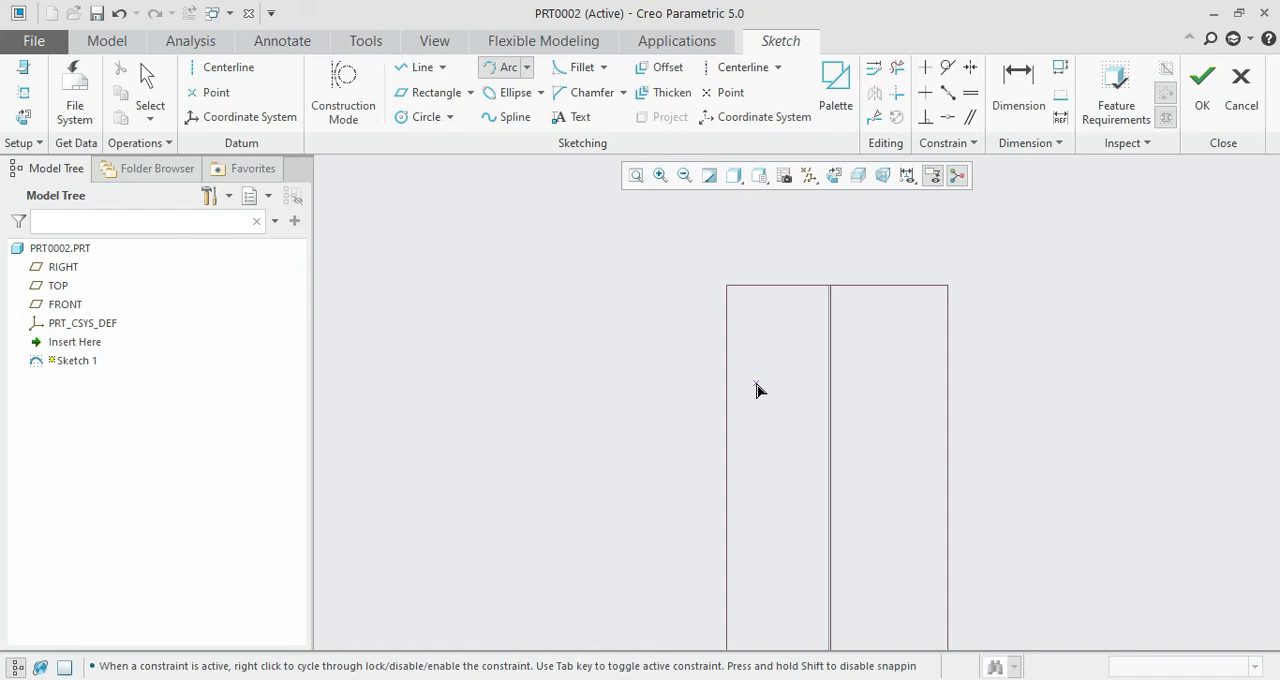
{"action": "mouse_move", "coordinate": [766, 475]}
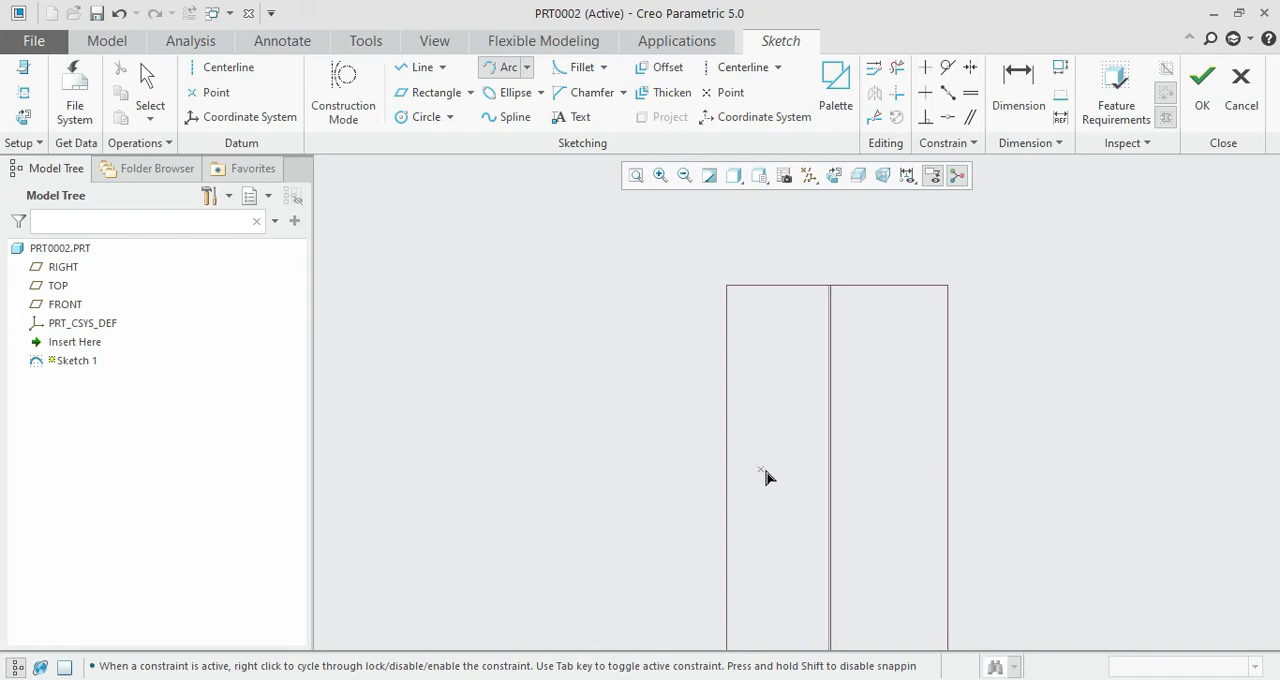
{"action": "mouse_move", "coordinate": [764, 470]}
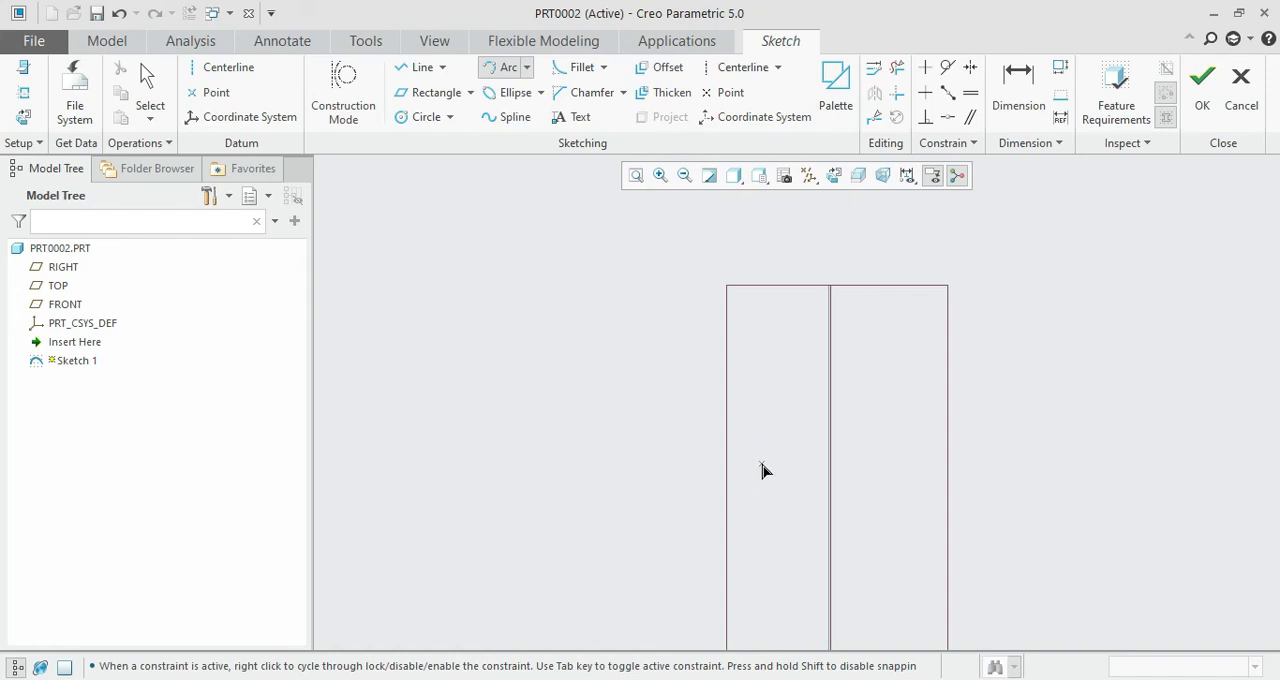
{"action": "mouse_move", "coordinate": [765, 463]}
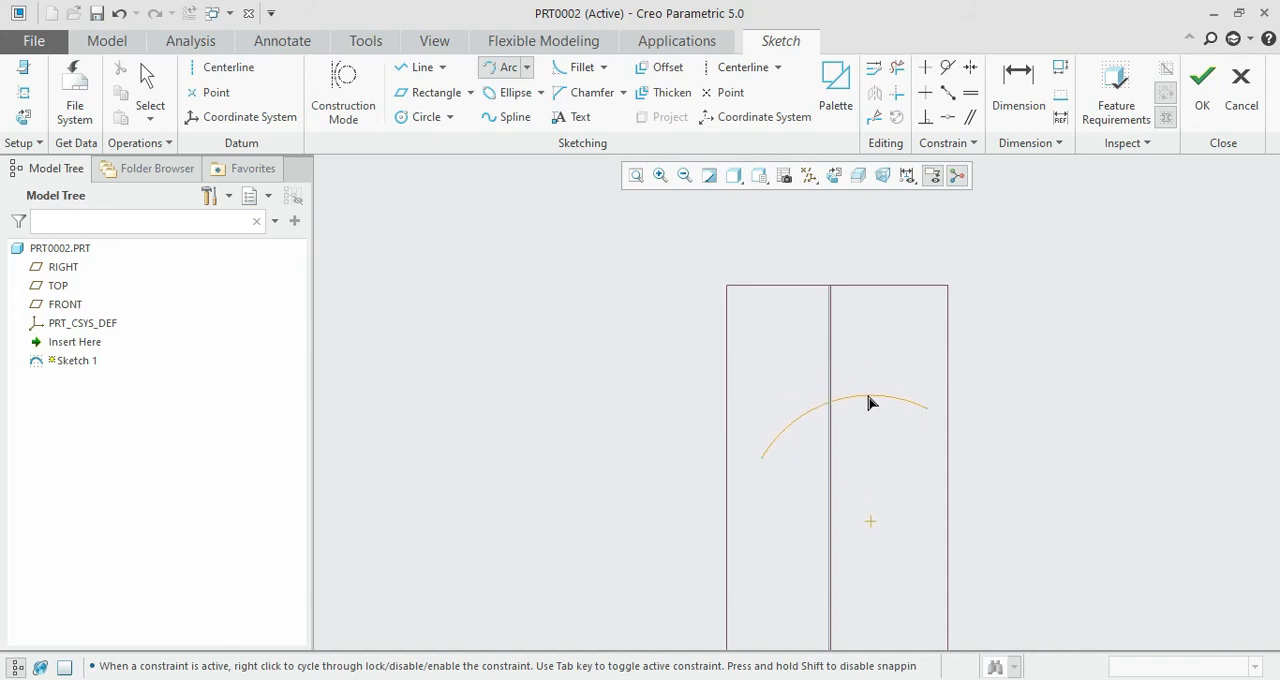
Finish an arc of radius 14.94 across the top of the rectangles.
{"action": "left_click", "coordinate": [870, 394]}
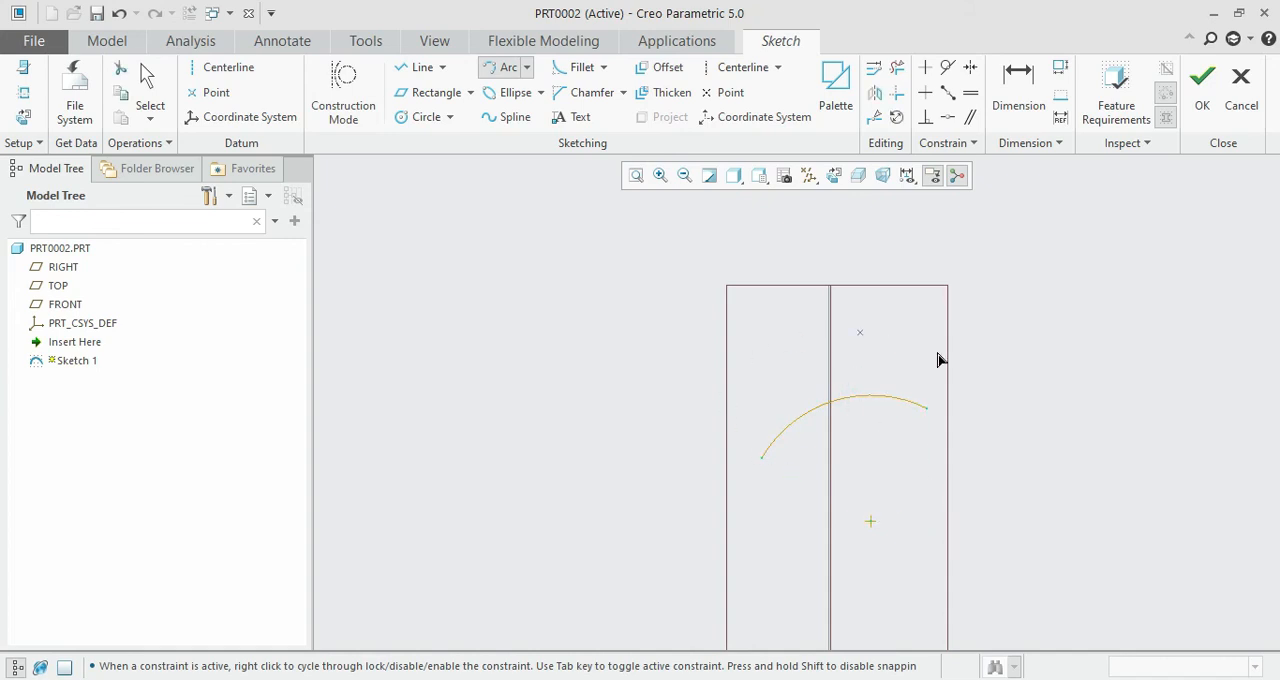
{"action": "mouse_move", "coordinate": [903, 387]}
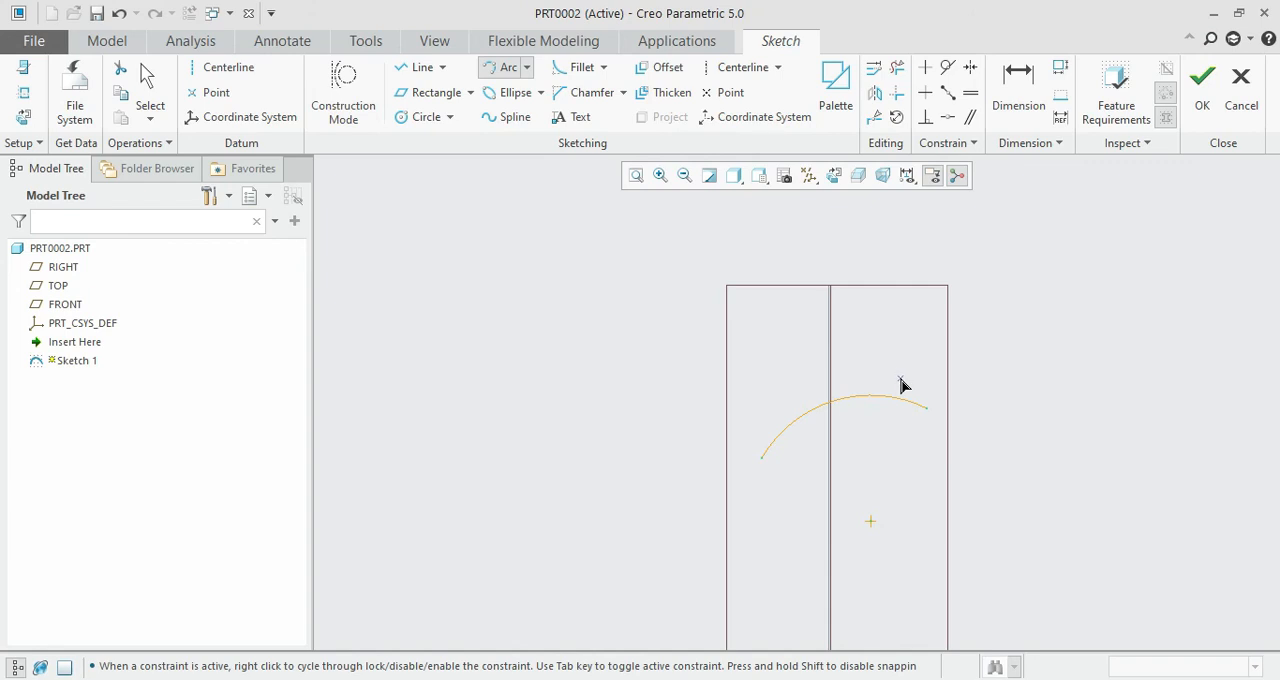
{"action": "left_click", "coordinate": [880, 400]}
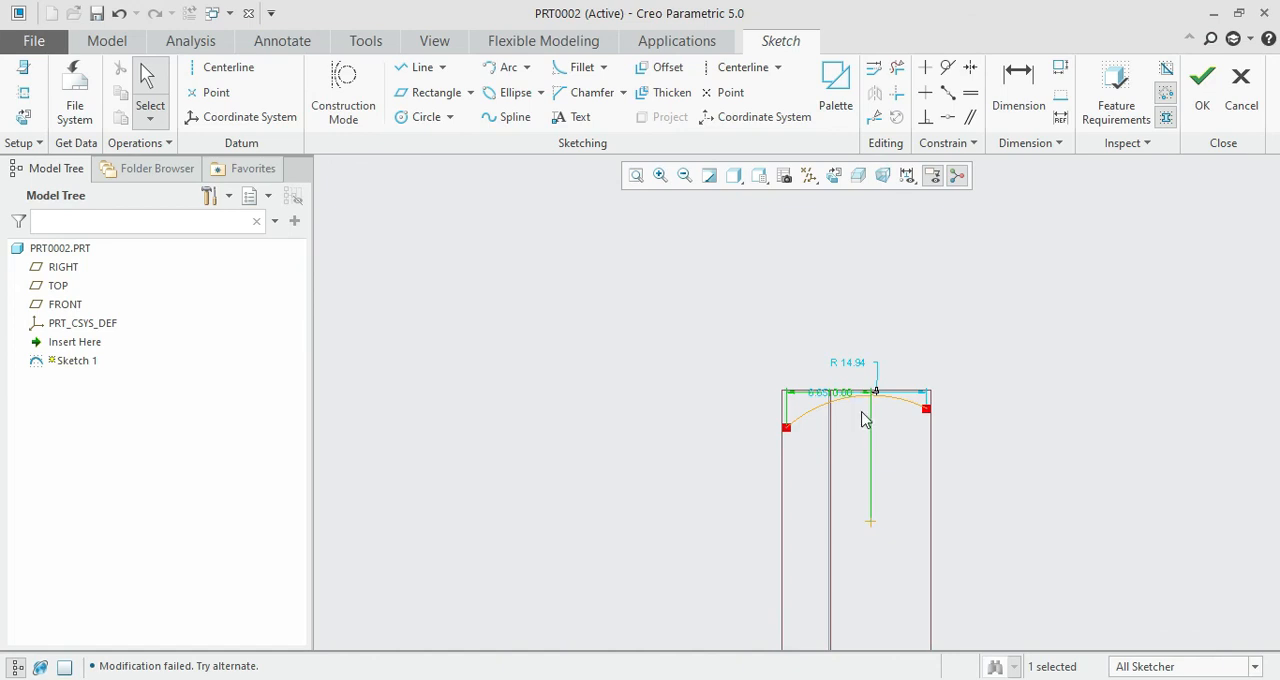
{"action": "mouse_move", "coordinate": [848, 458]}
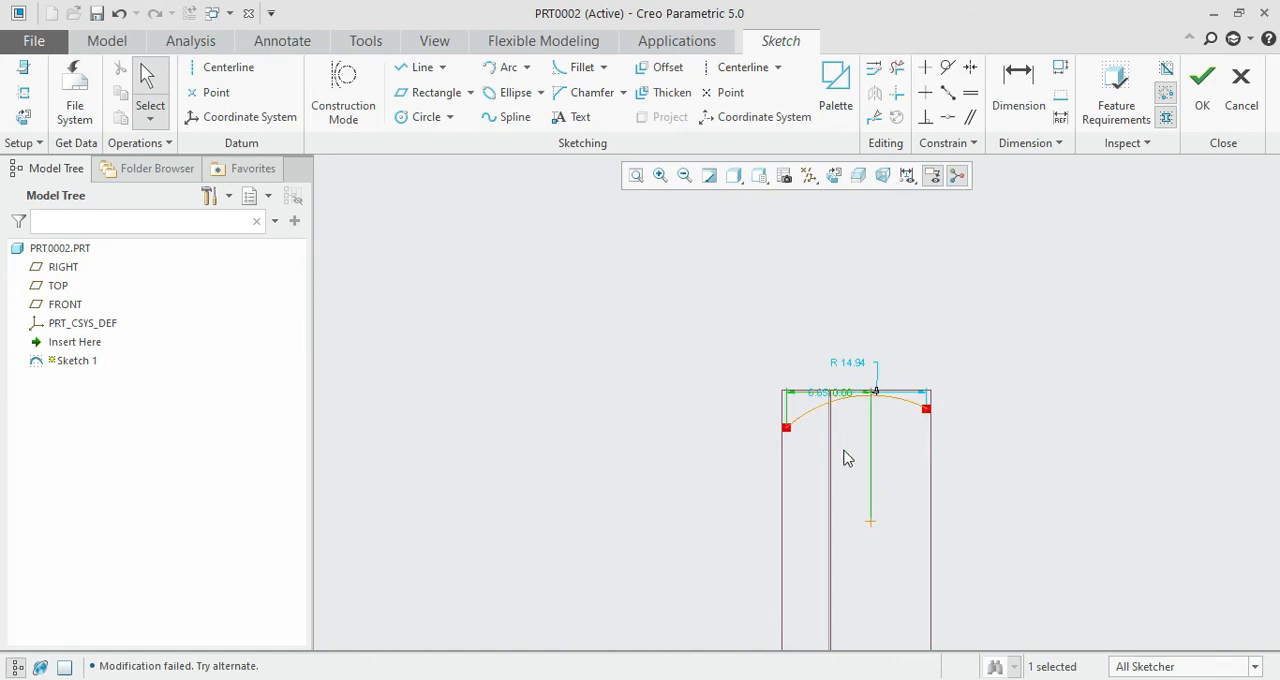
{"action": "mouse_move", "coordinate": [855, 458]}
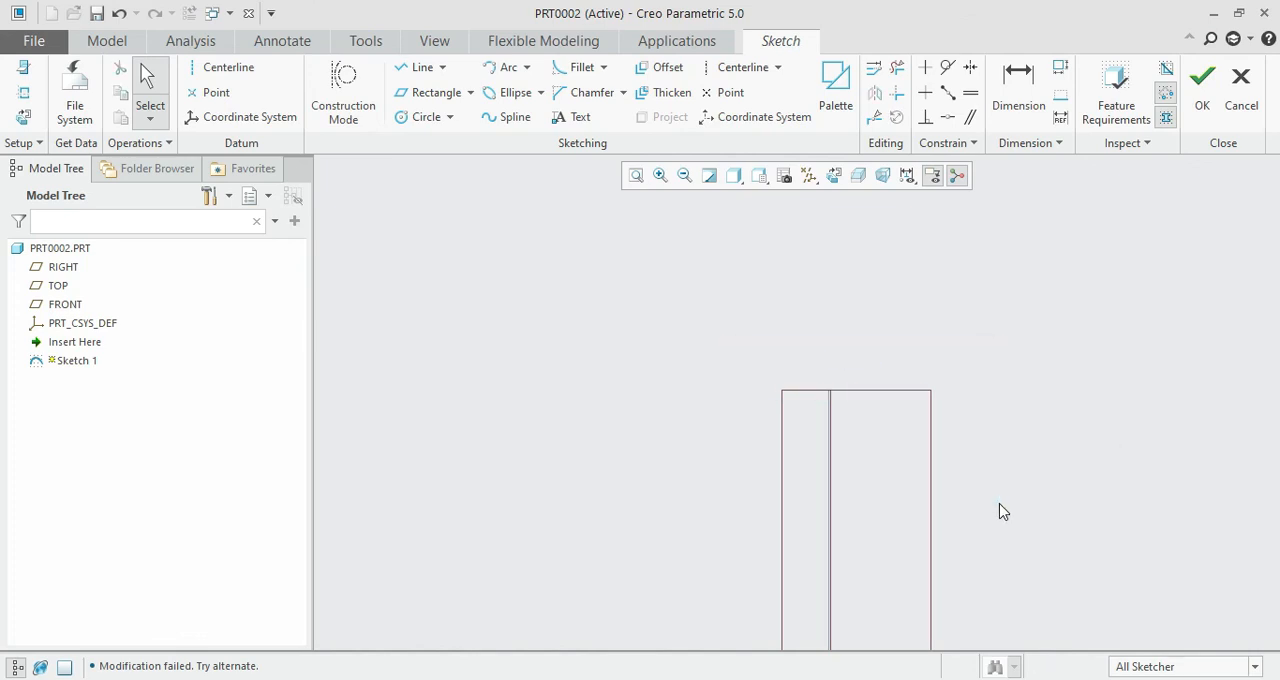
{"action": "mouse_move", "coordinate": [508, 92]}
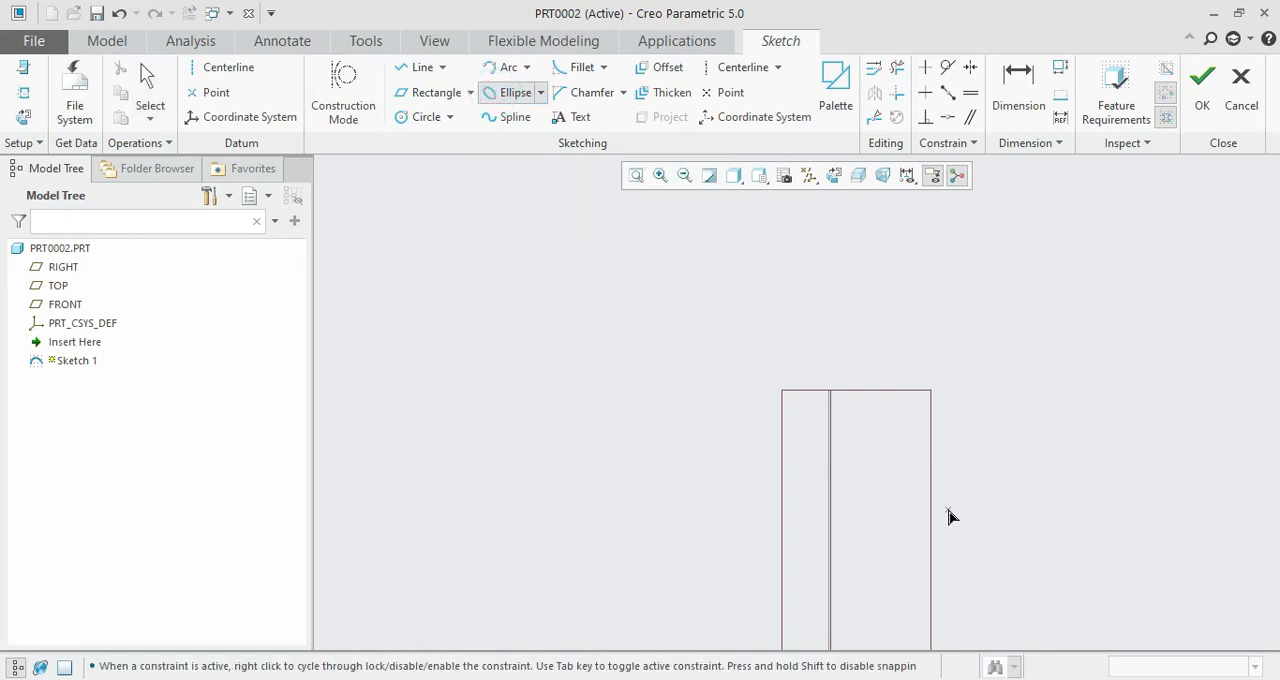
{"action": "mouse_move", "coordinate": [776, 510]}
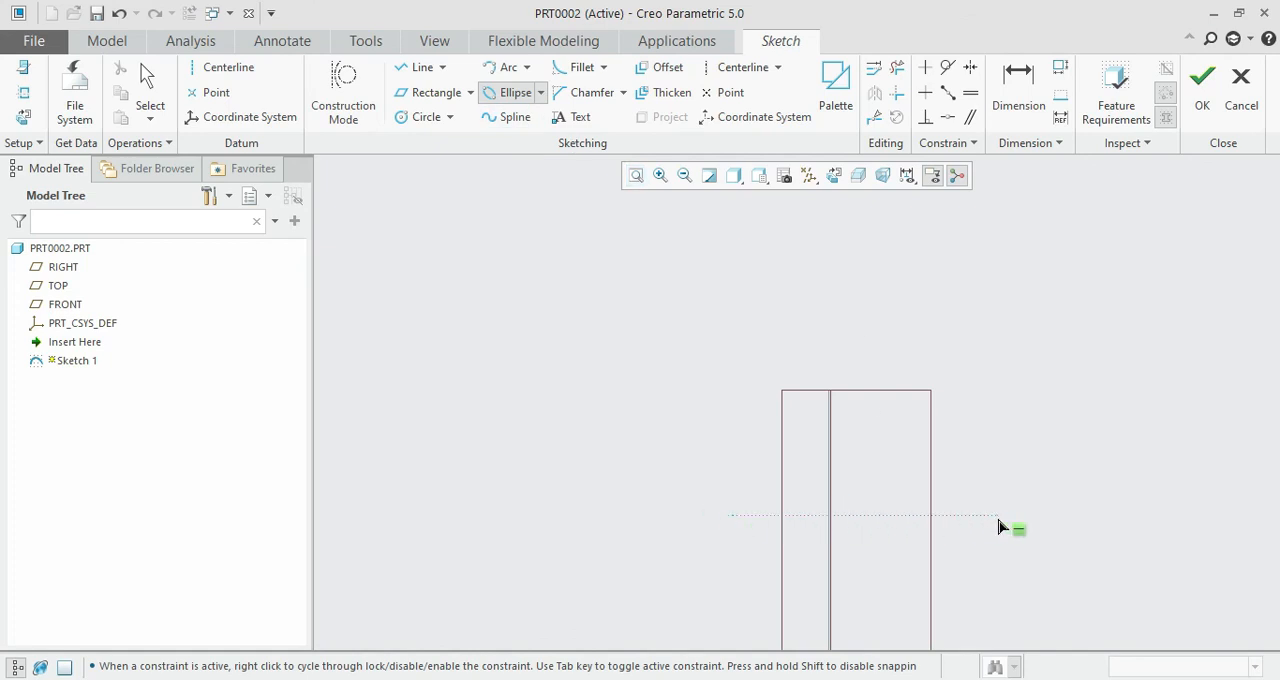
{"action": "mouse_move", "coordinate": [1014, 524]}
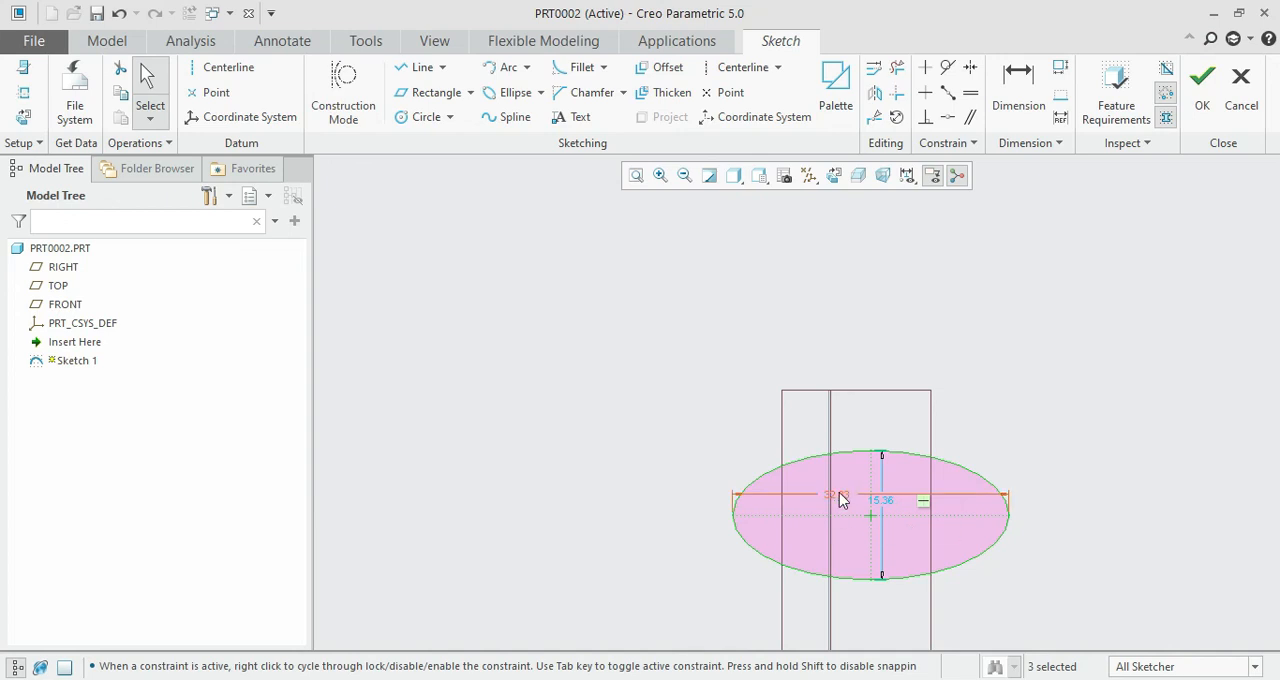
{"action": "mouse_move", "coordinate": [844, 500]}
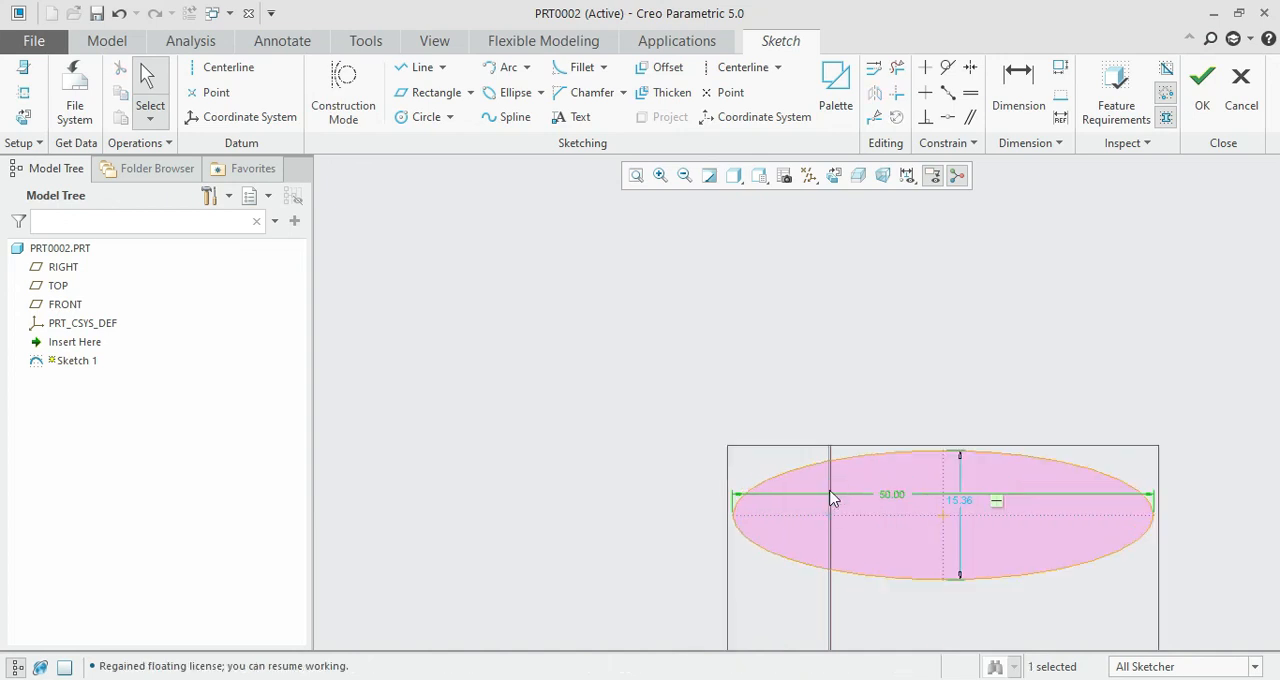
Edit the ellipse's height dimension to set it to 20.
{"action": "double_click", "coordinate": [962, 497]}
{"action": "type", "text": "20"}
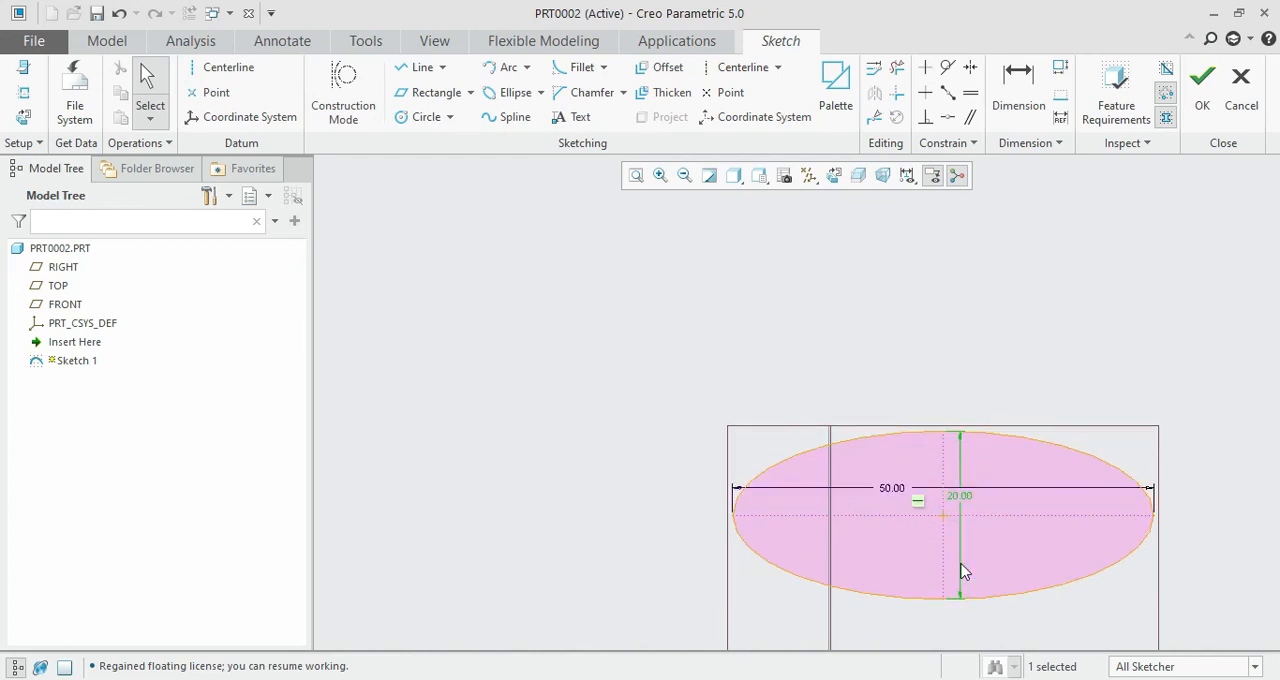
{"action": "mouse_move", "coordinate": [785, 620]}
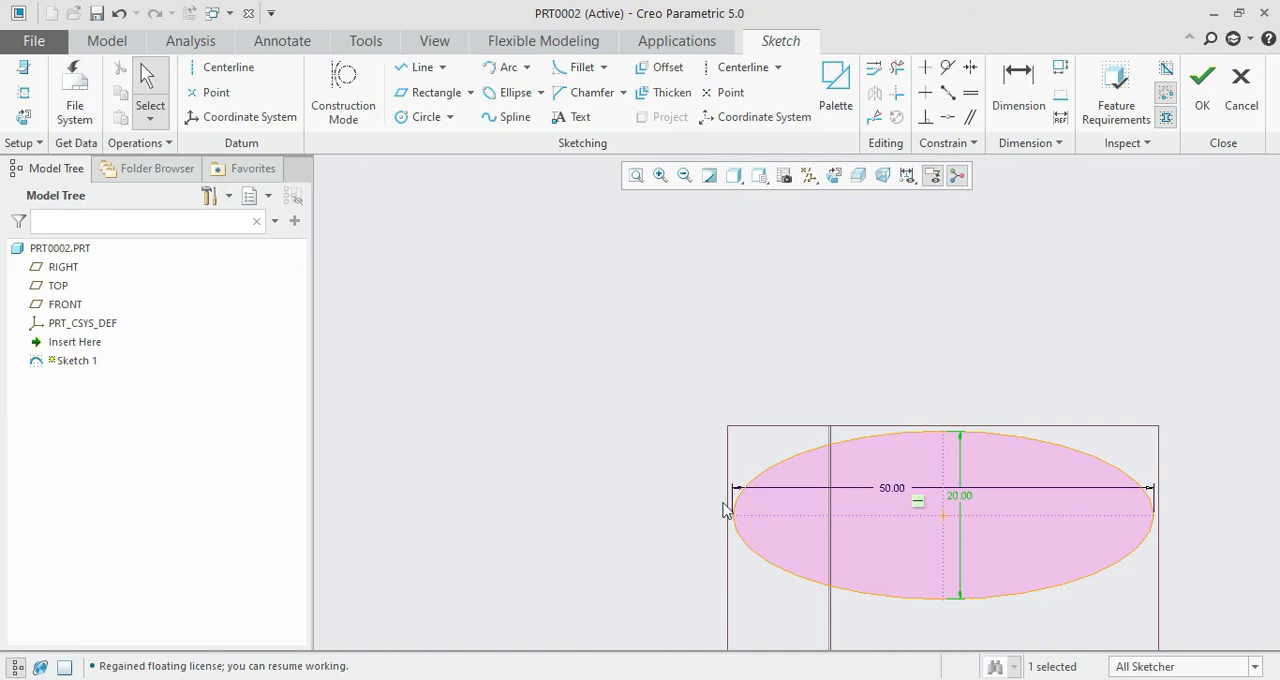
{"action": "mouse_move", "coordinate": [1231, 474]}
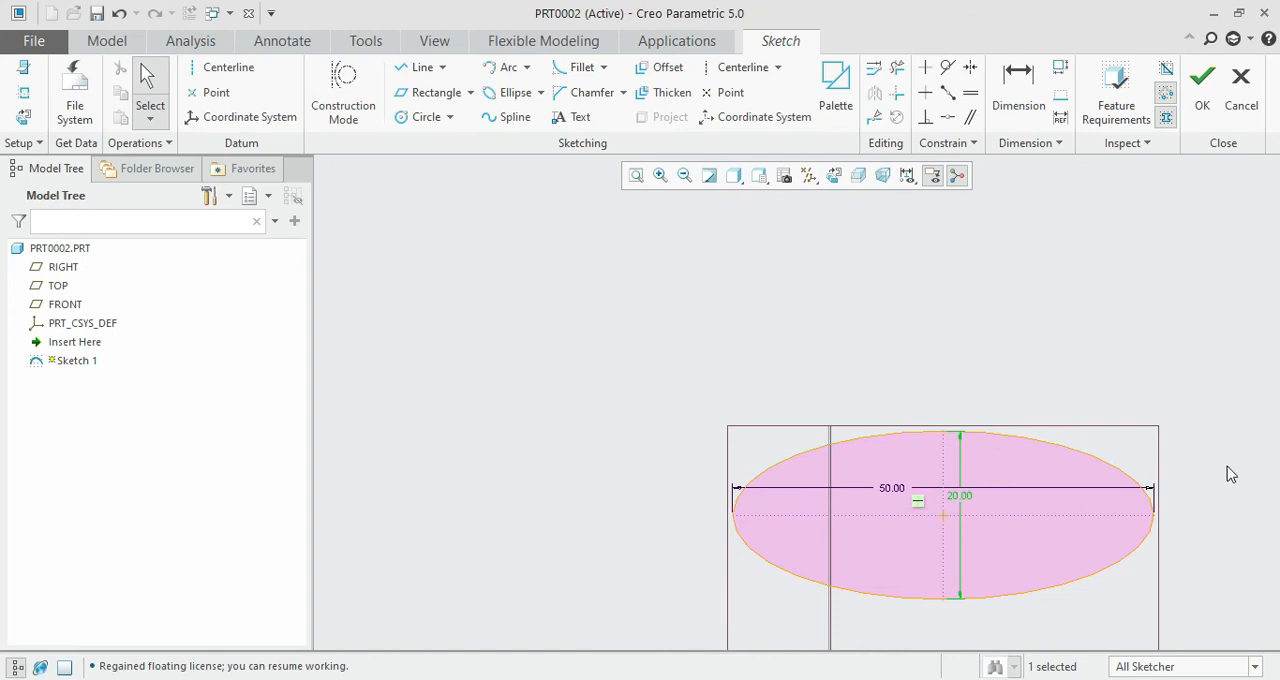
{"action": "mouse_move", "coordinate": [1200, 565]}
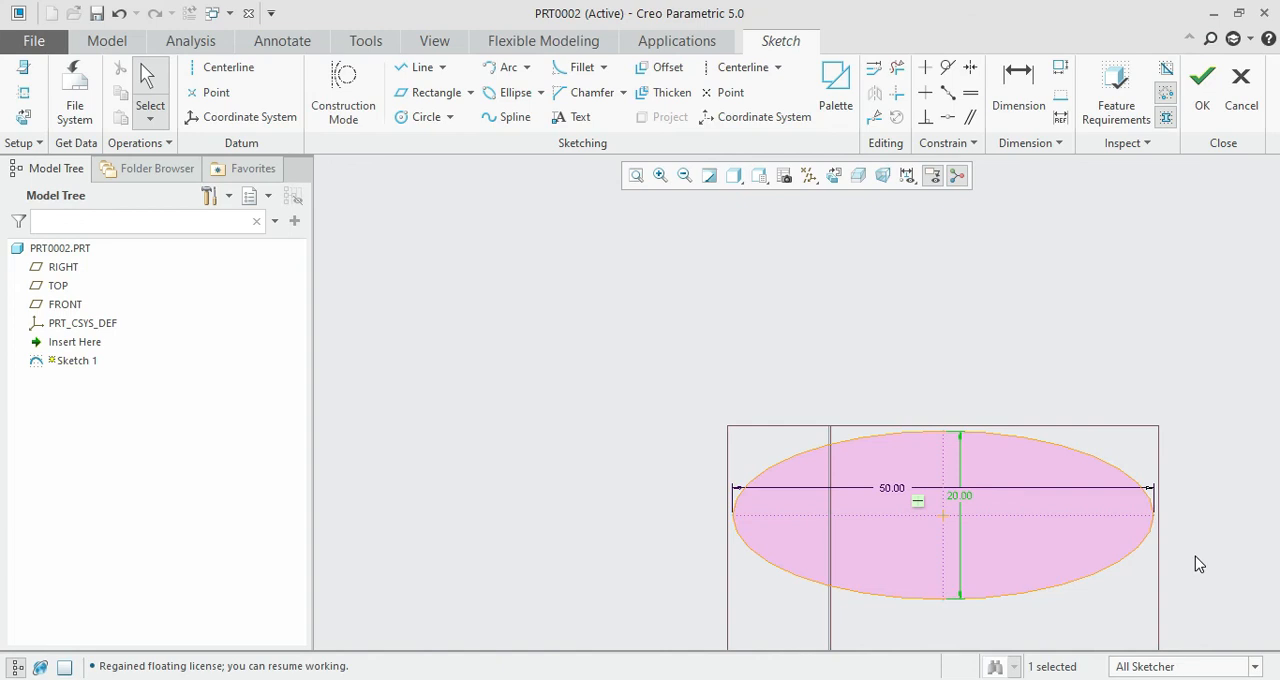